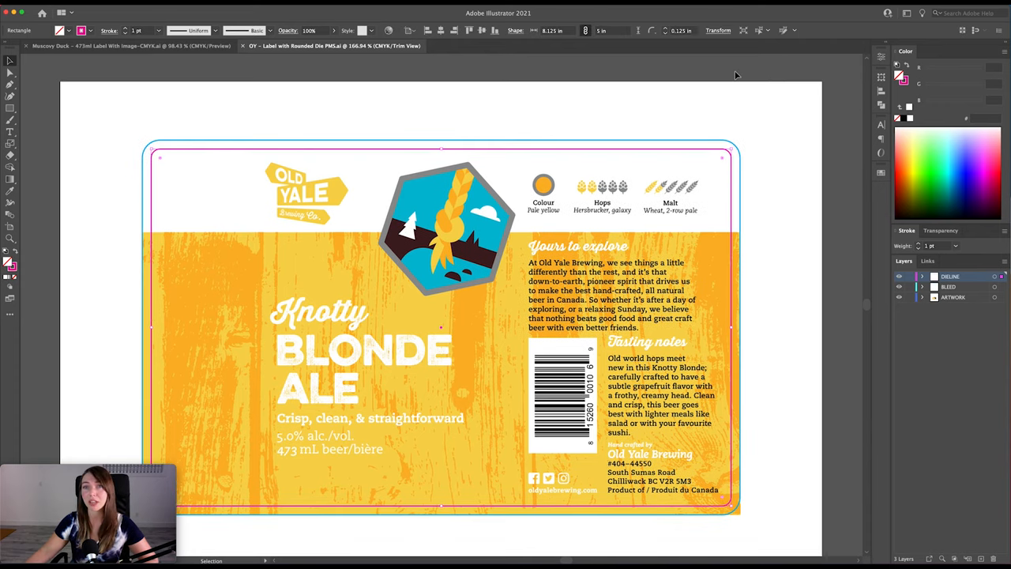
- Check the bleed outline by toggling its visibility off and back on
click(742, 171)
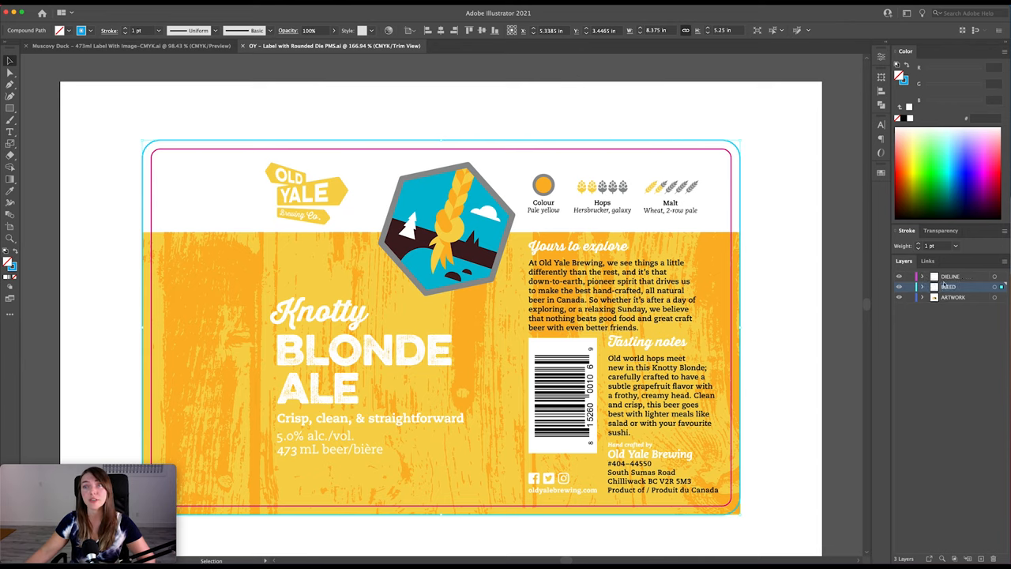
click(897, 288)
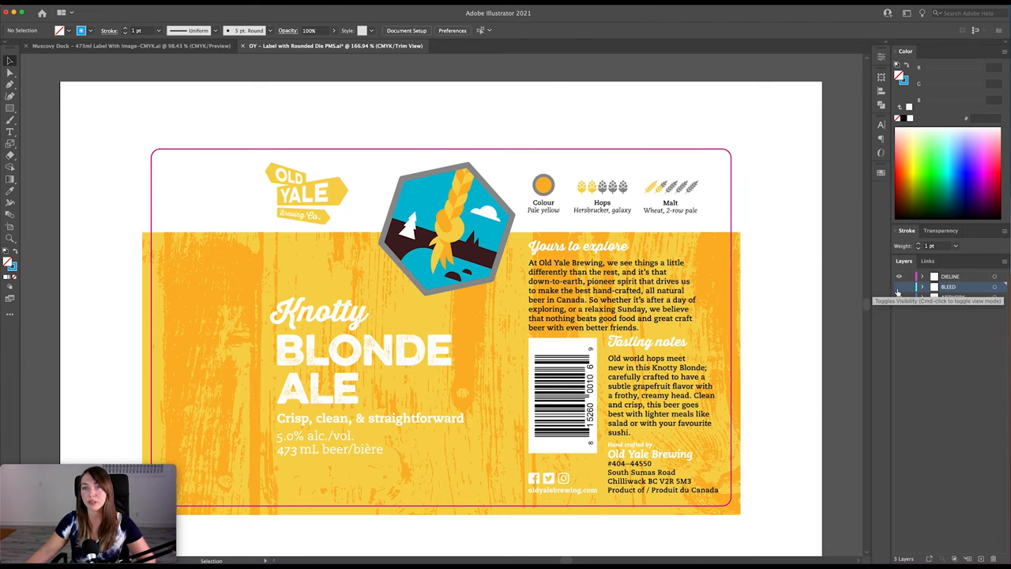
click(897, 286)
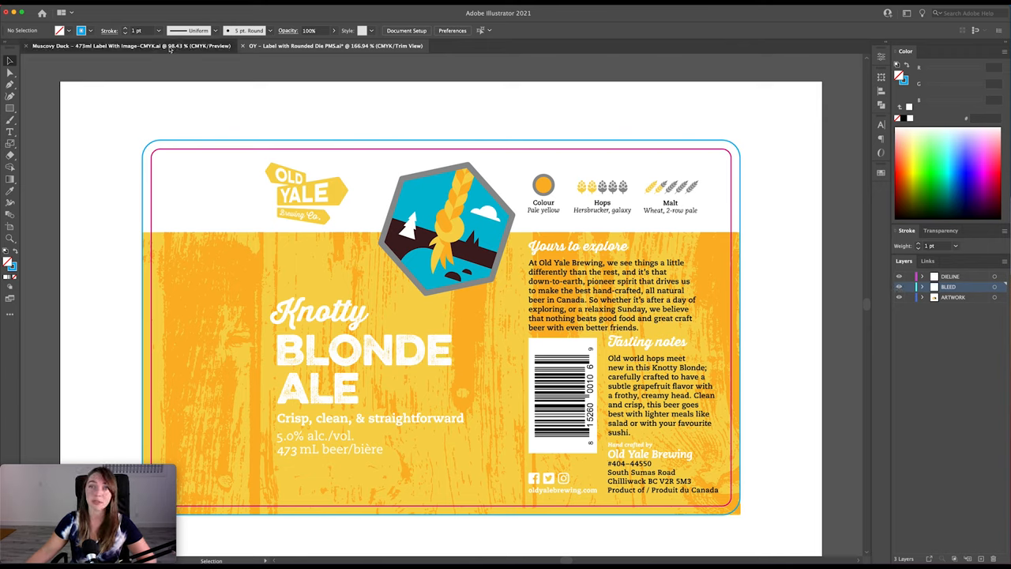
- Switch to the Muscovy Duck label and add new layers named Bleed, Dieline and Artwork
click(130, 44)
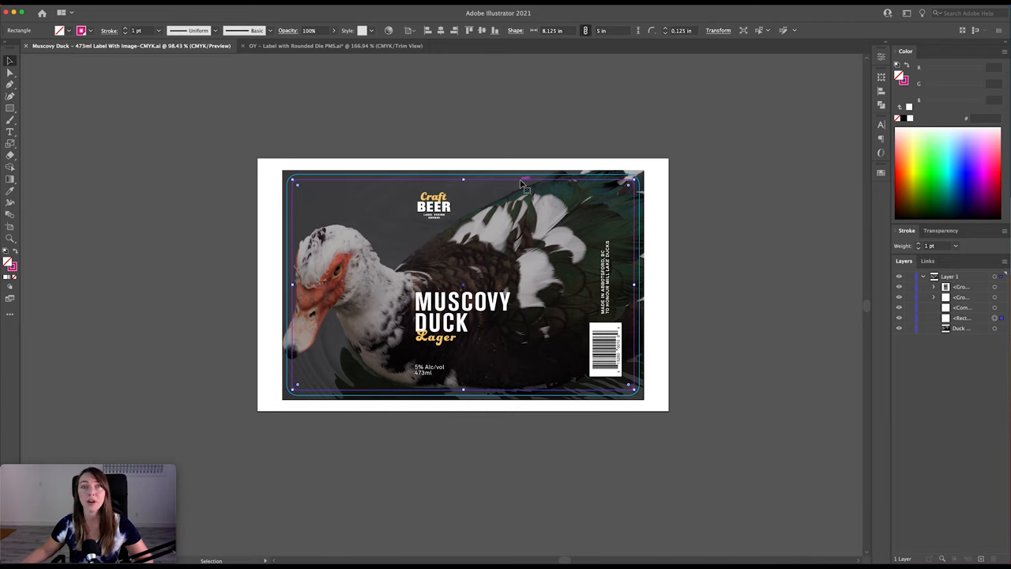
mouse_move(529, 186)
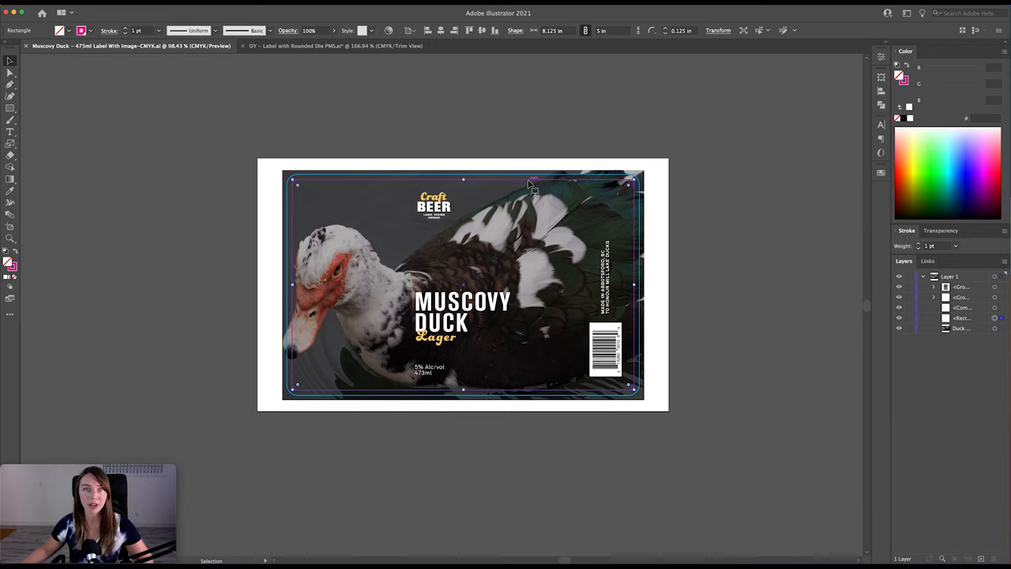
mouse_move(528, 178)
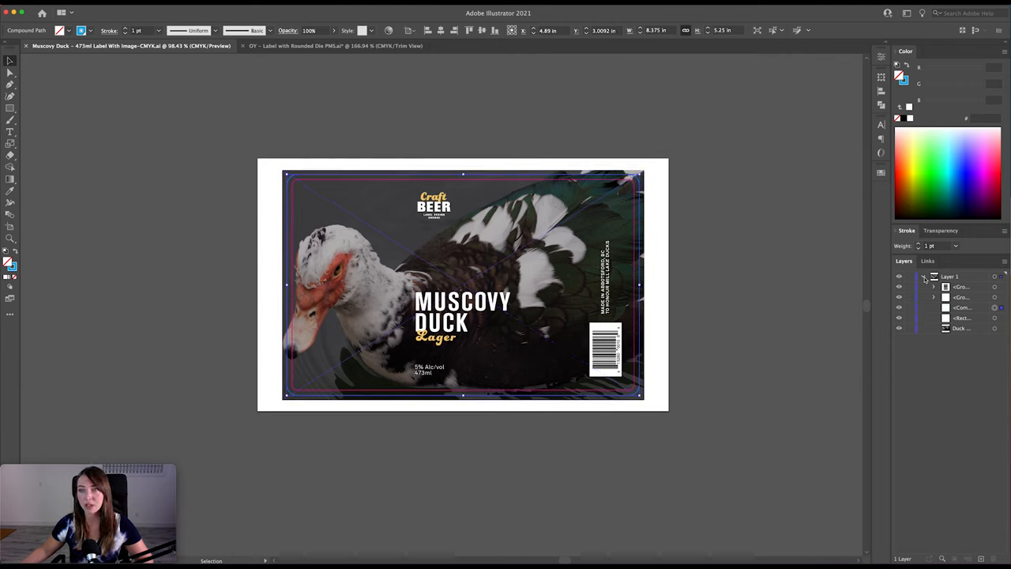
click(967, 559)
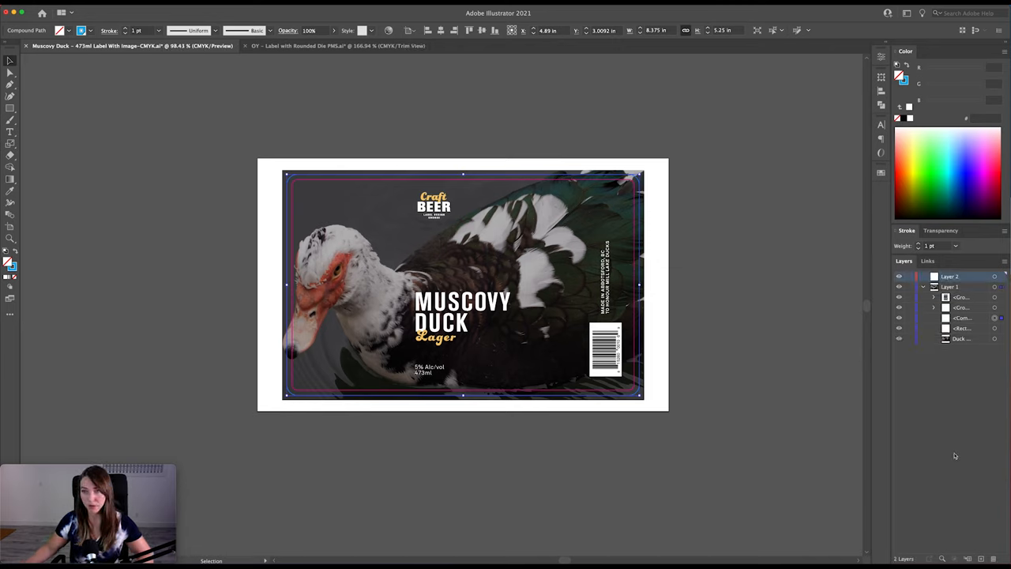
double_click(950, 276)
text(Artwork)
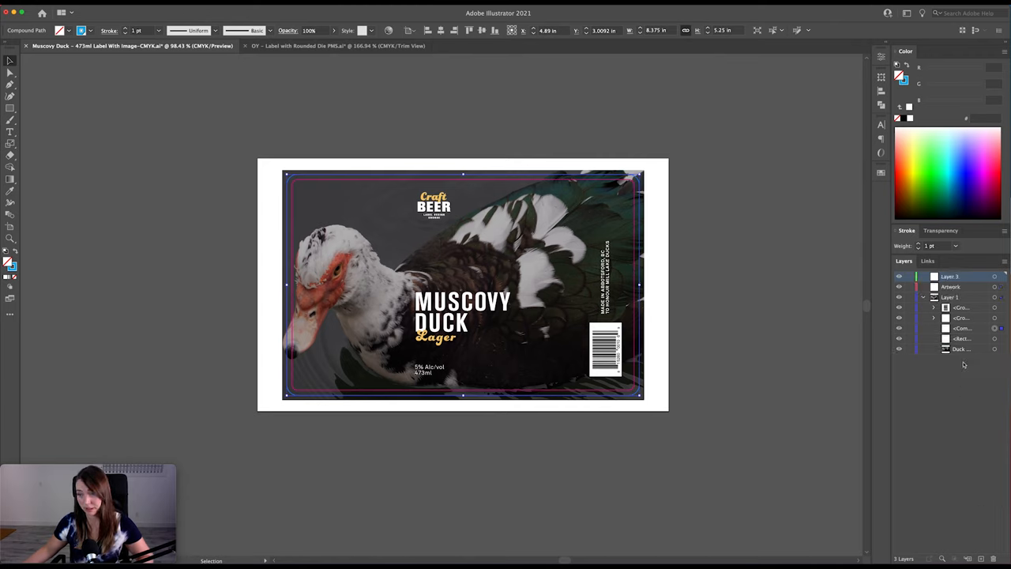
double_click(951, 276)
text(Dieline)
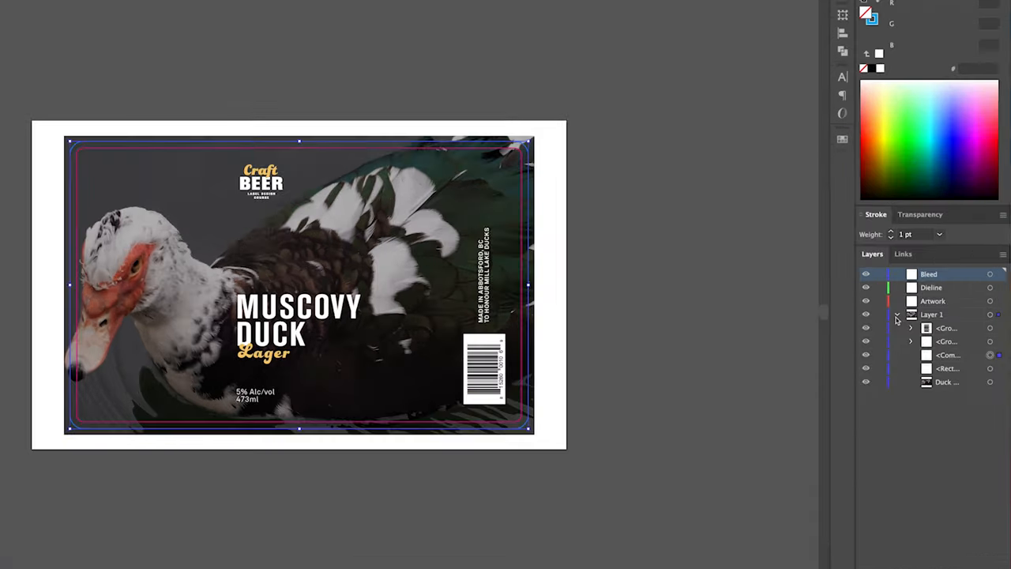
- Move the compound-path bleed outline to the Bleed layer and the rectangle to the Dieline layer
click(910, 315)
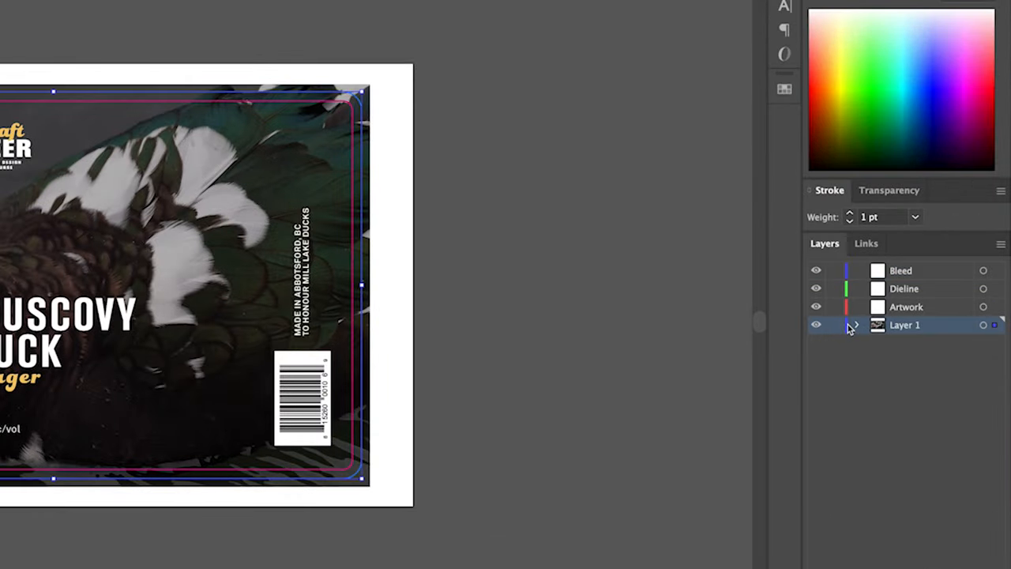
click(854, 325)
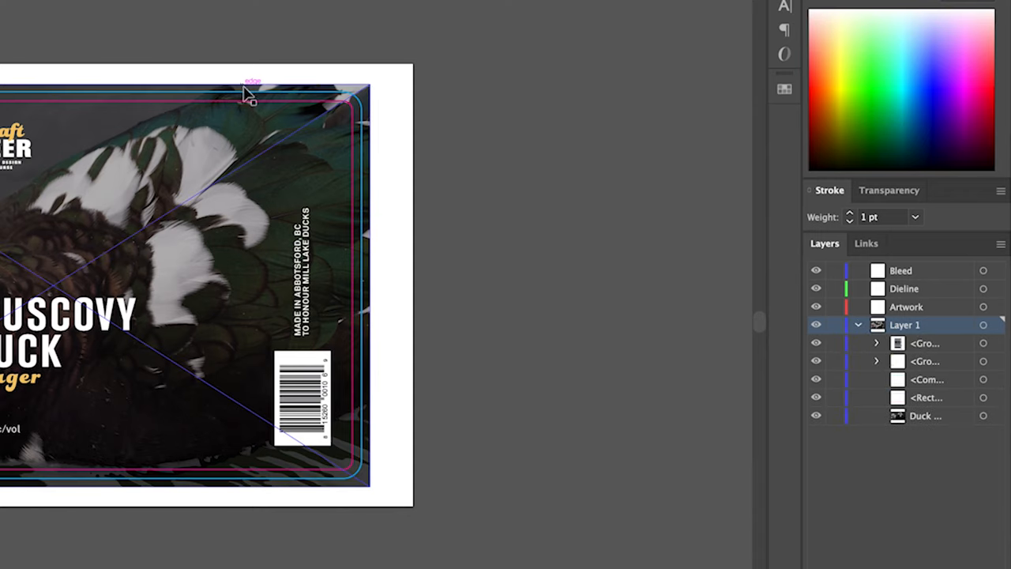
click(250, 93)
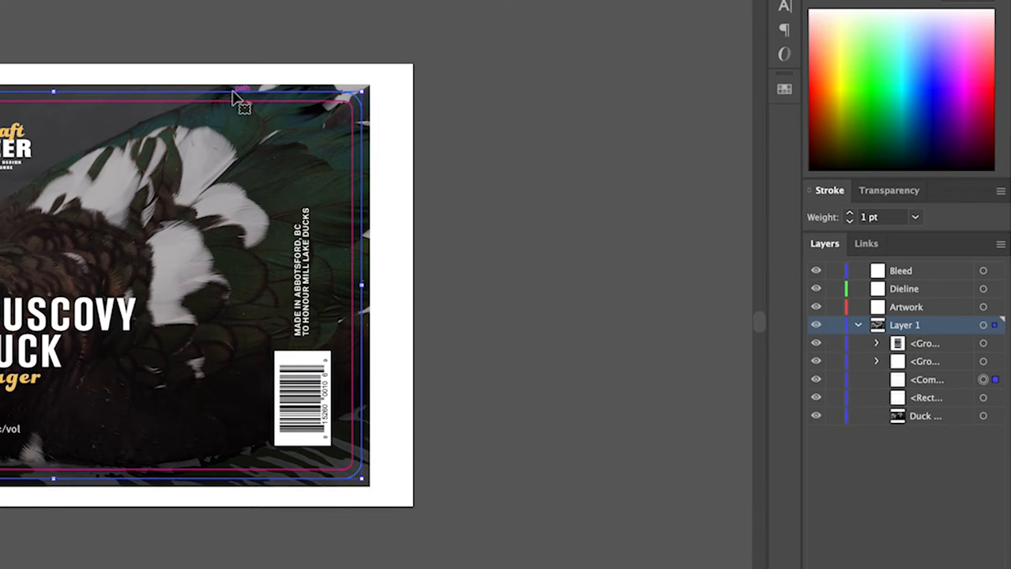
mouse_move(996, 351)
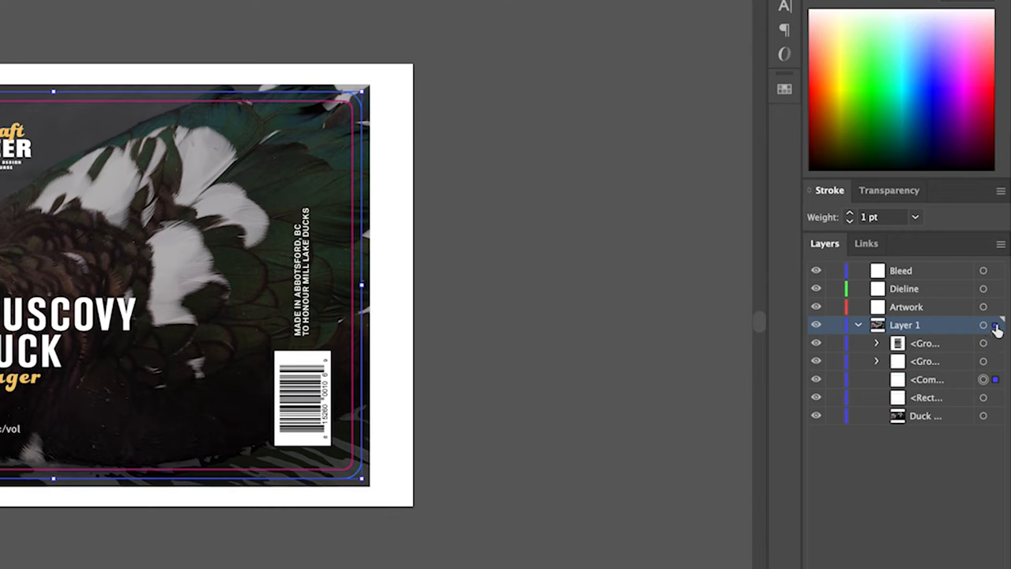
mouse_move(995, 287)
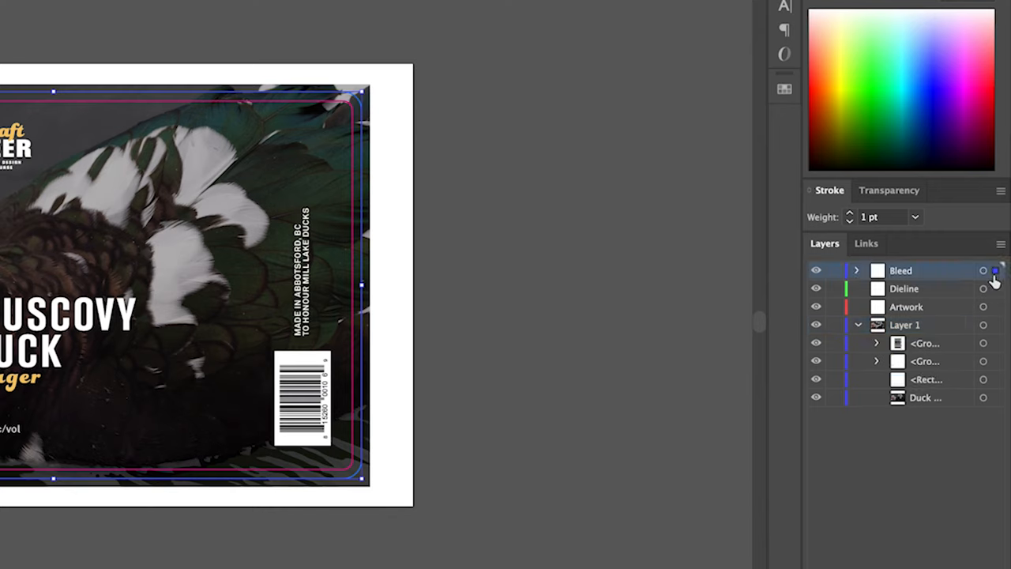
click(994, 326)
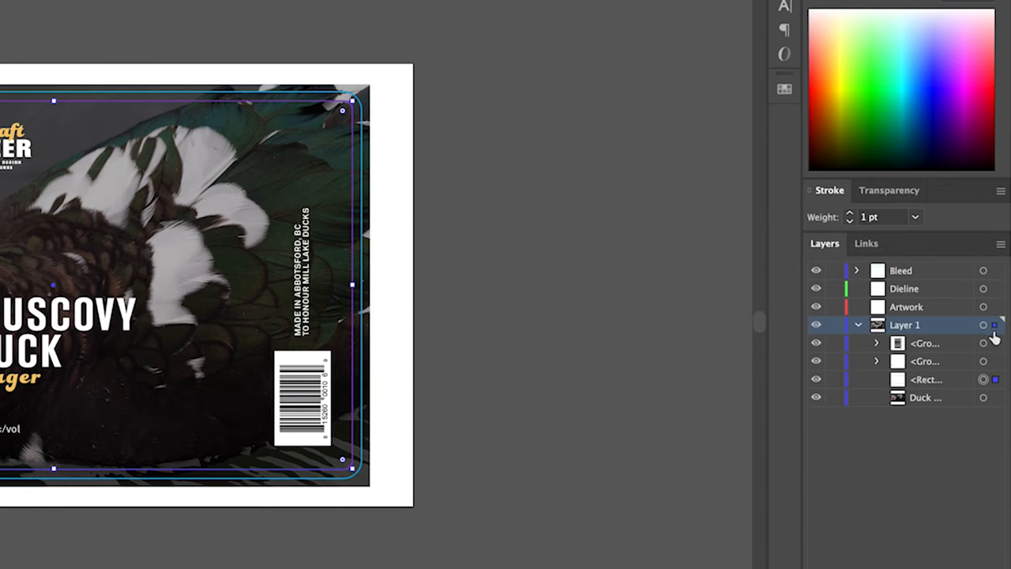
click(982, 287)
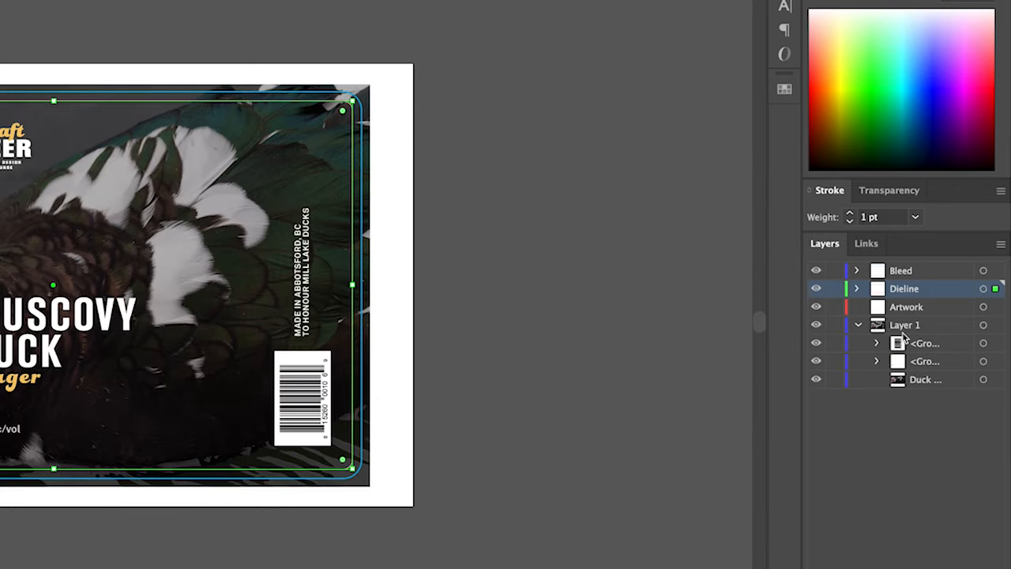
double_click(903, 325)
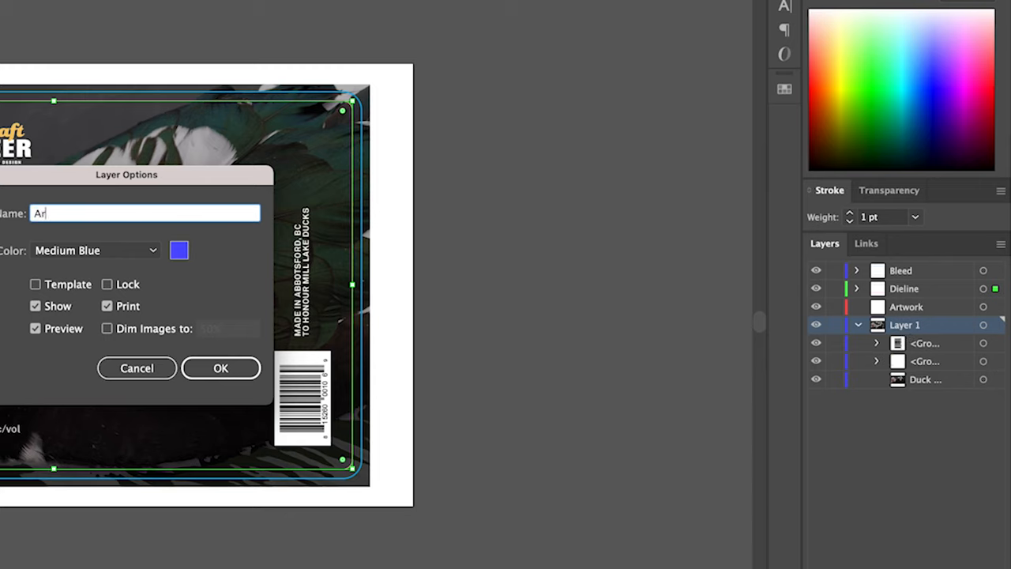
text(towe)
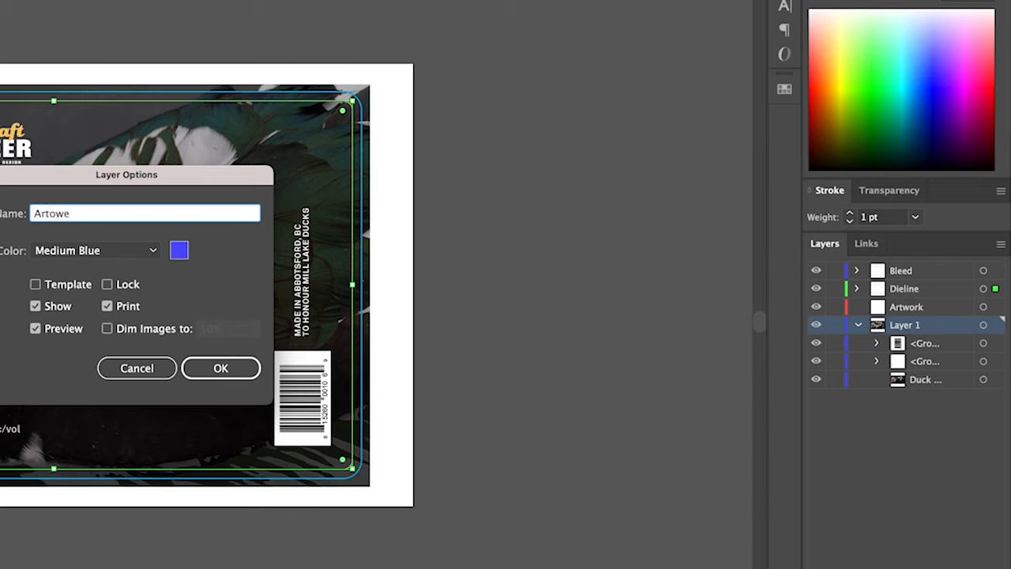
key(Backspace)
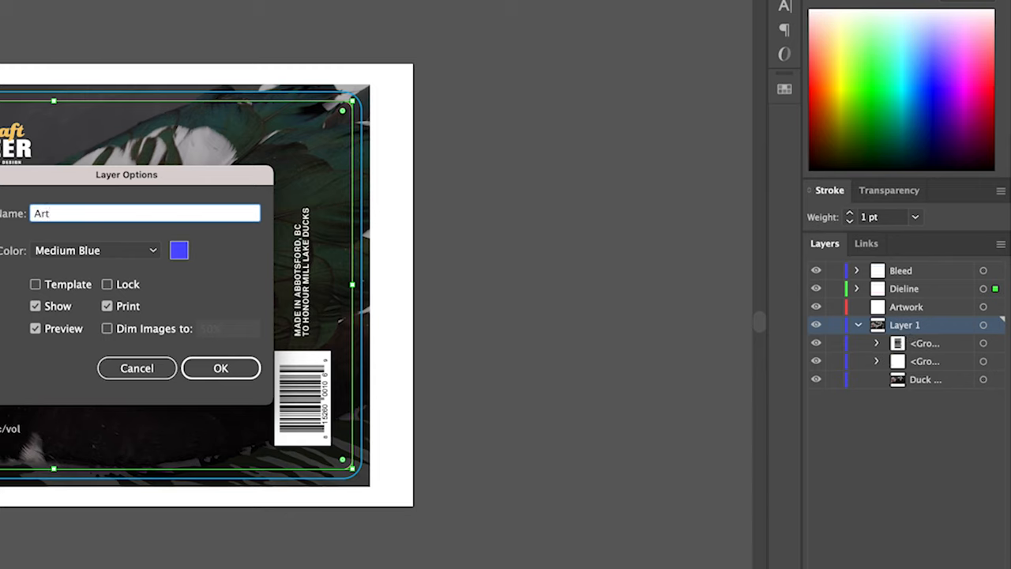
click(221, 368)
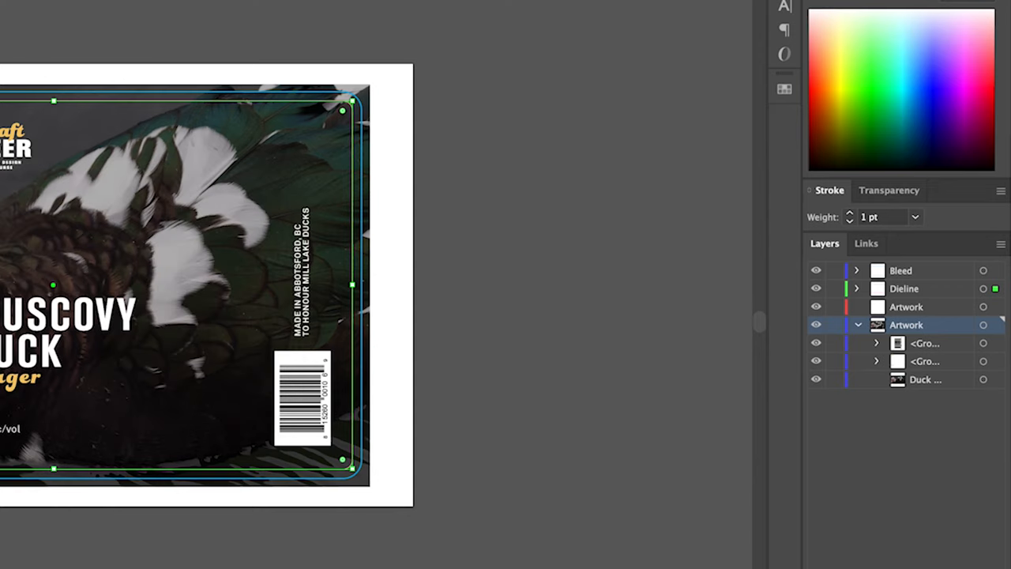
click(906, 306)
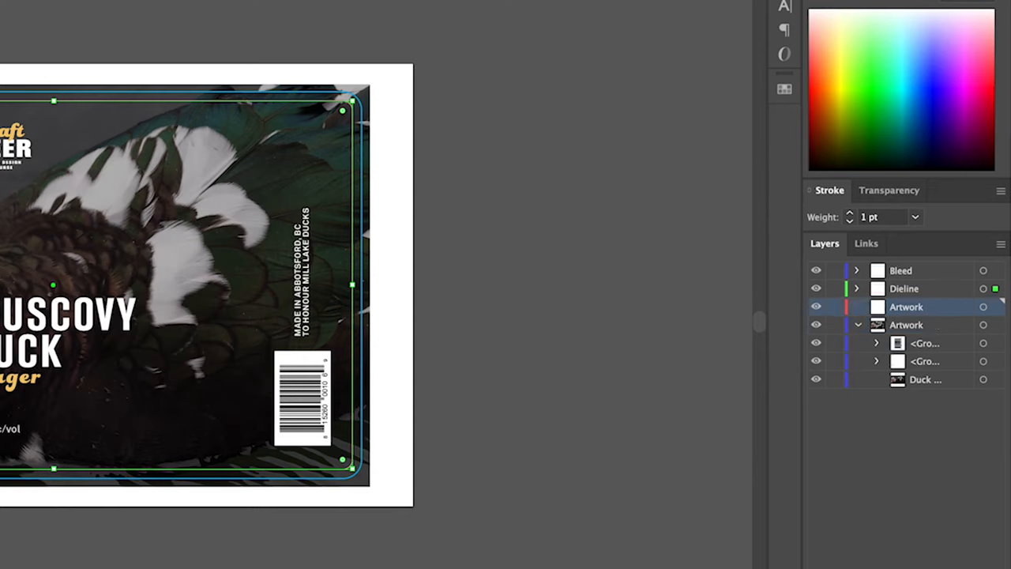
click(859, 306)
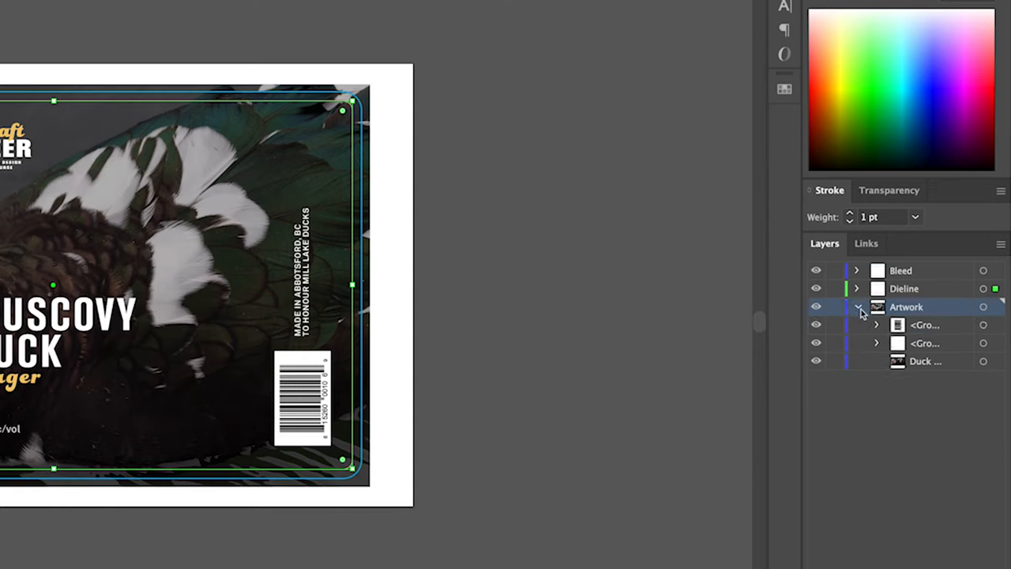
click(856, 307)
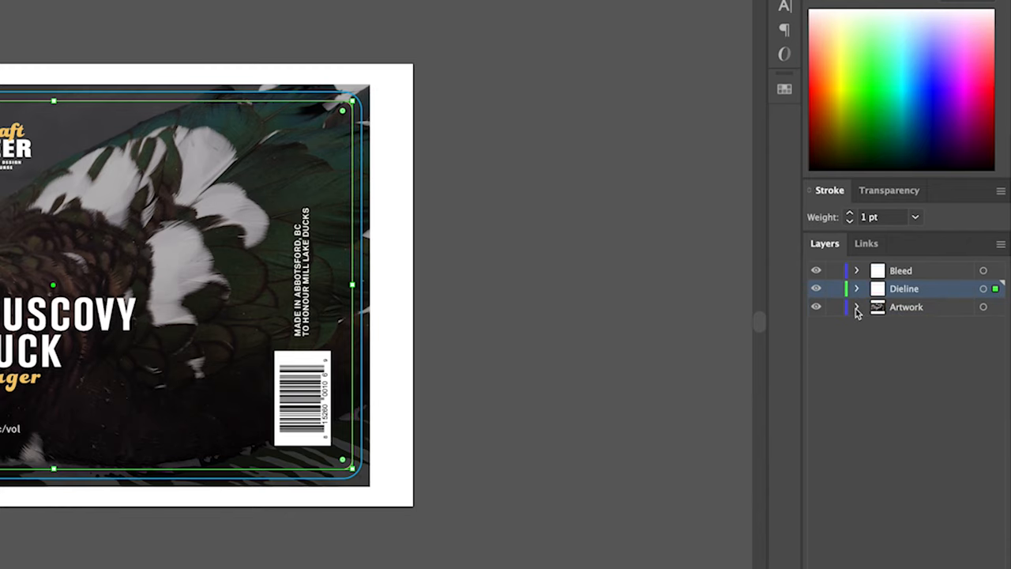
double_click(907, 306)
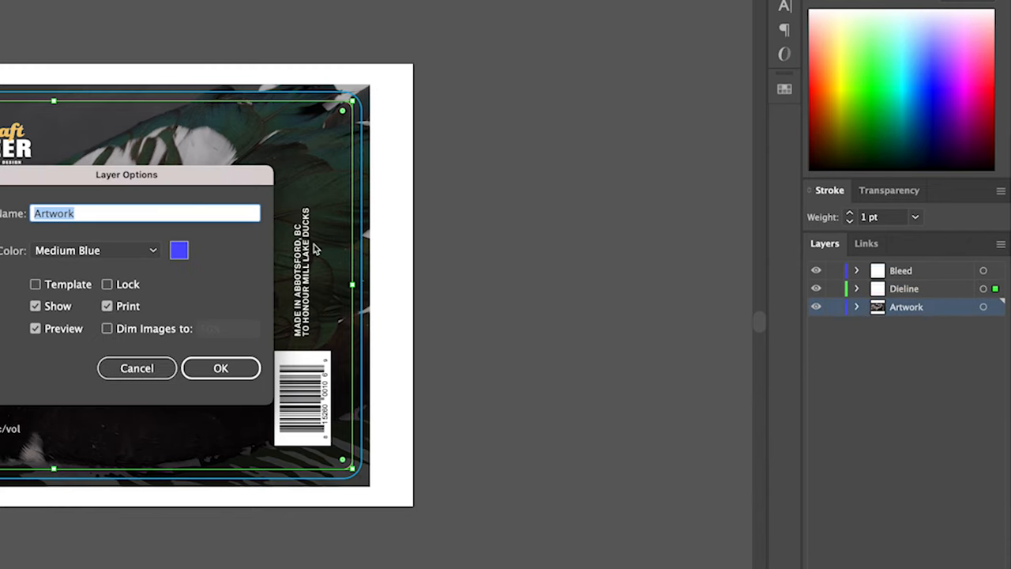
click(94, 250)
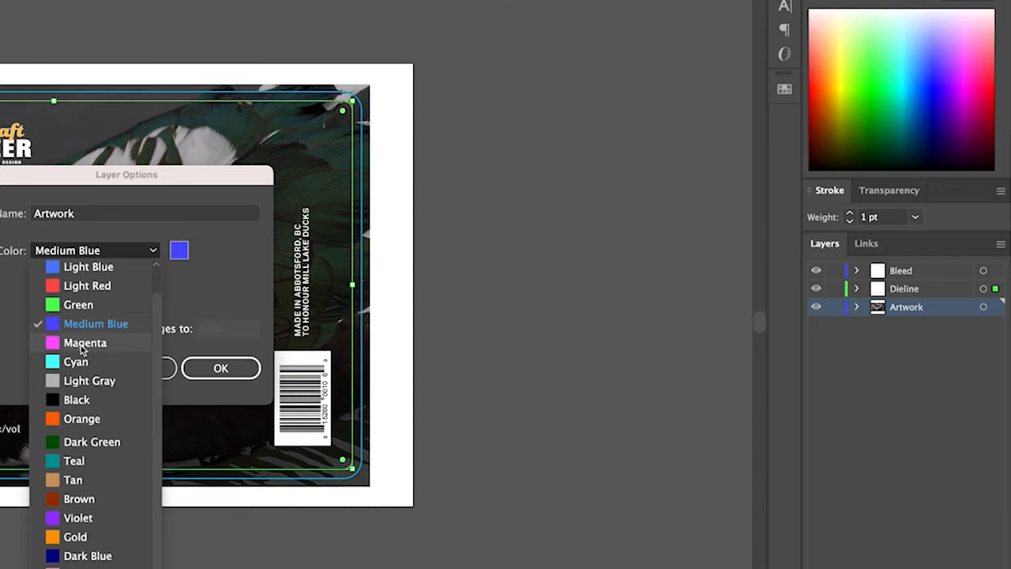
click(221, 368)
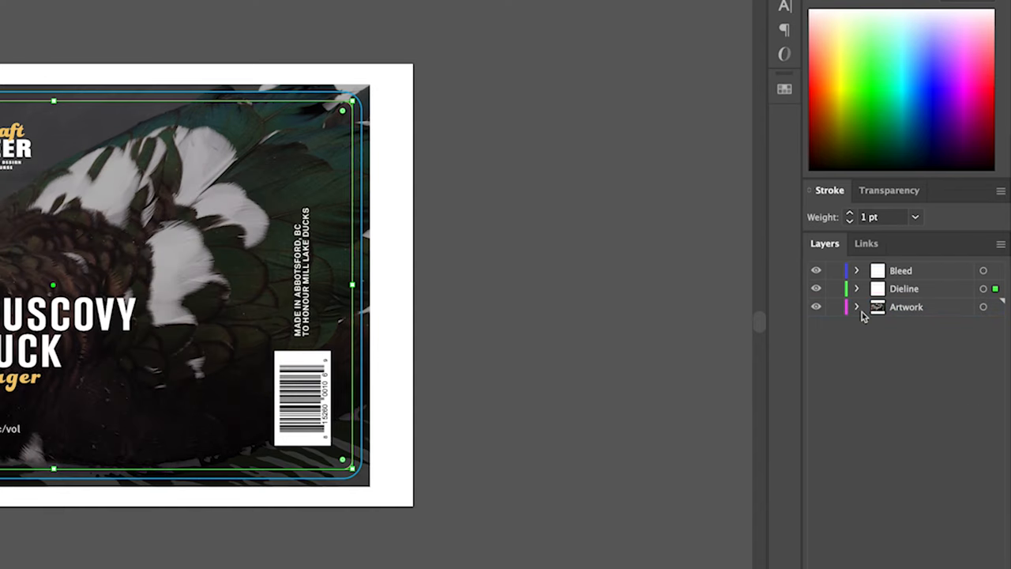
click(906, 306)
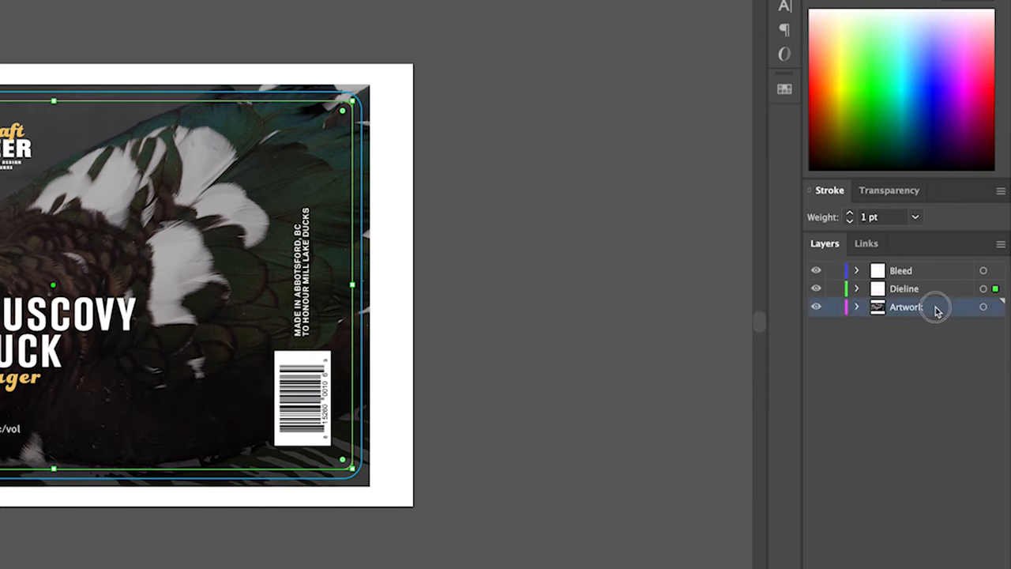
mouse_move(982, 306)
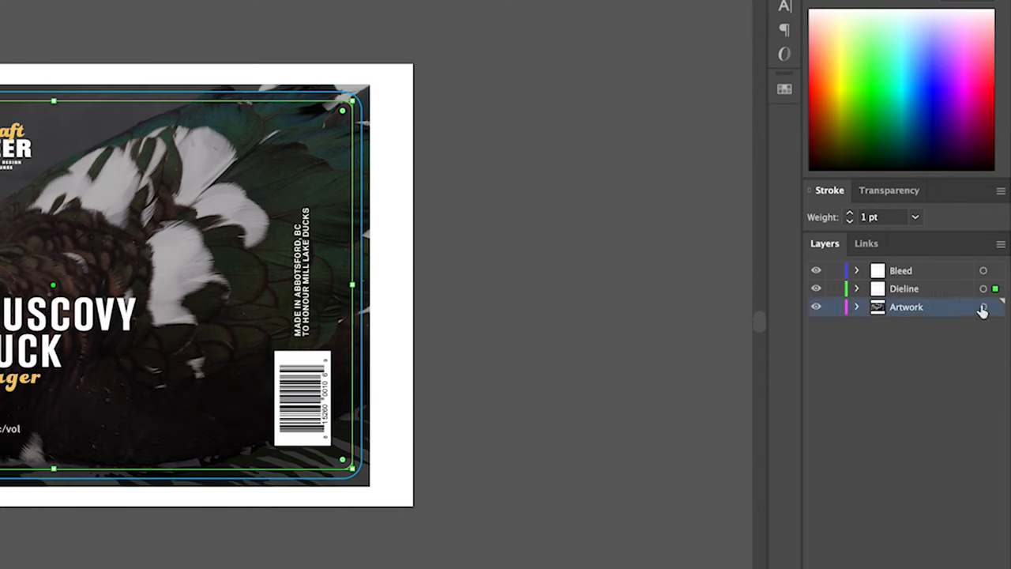
click(907, 306)
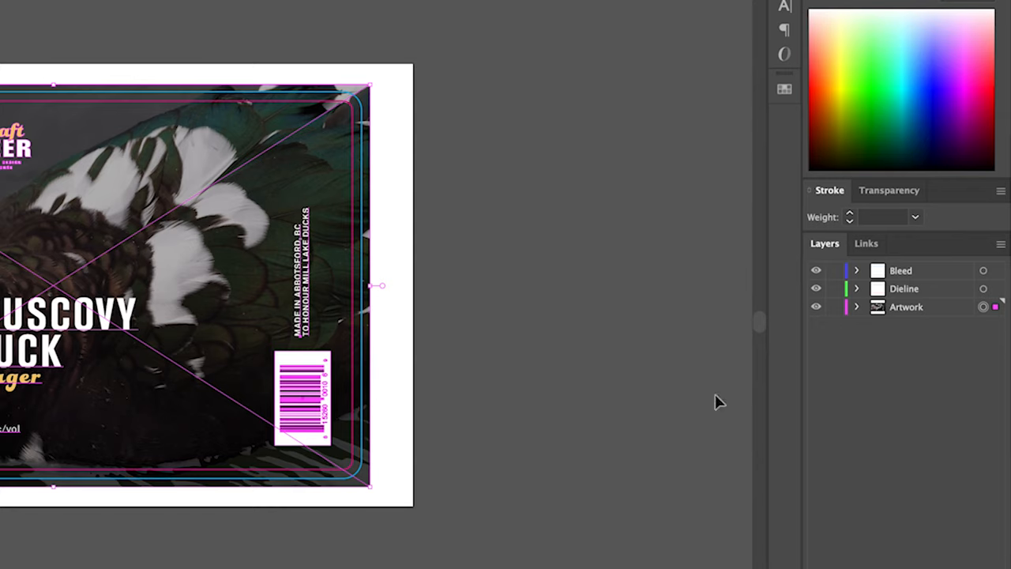
click(529, 332)
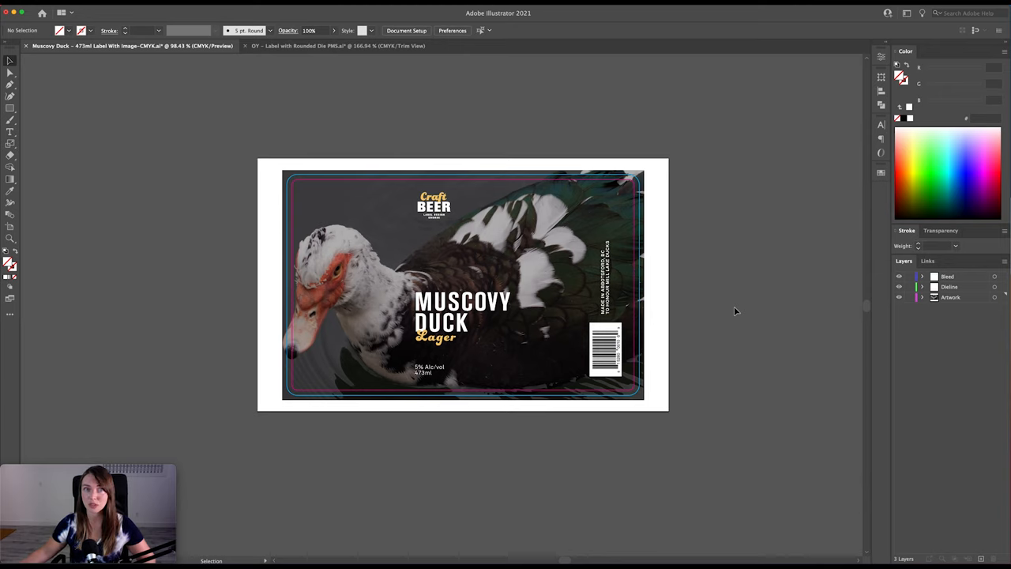
mouse_move(888, 186)
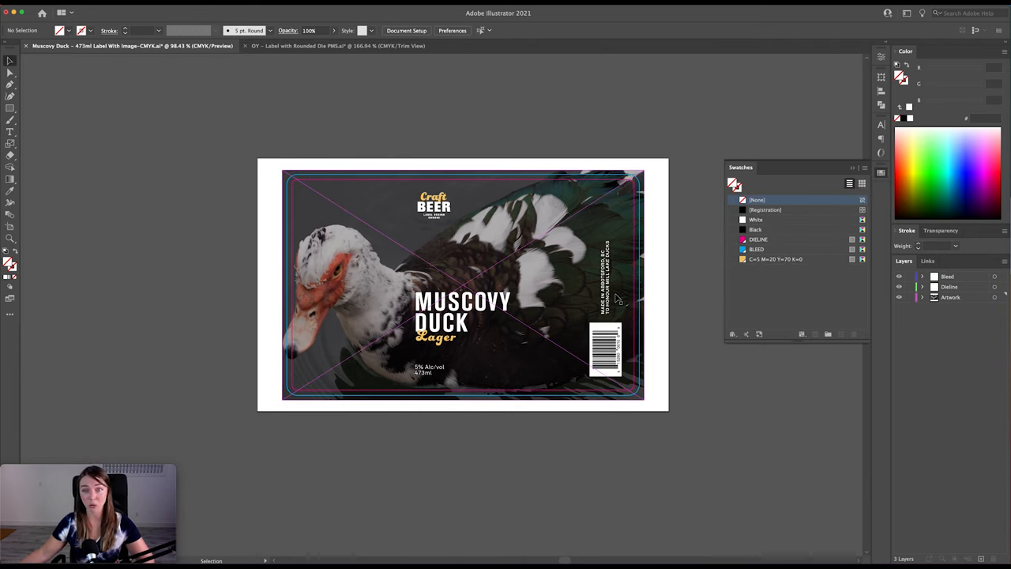
mouse_move(551, 243)
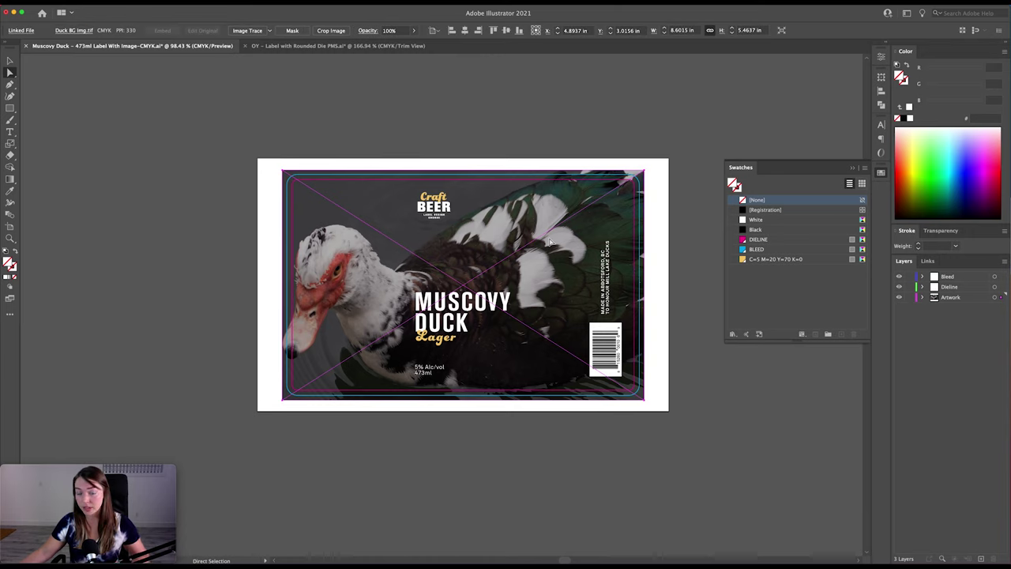
mouse_move(685, 360)
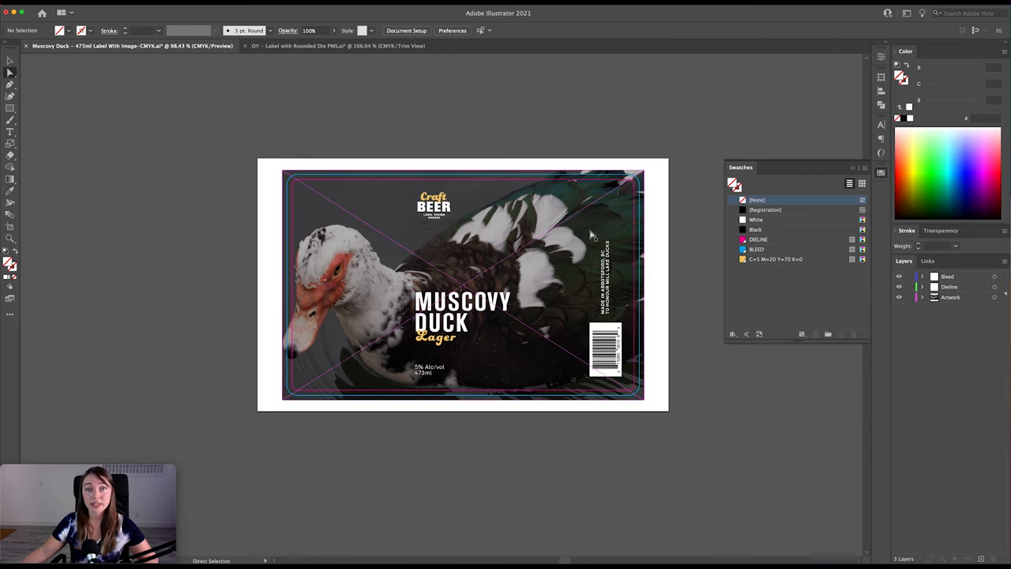
mouse_move(553, 230)
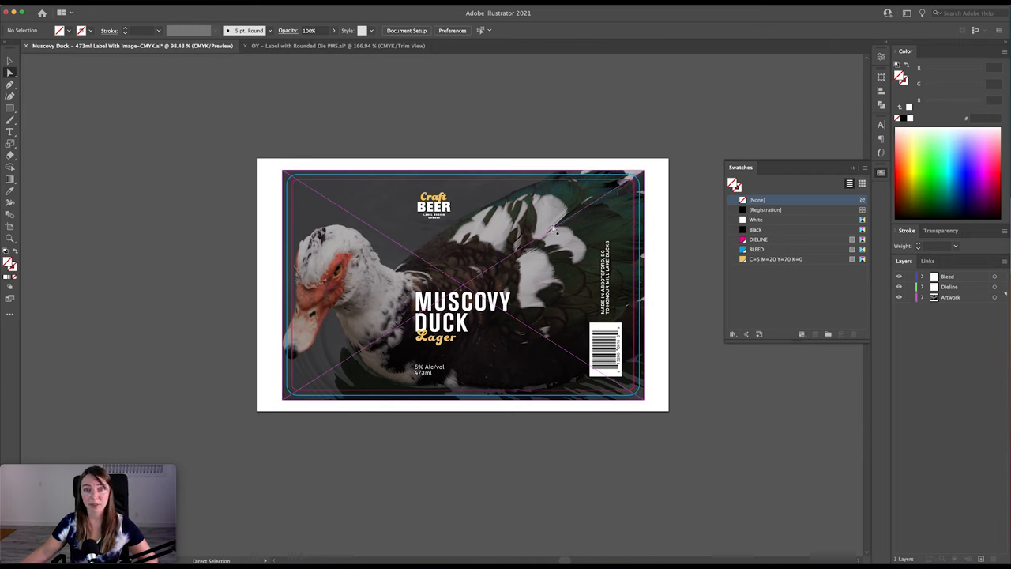
- Select the duck photo to confirm it is a CMYK image in the Control bar
click(462, 285)
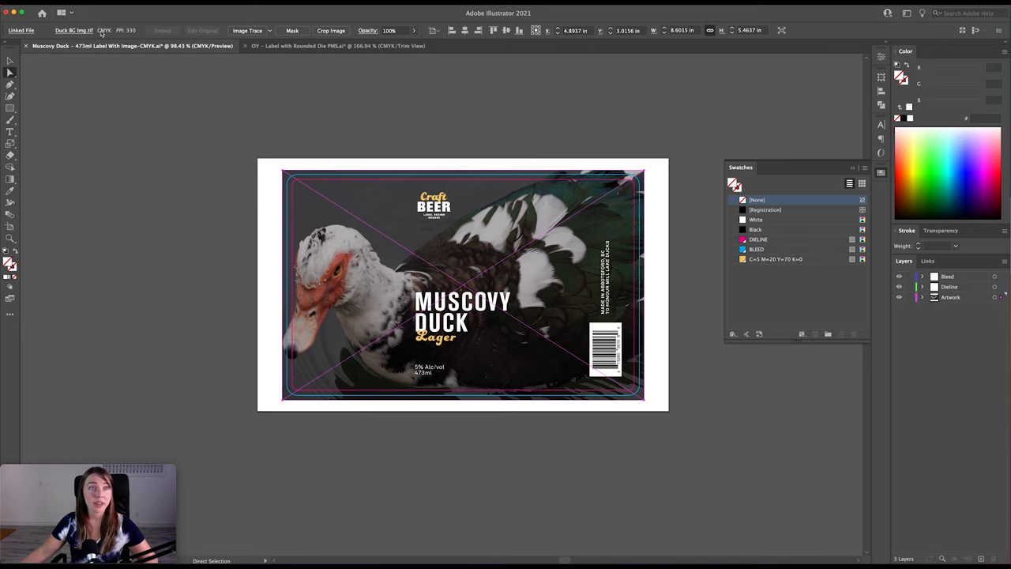
mouse_move(128, 32)
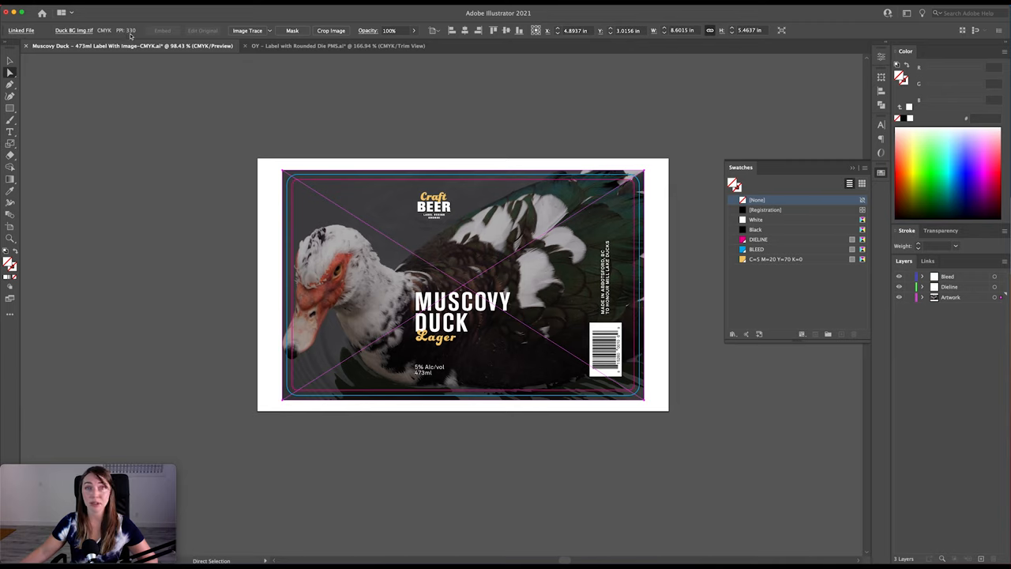
mouse_move(569, 148)
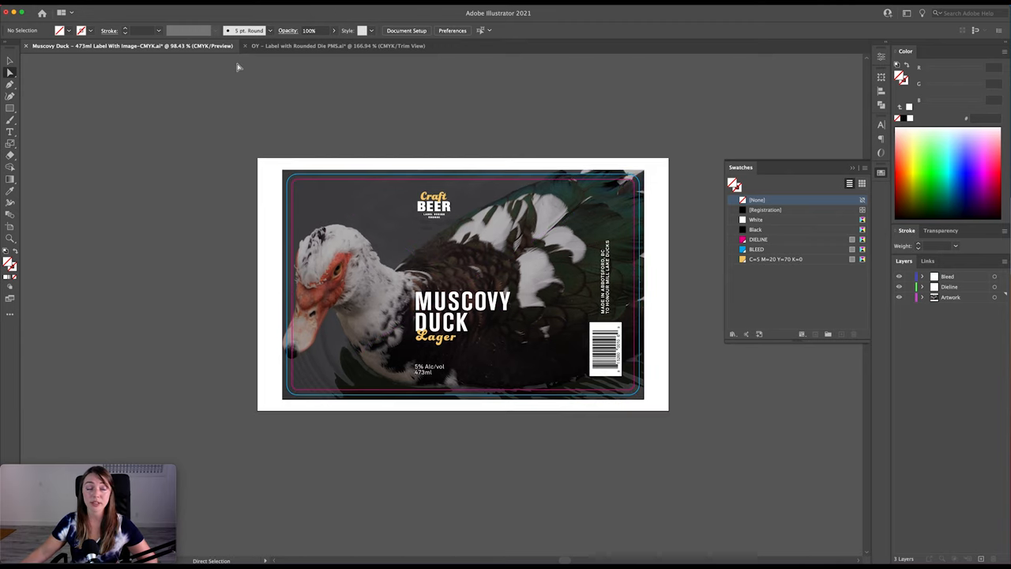
mouse_move(373, 97)
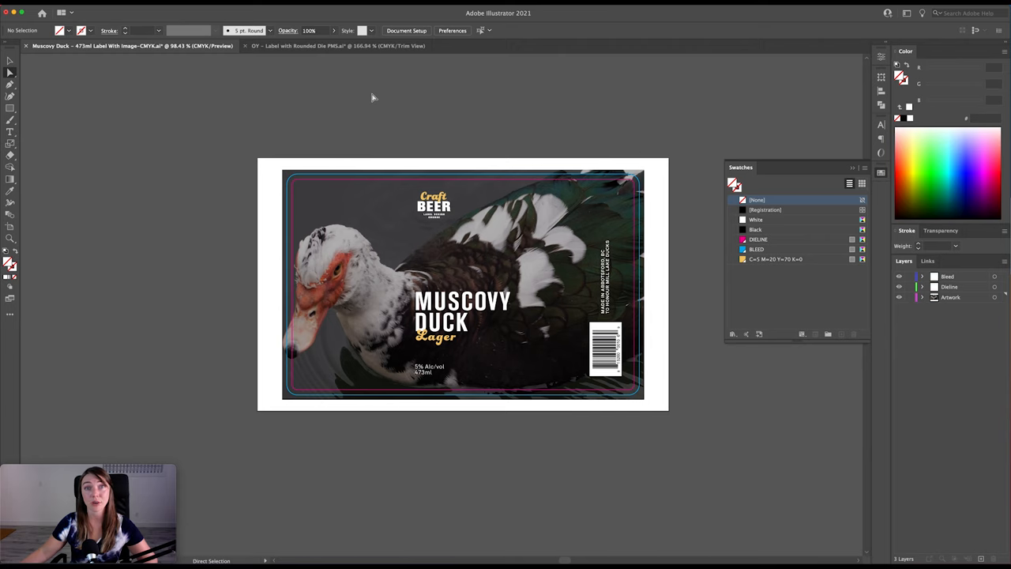
- On the Knotty Blonde Ale label, select all unused swatches and delete them
click(332, 44)
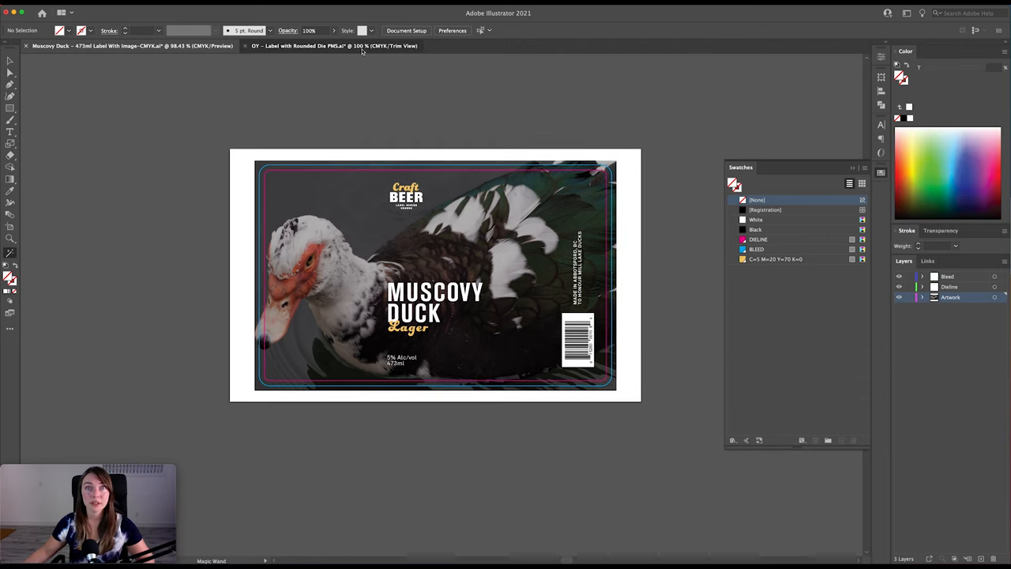
click(333, 44)
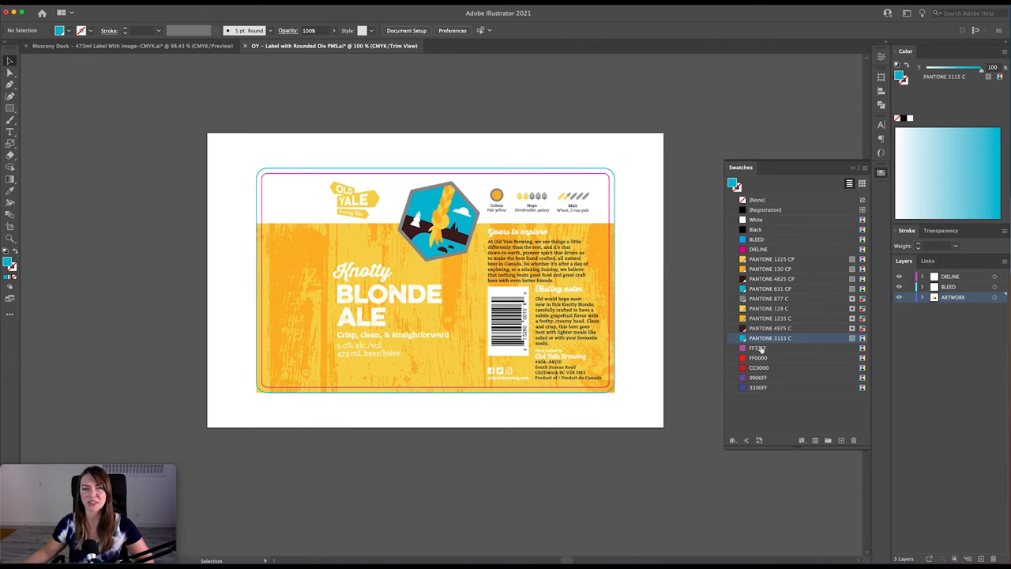
mouse_move(764, 401)
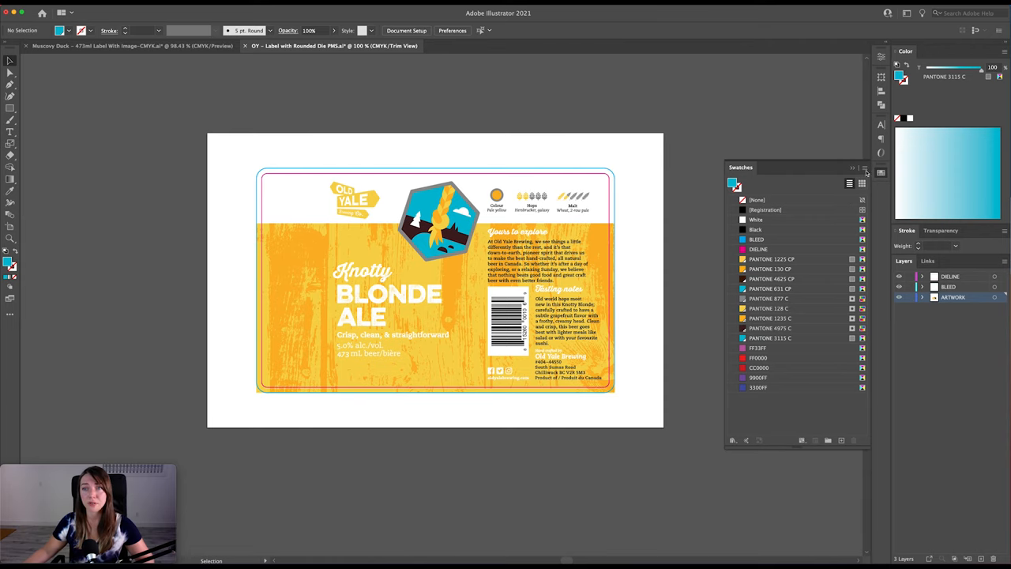
click(864, 183)
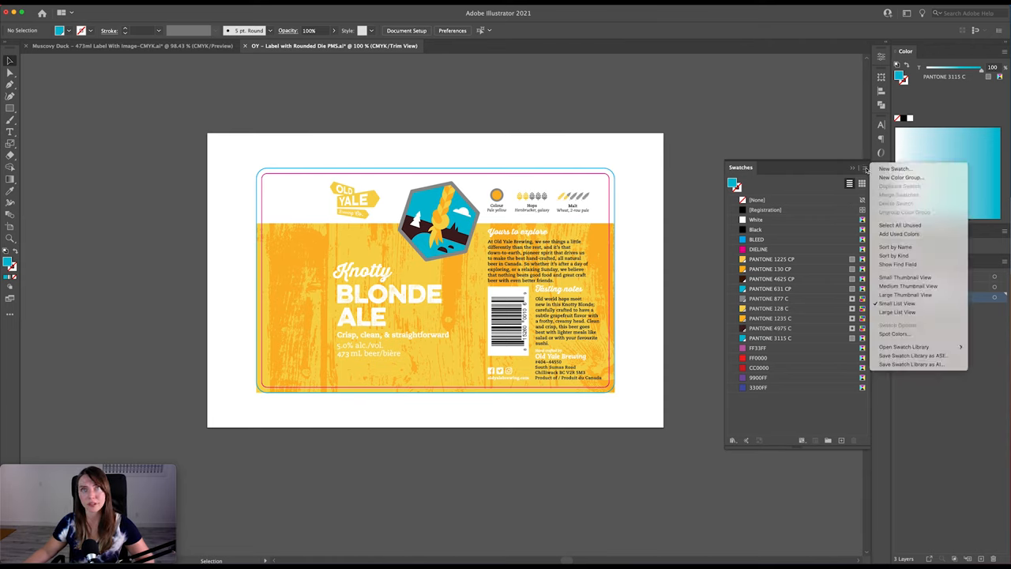
mouse_move(905, 295)
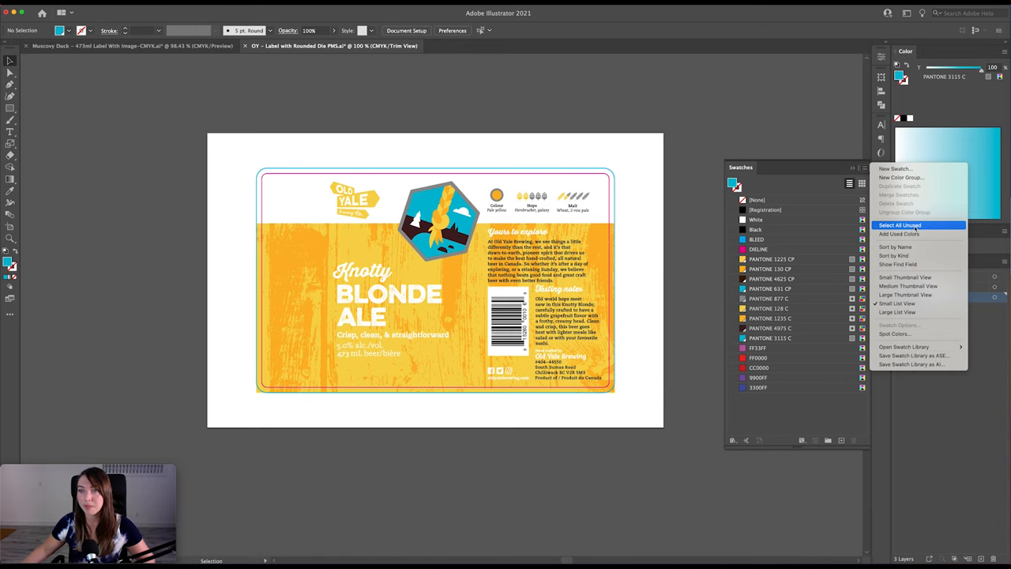
click(898, 224)
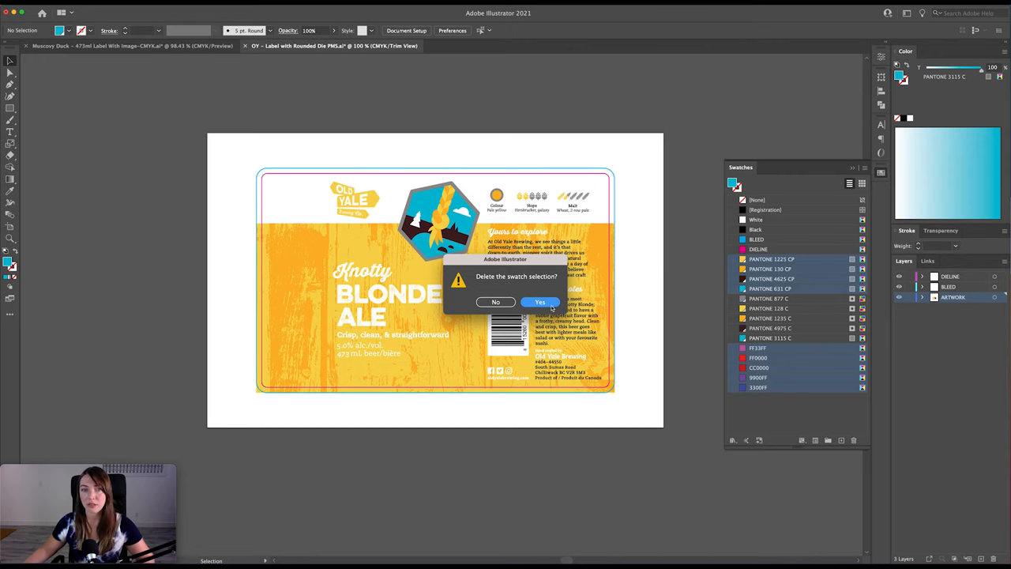
click(540, 302)
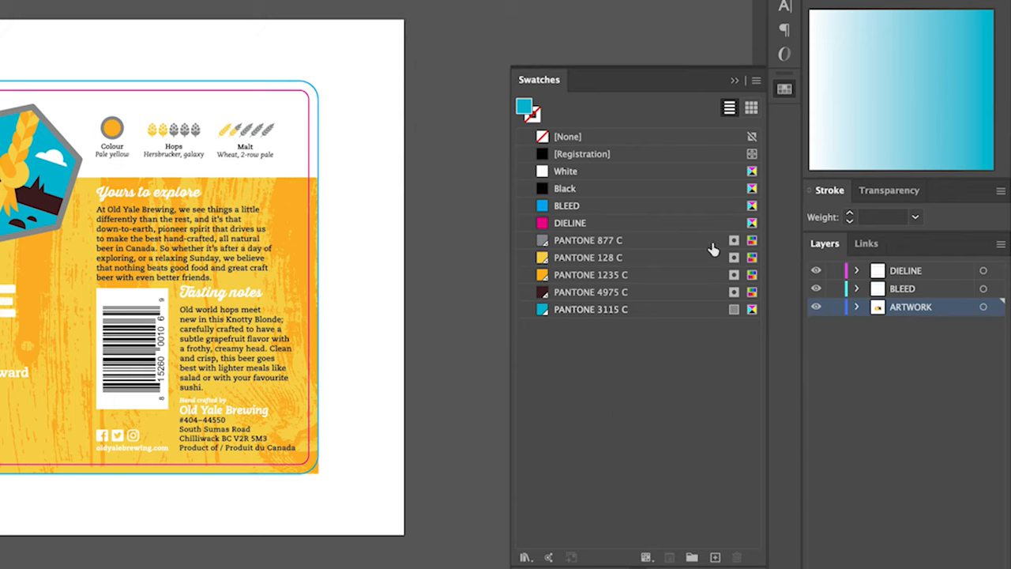
mouse_move(739, 254)
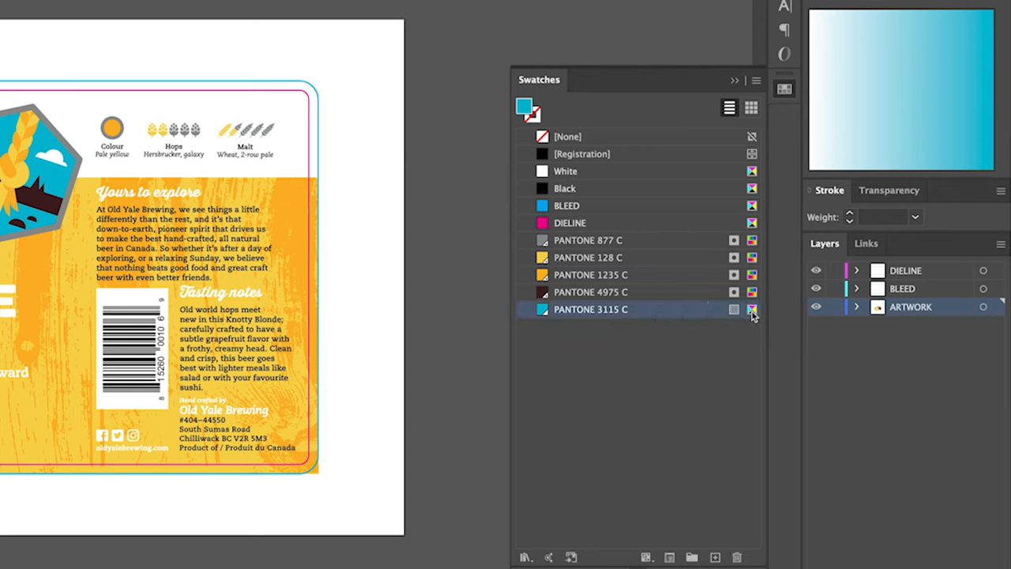
mouse_move(739, 338)
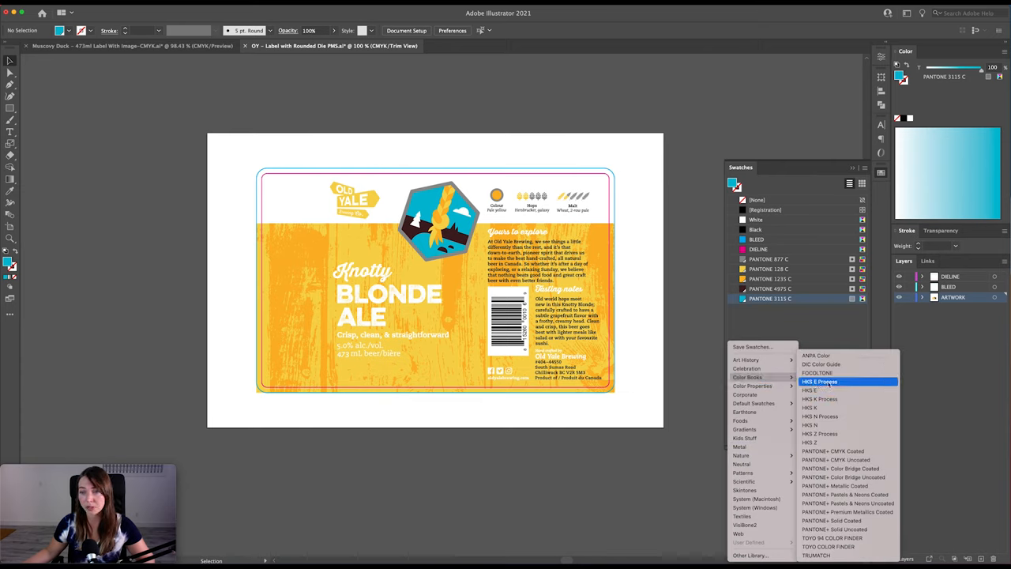
mouse_move(840, 521)
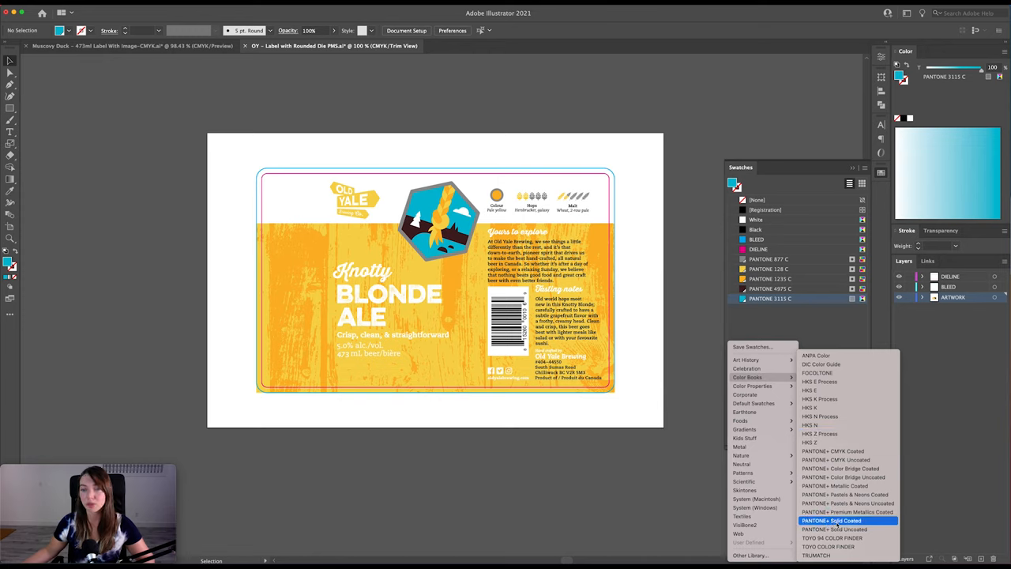
- Add PANTONE 3115 C from the PANTONE+ Solid Coated book as a separate duplicate swatch
click(839, 521)
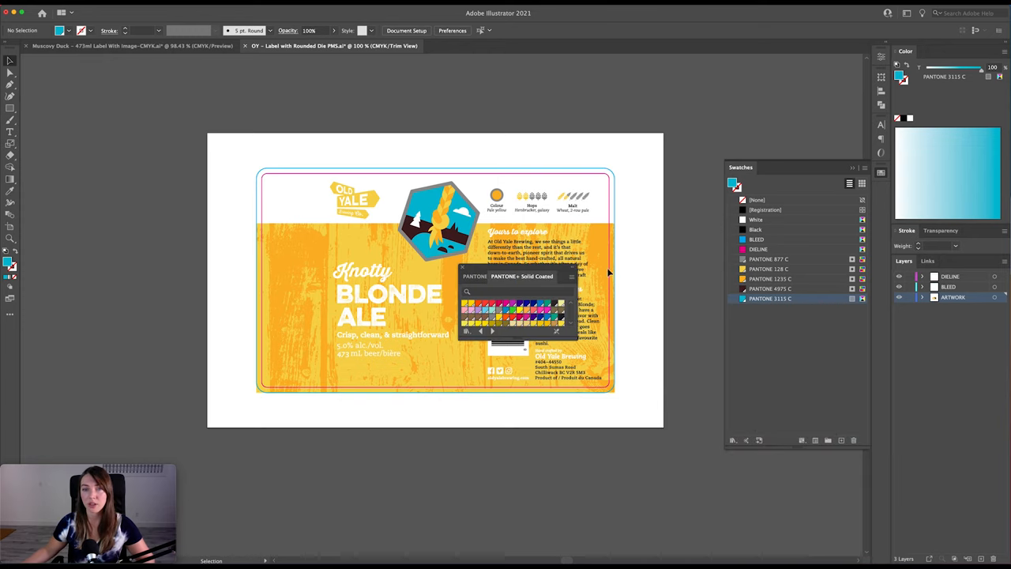
click(515, 291)
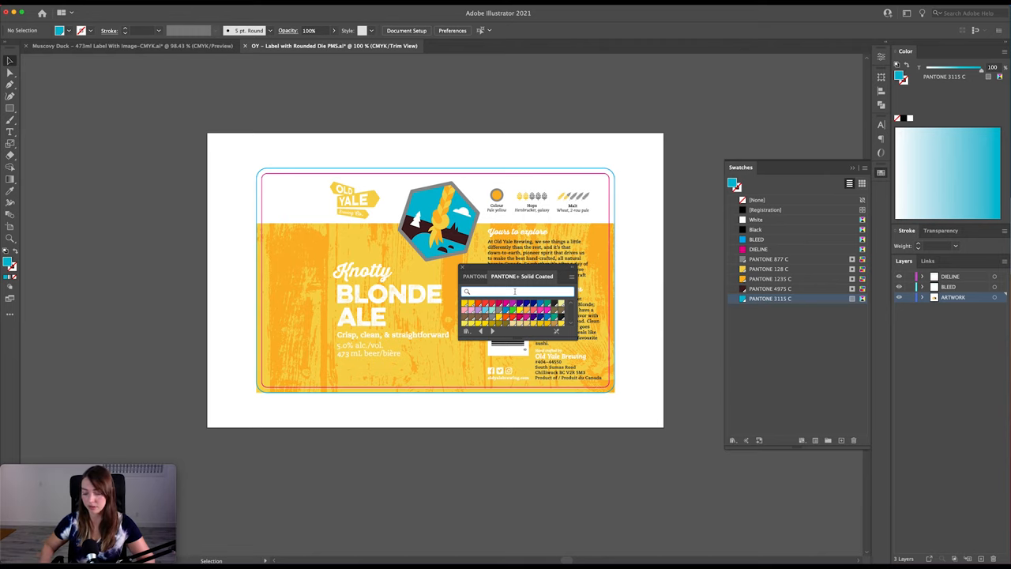
text(3115)
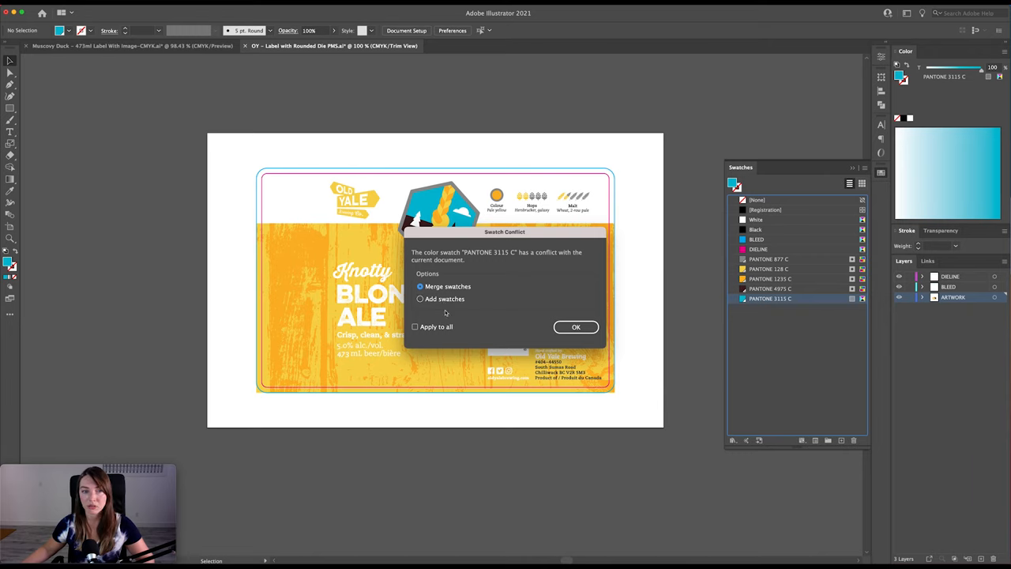
click(420, 298)
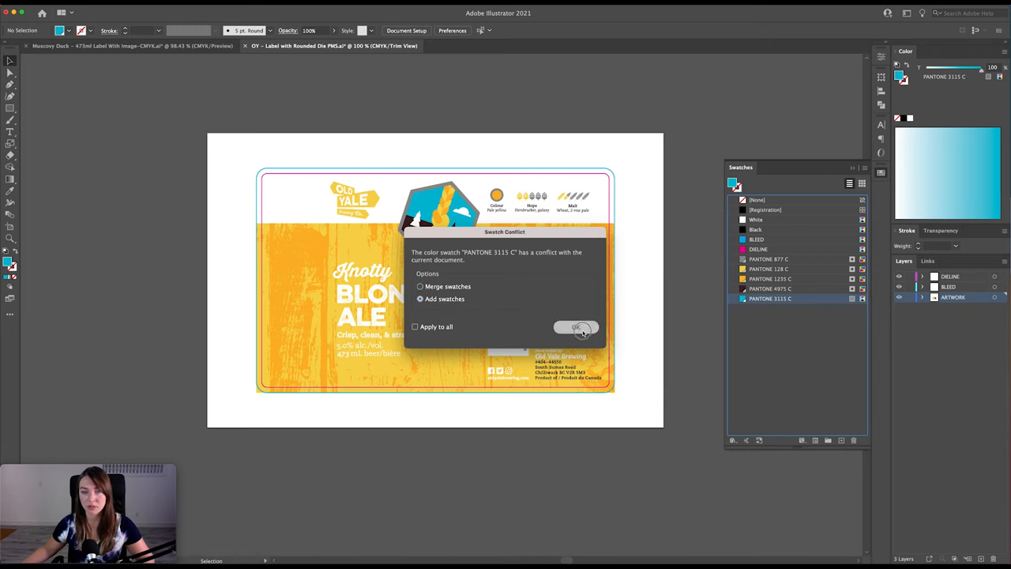
click(575, 327)
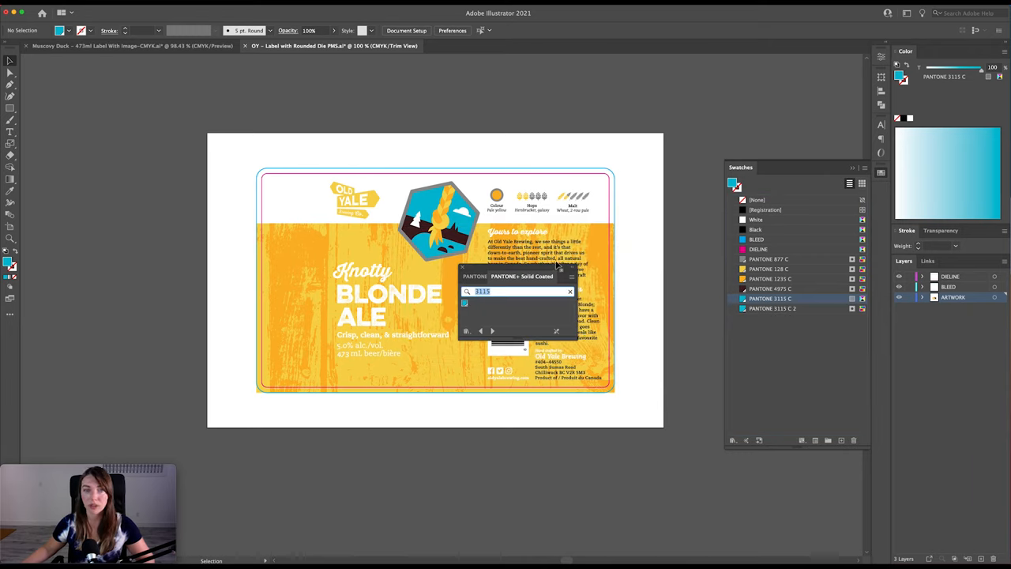
click(569, 290)
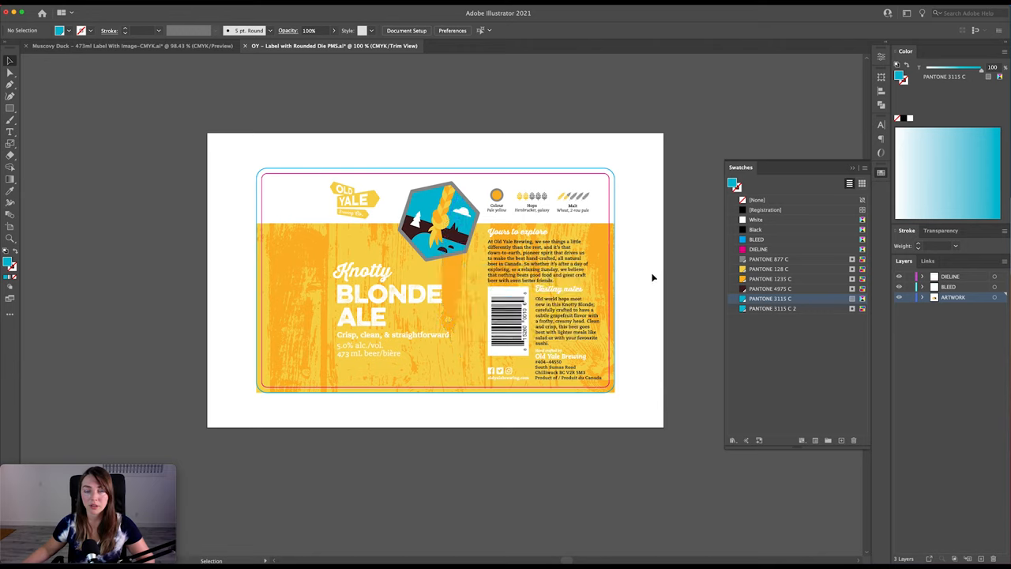
mouse_move(823, 314)
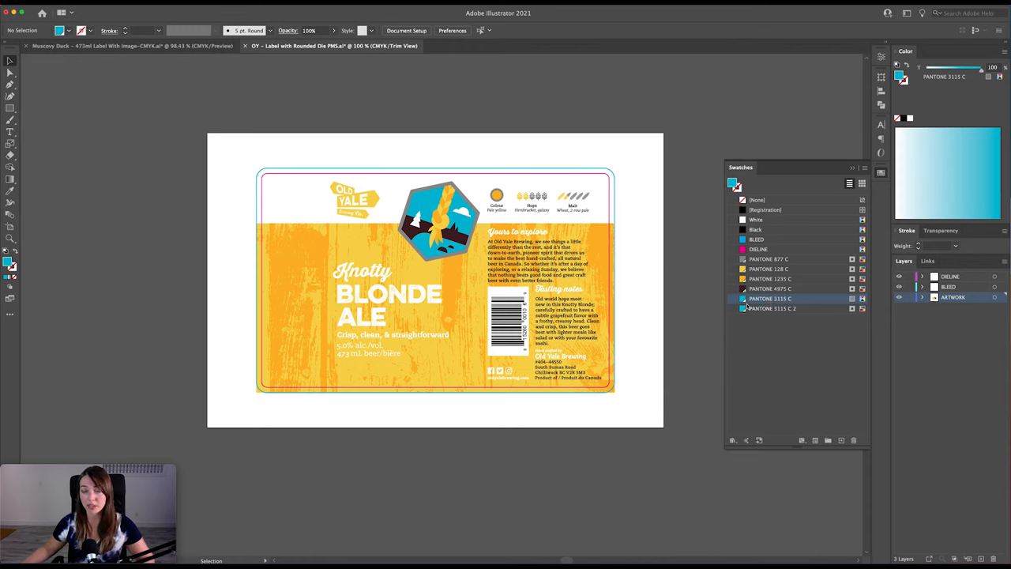
mouse_move(223, 403)
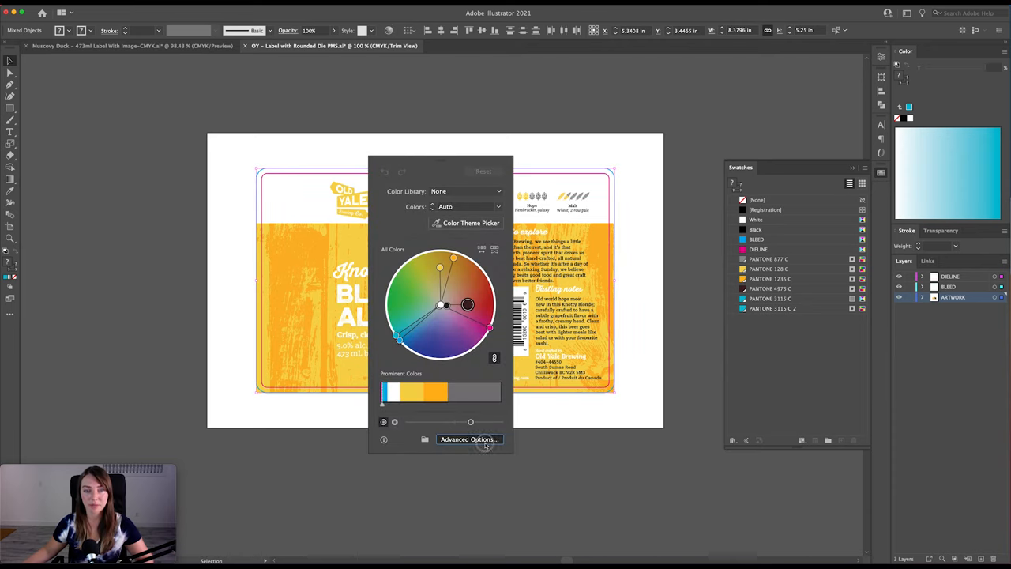
- In Recolor Artwork advanced mode, select the cyan row and limit colours to Document Swatches
click(467, 439)
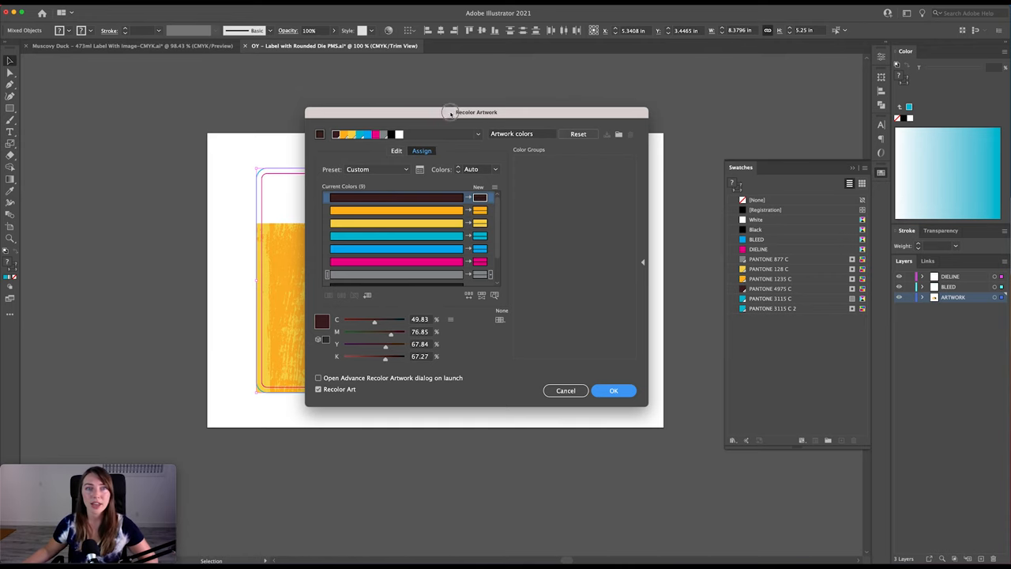
drag(477, 110, 210, 93)
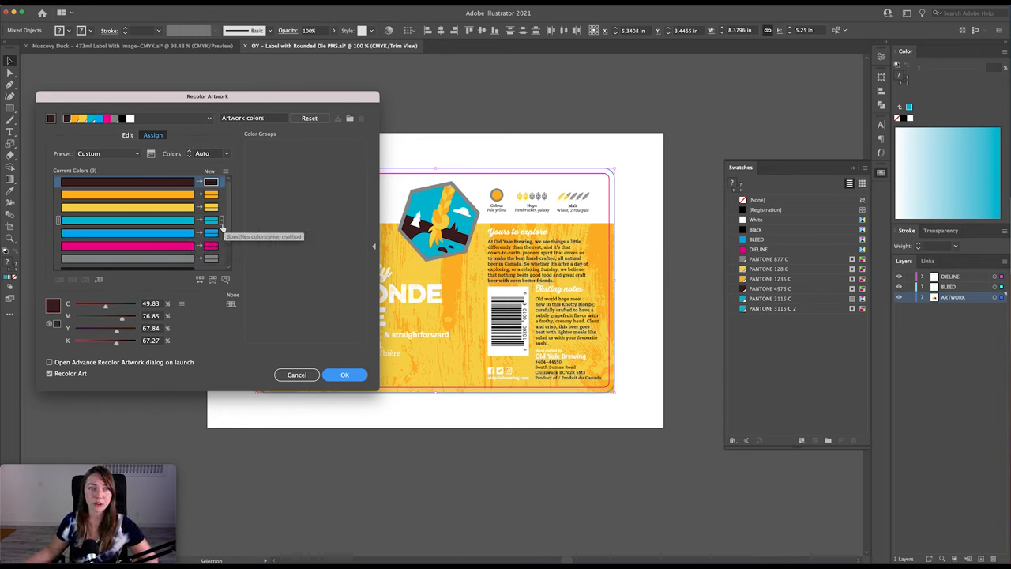
click(212, 220)
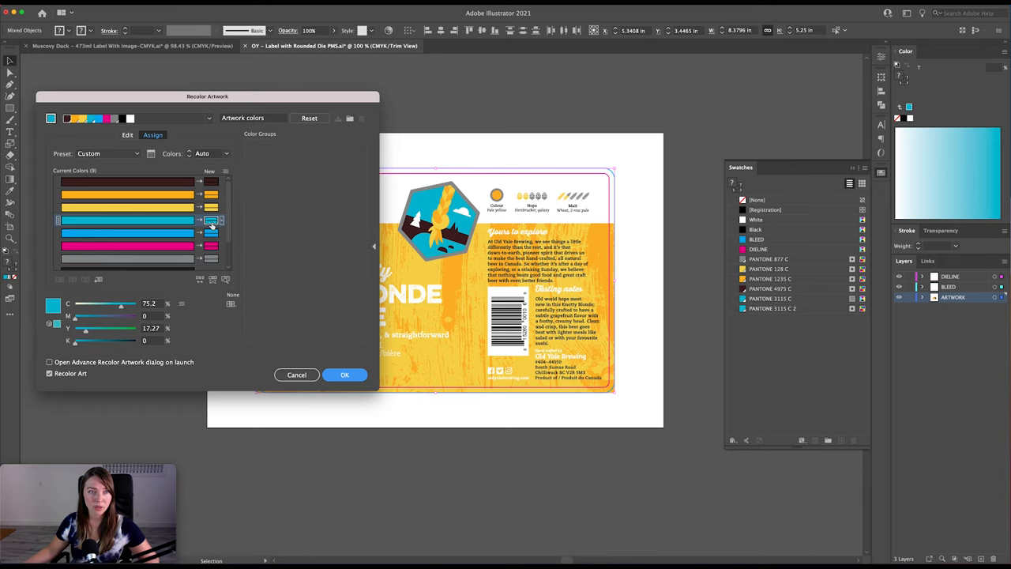
click(231, 303)
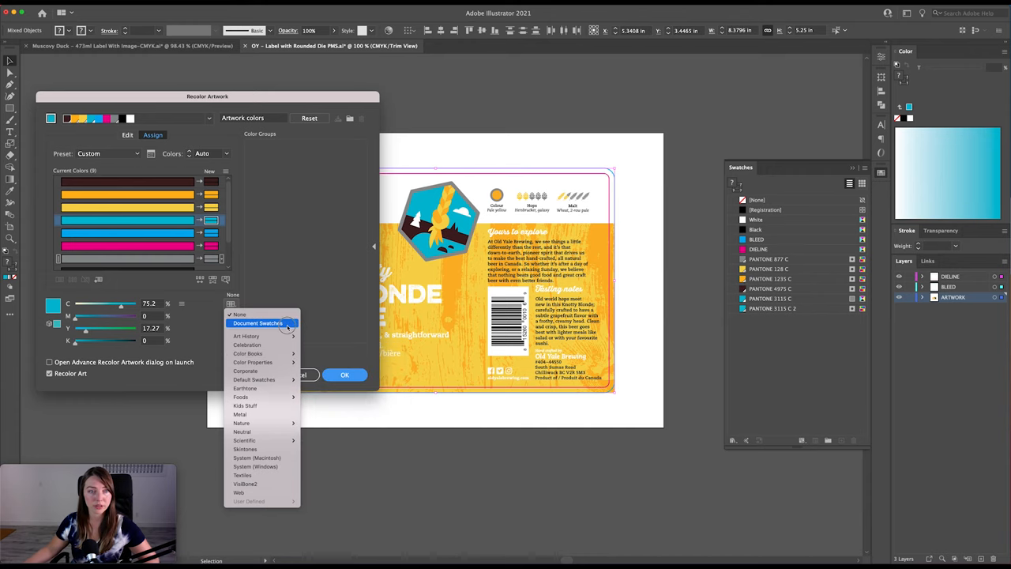
click(257, 322)
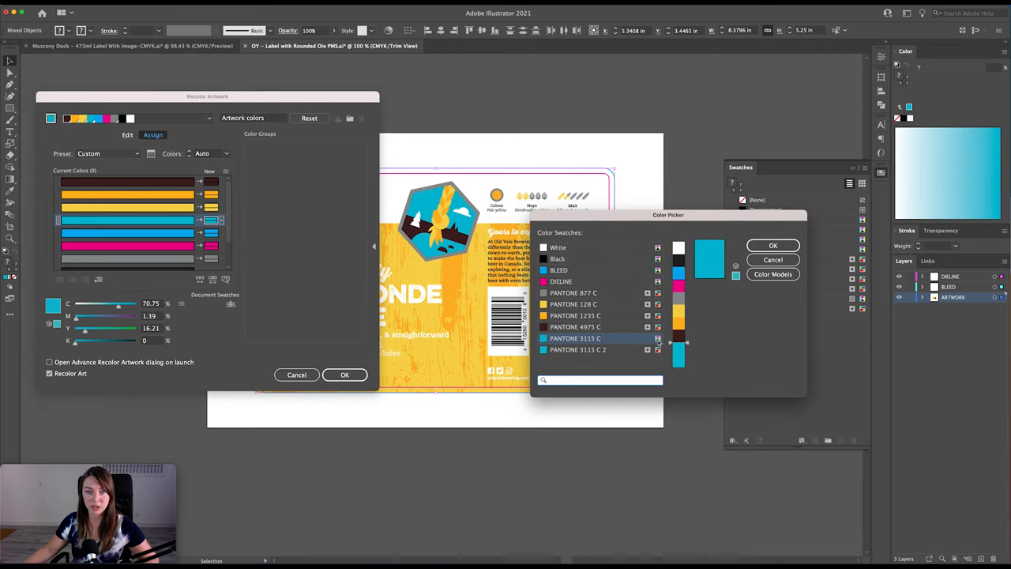
- Assign the PANTONE 3115 C swatch to the cyan colour and apply the recolouring
click(578, 349)
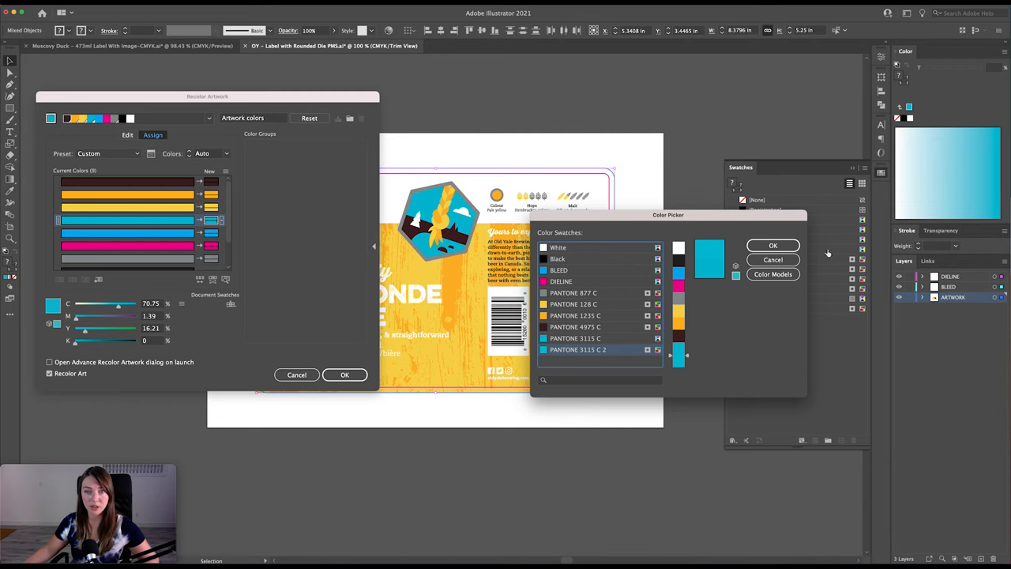
click(774, 247)
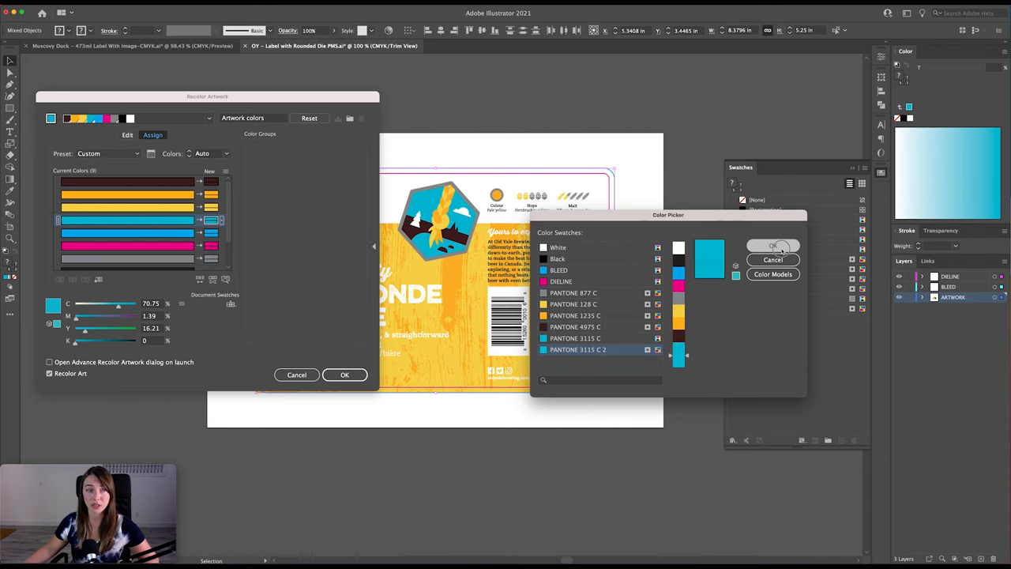
click(773, 247)
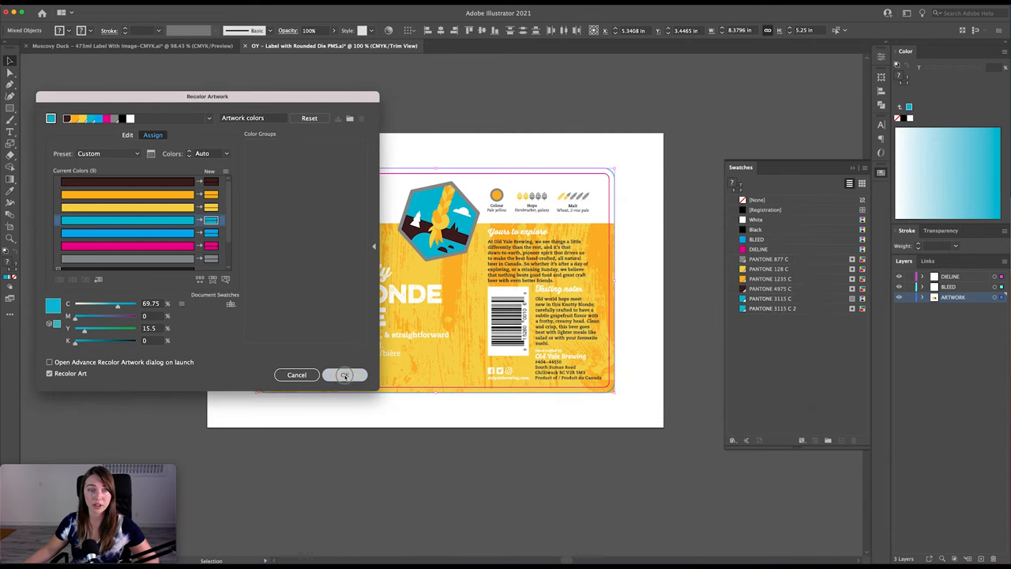
click(344, 374)
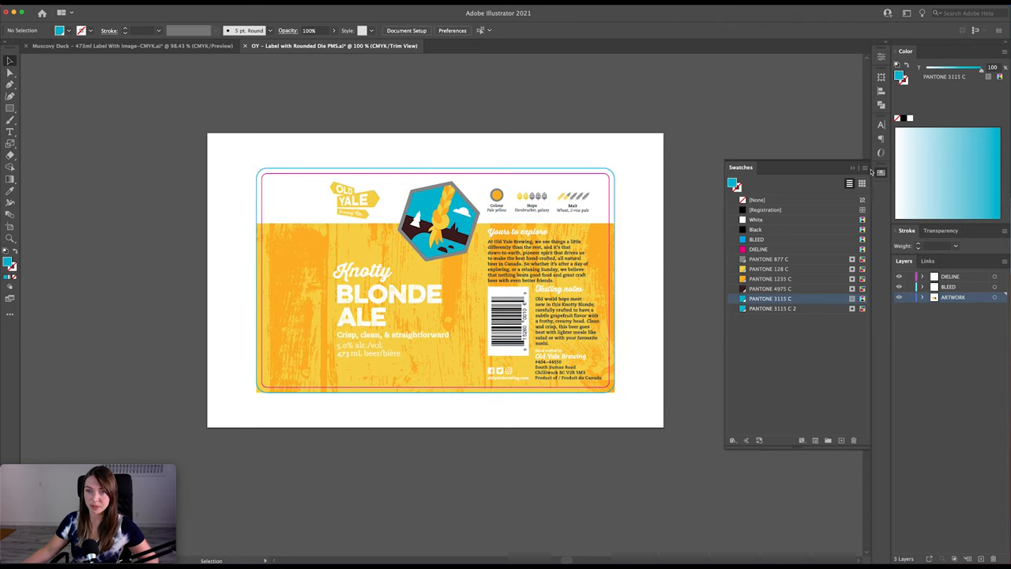
- Delete the duplicate PANTONE 3115 C swatch, leaving a single 3115 C swatch
click(865, 167)
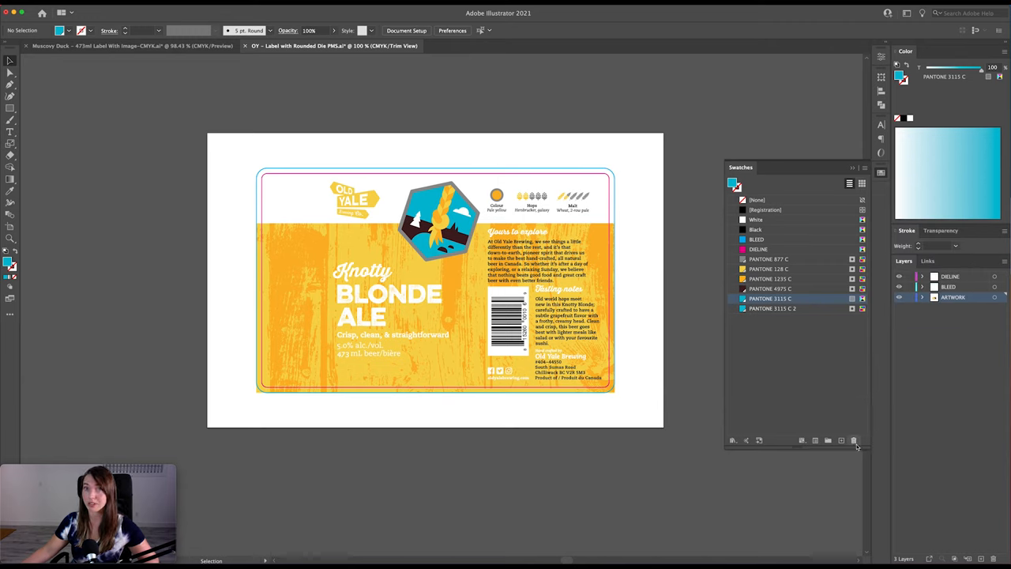
click(853, 439)
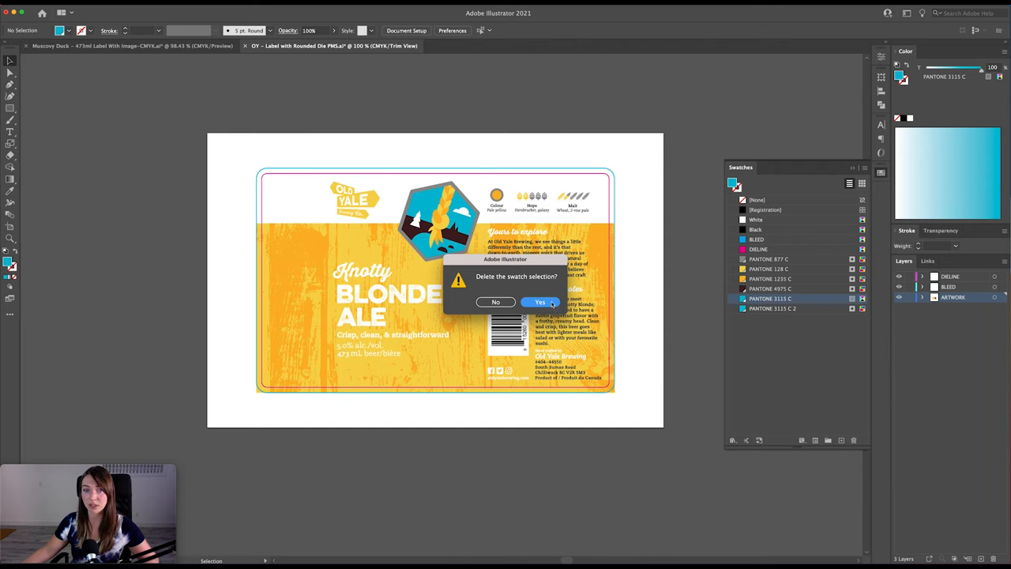
click(540, 302)
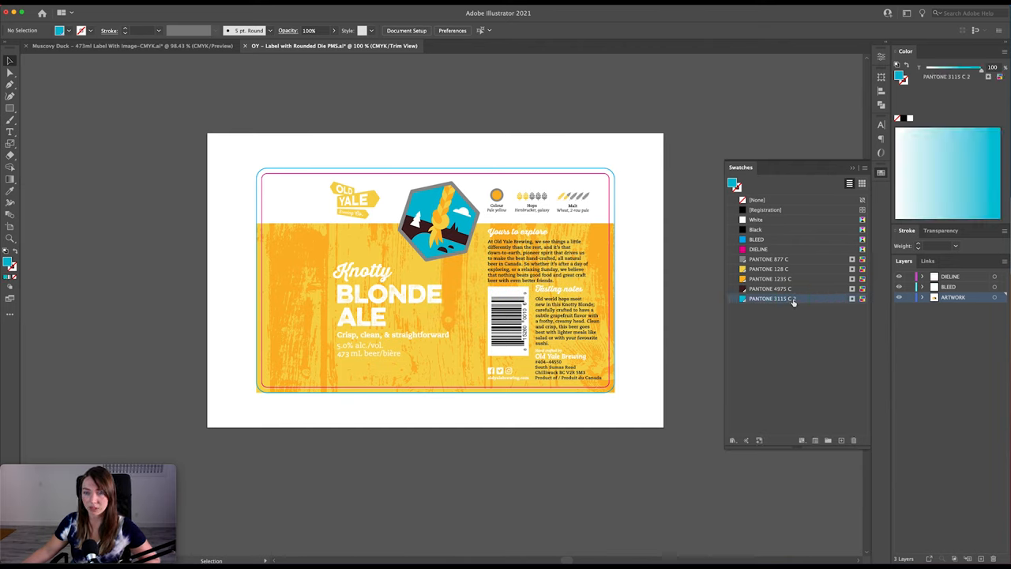
double_click(770, 299)
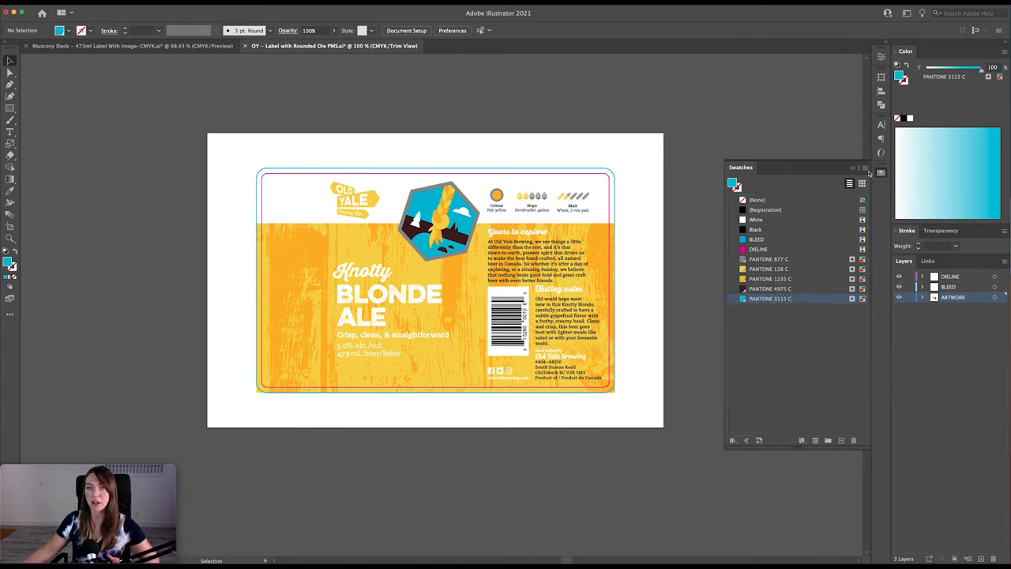
click(850, 183)
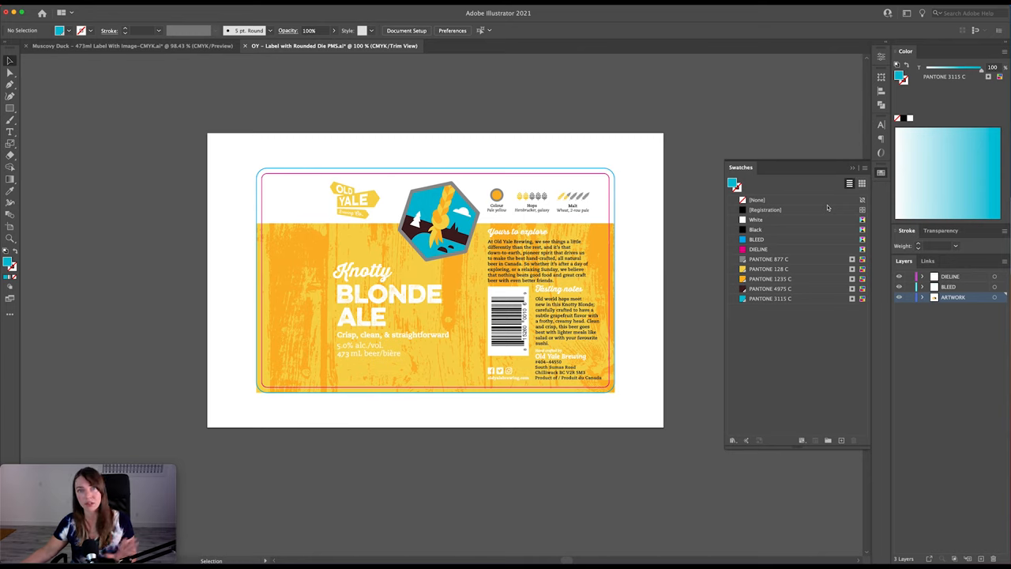
mouse_move(811, 265)
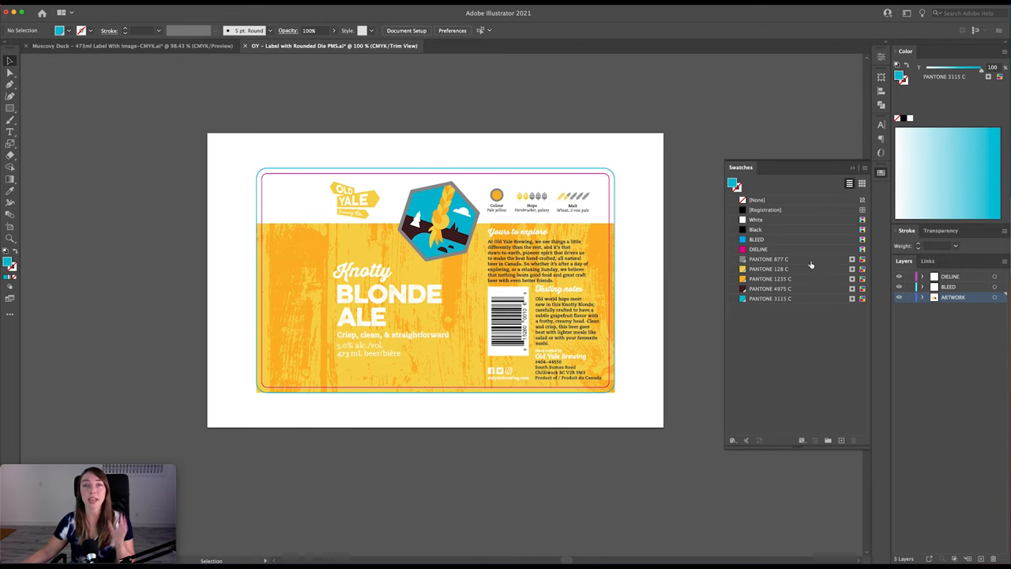
mouse_move(802, 308)
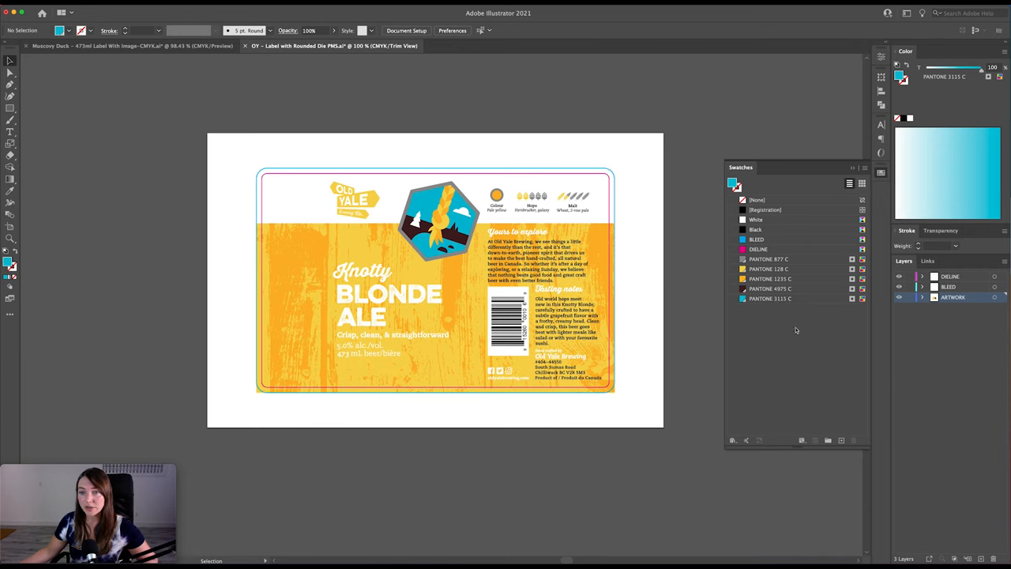
mouse_move(796, 345)
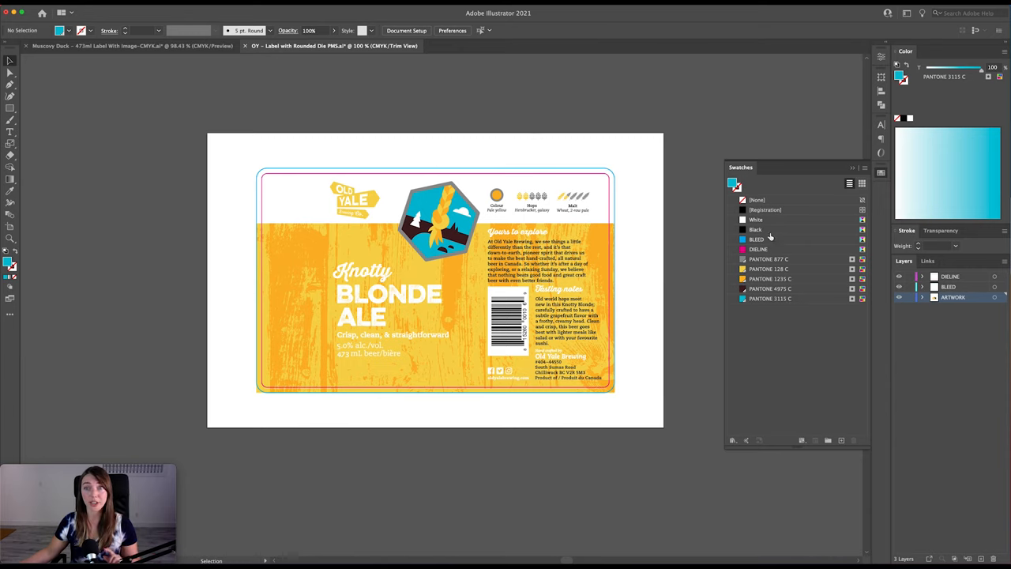
mouse_move(772, 251)
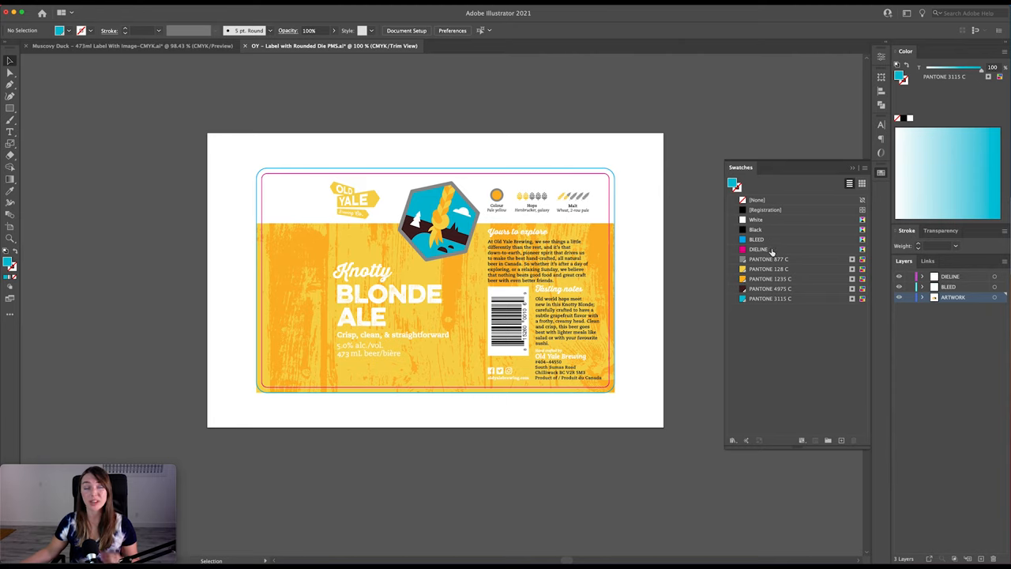
mouse_move(770, 253)
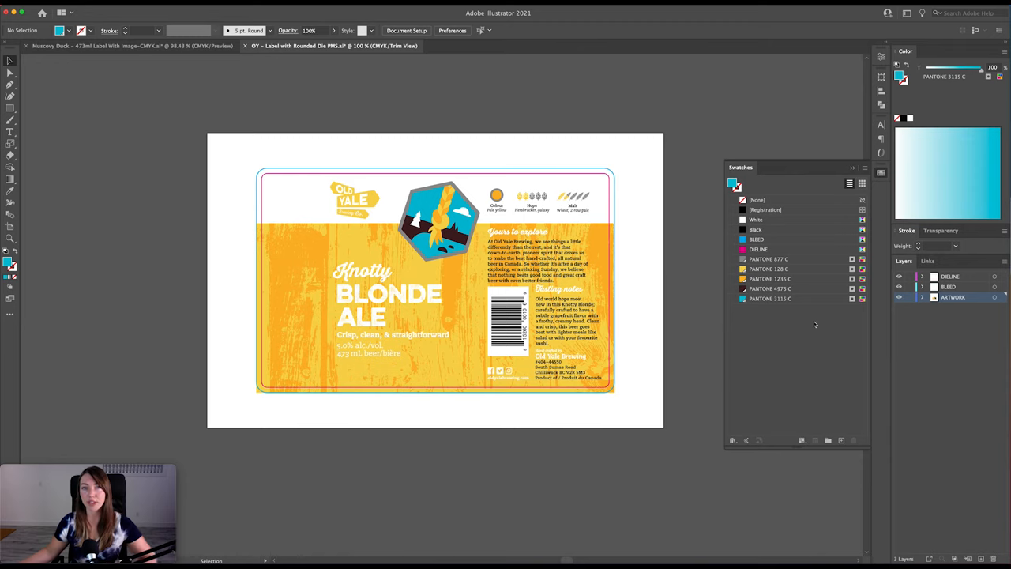
mouse_move(803, 244)
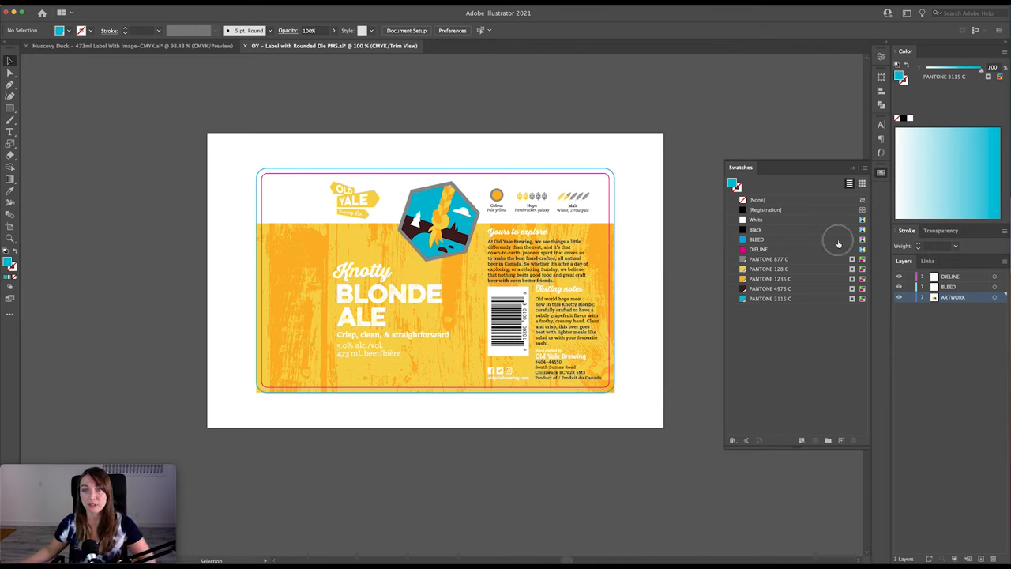
- Set the BLEED and DIELINE swatches' Color Type to Spot Color
double_click(757, 240)
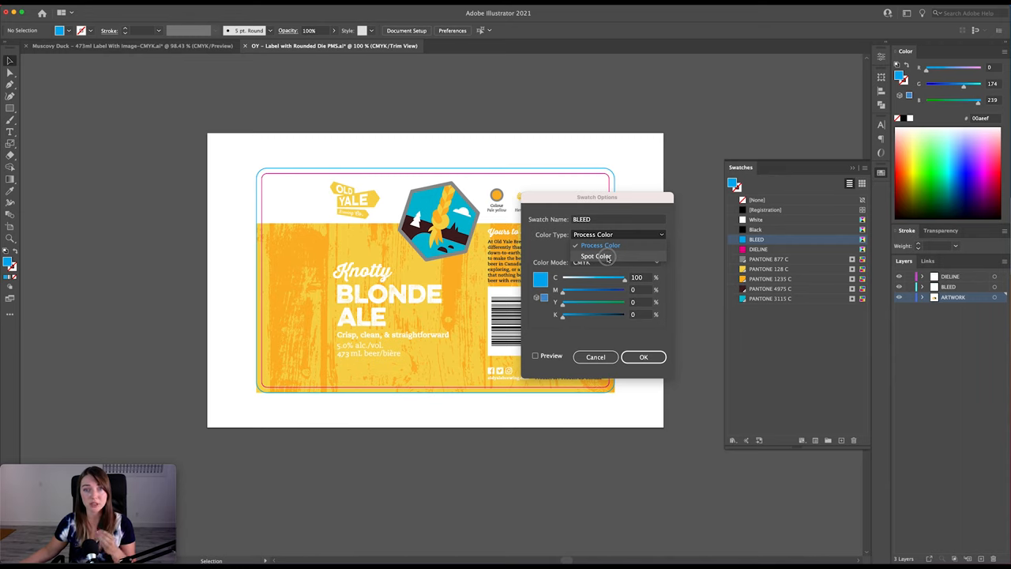
click(597, 256)
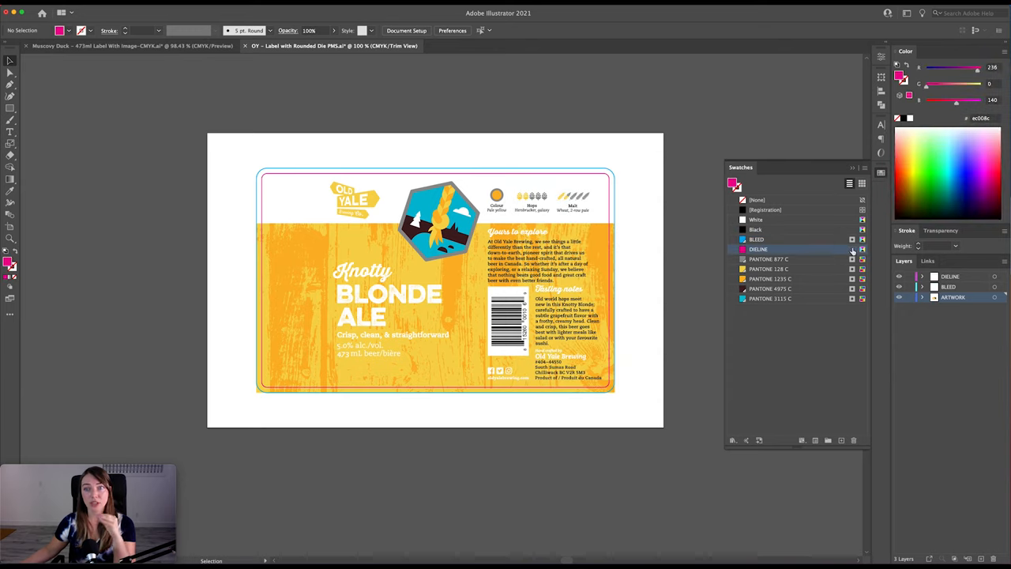
double_click(758, 250)
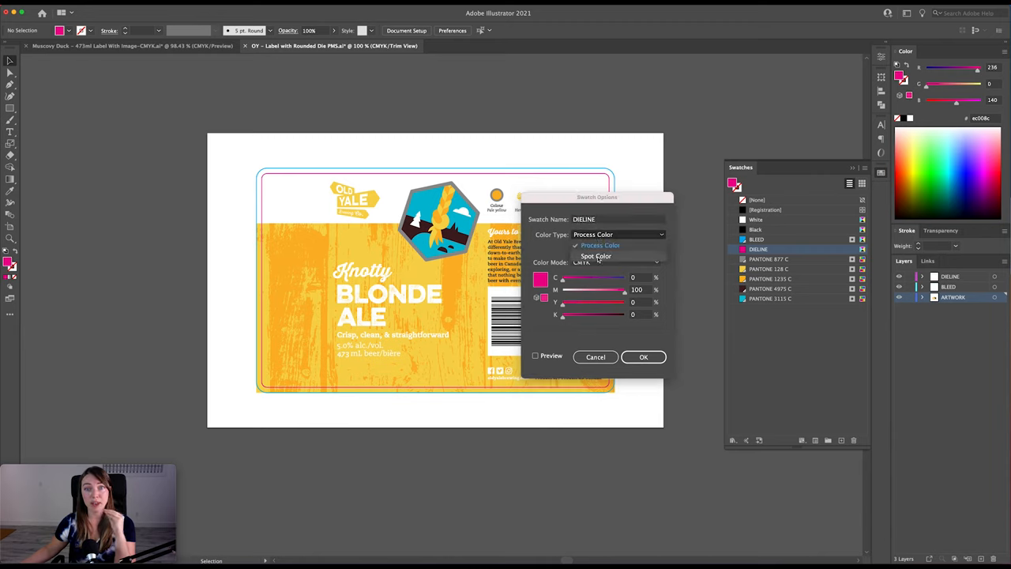
click(597, 255)
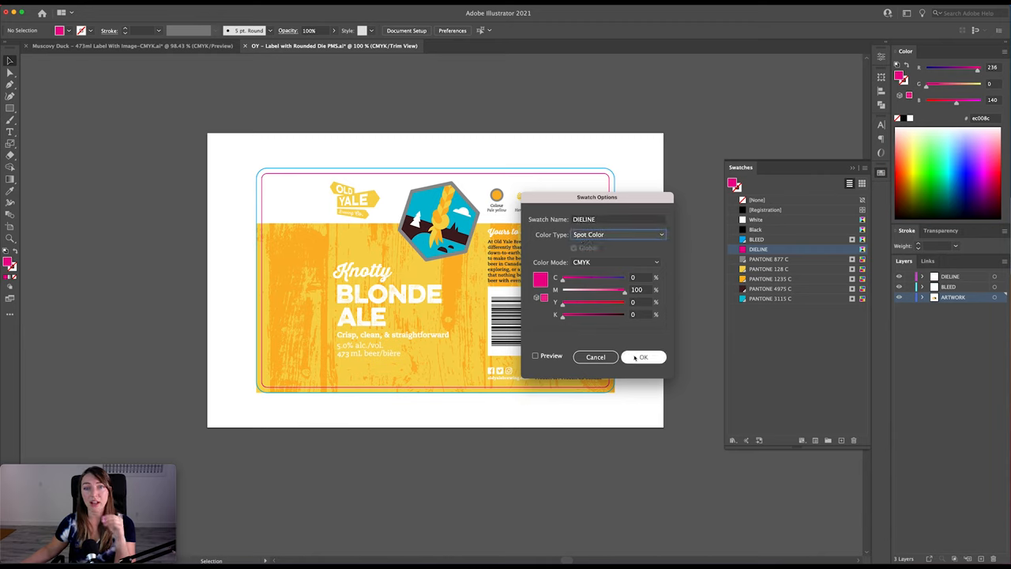
click(642, 357)
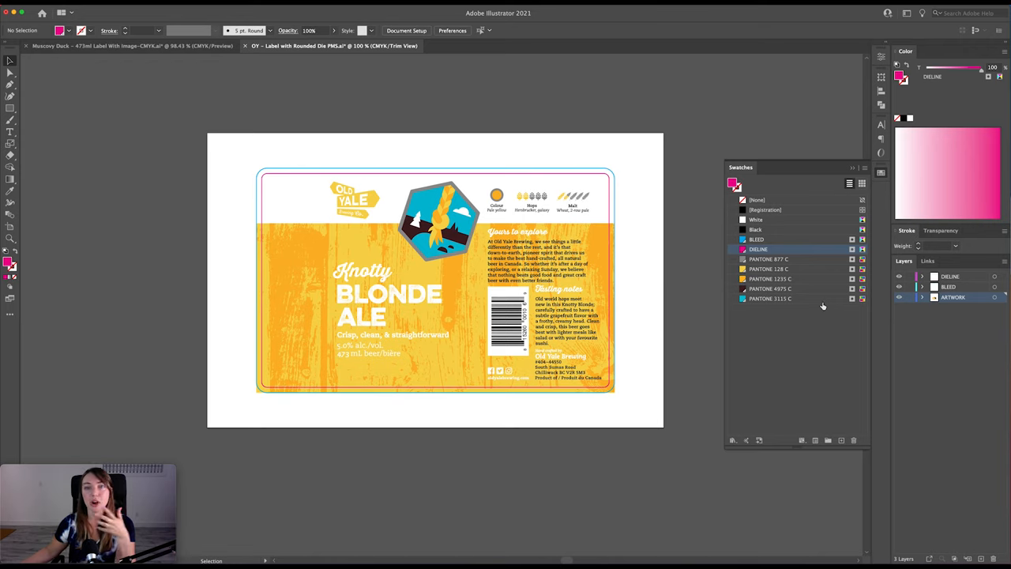
mouse_move(818, 262)
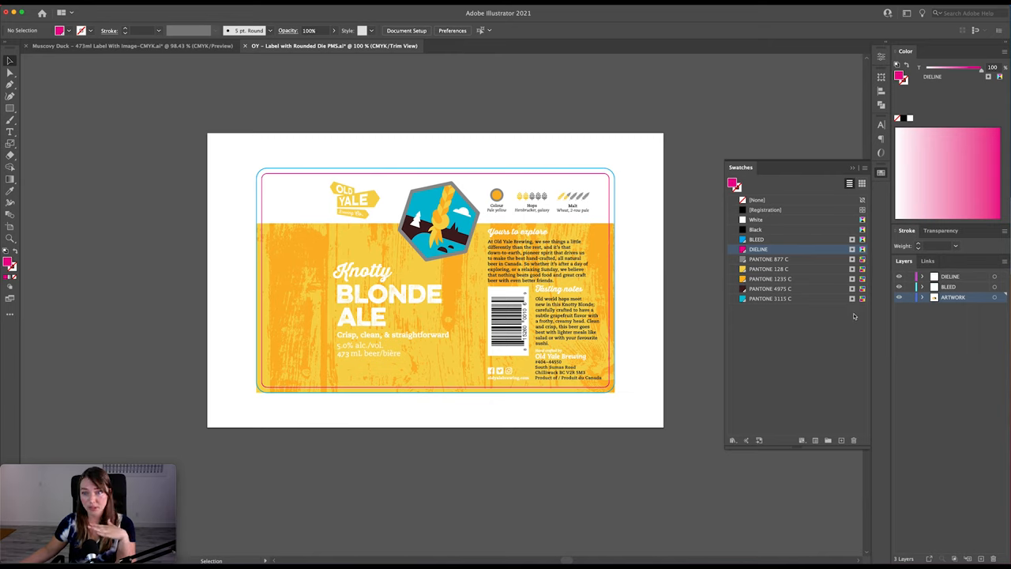
click(773, 344)
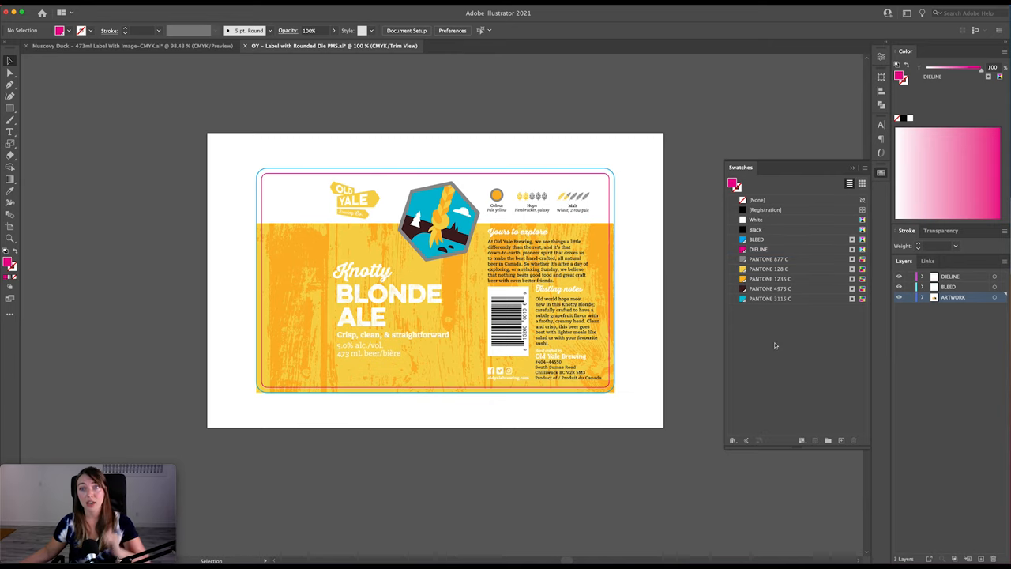
mouse_move(700, 341)
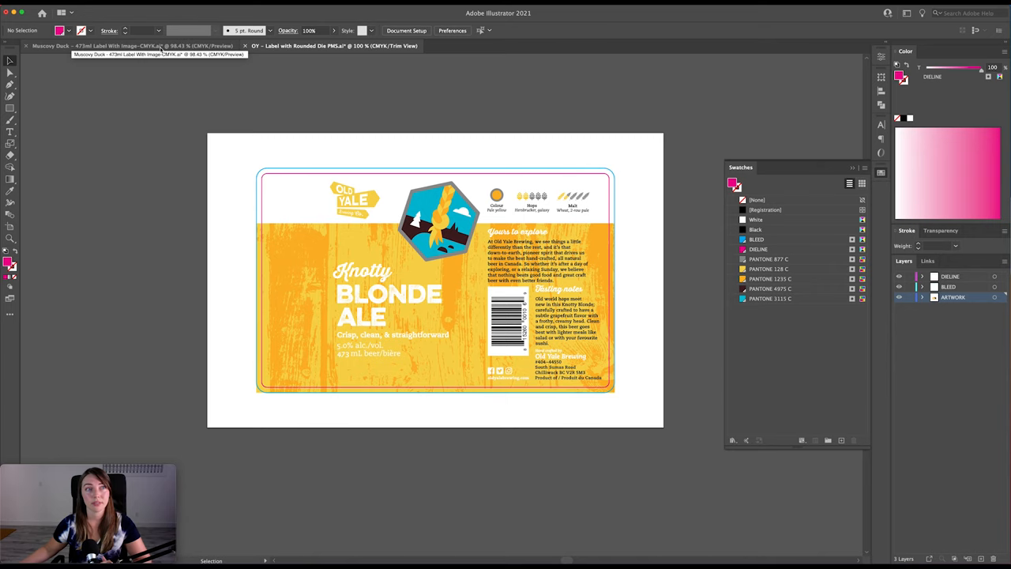
- On the Muscovy Duck label, make the DIELINE swatch a Lab-mode spot colour
click(127, 46)
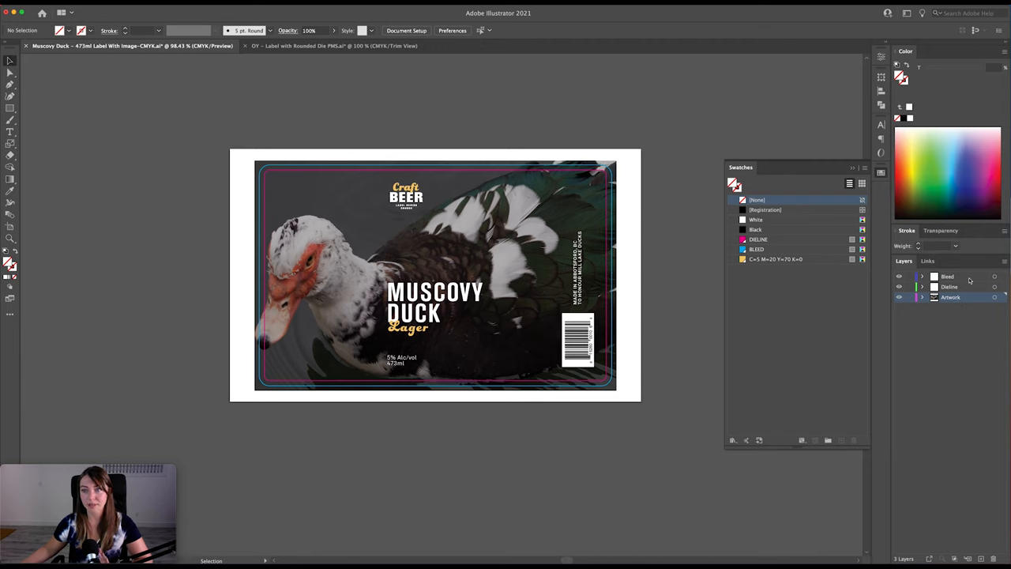
mouse_move(840, 244)
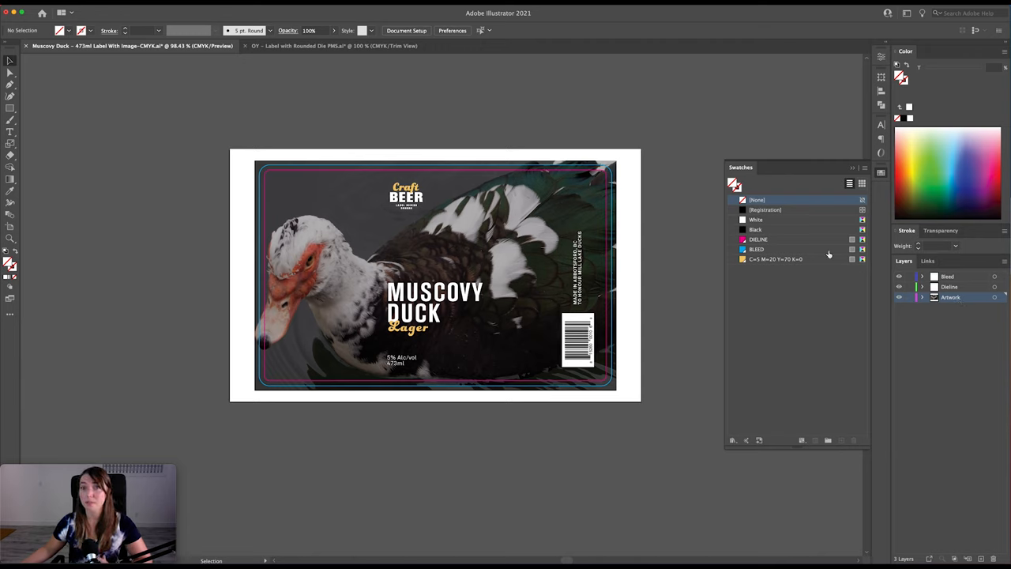
mouse_move(824, 242)
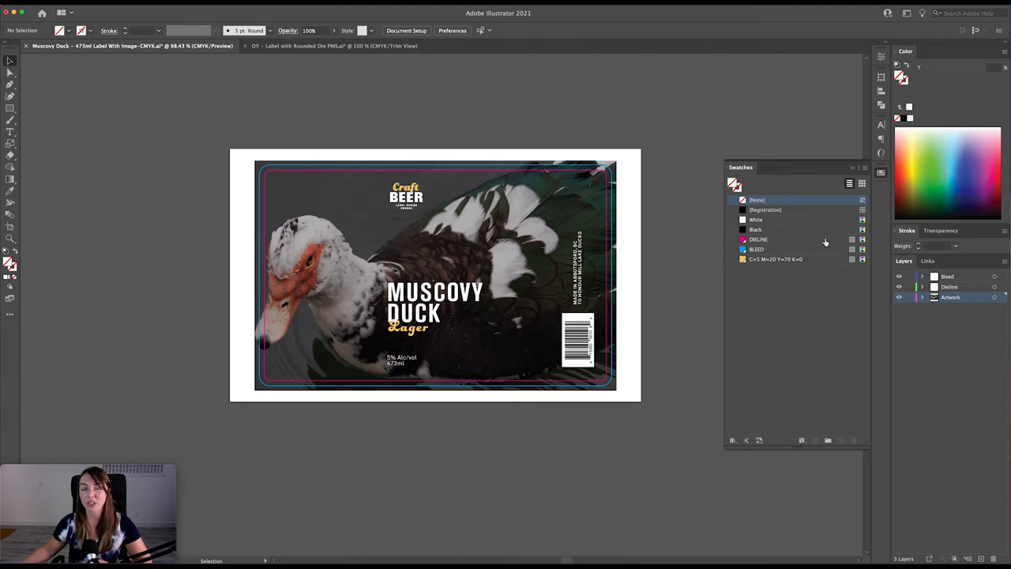
mouse_move(821, 240)
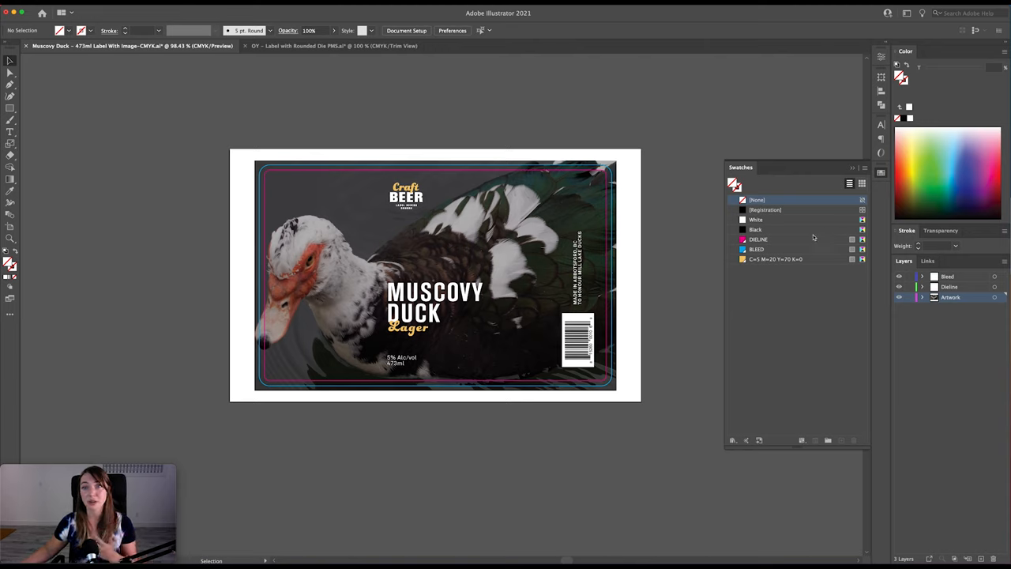
mouse_move(798, 275)
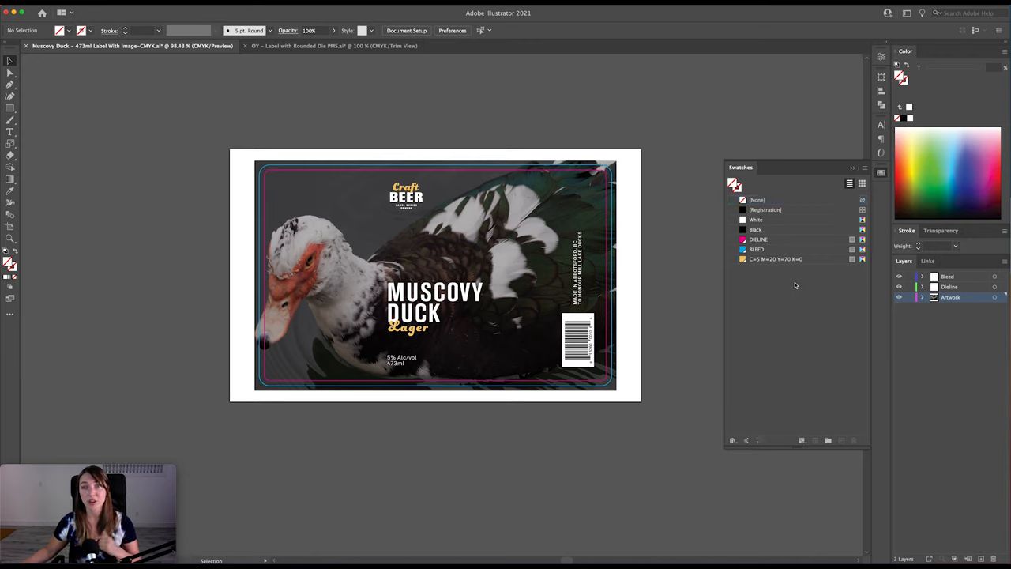
mouse_move(828, 259)
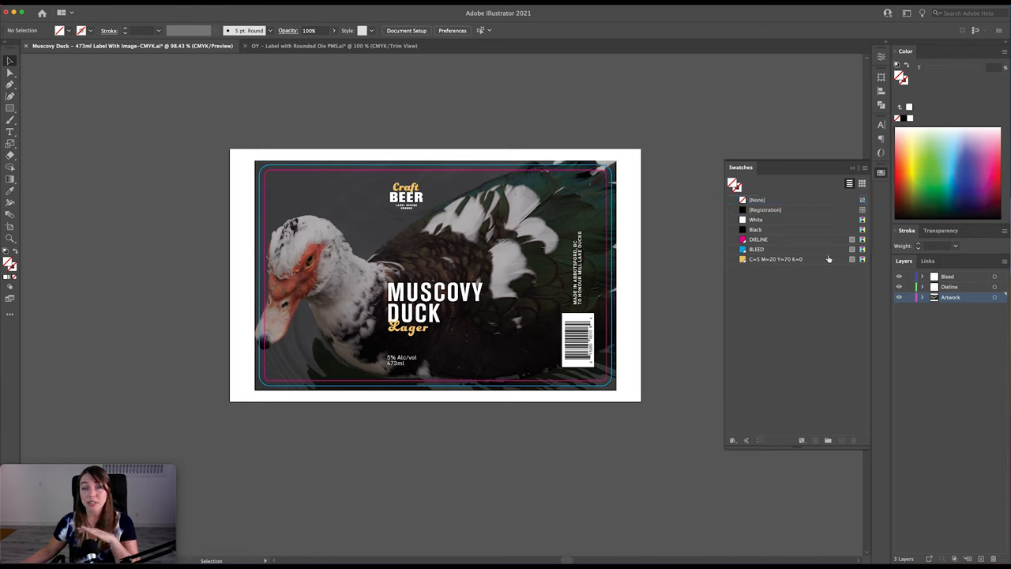
mouse_move(832, 278)
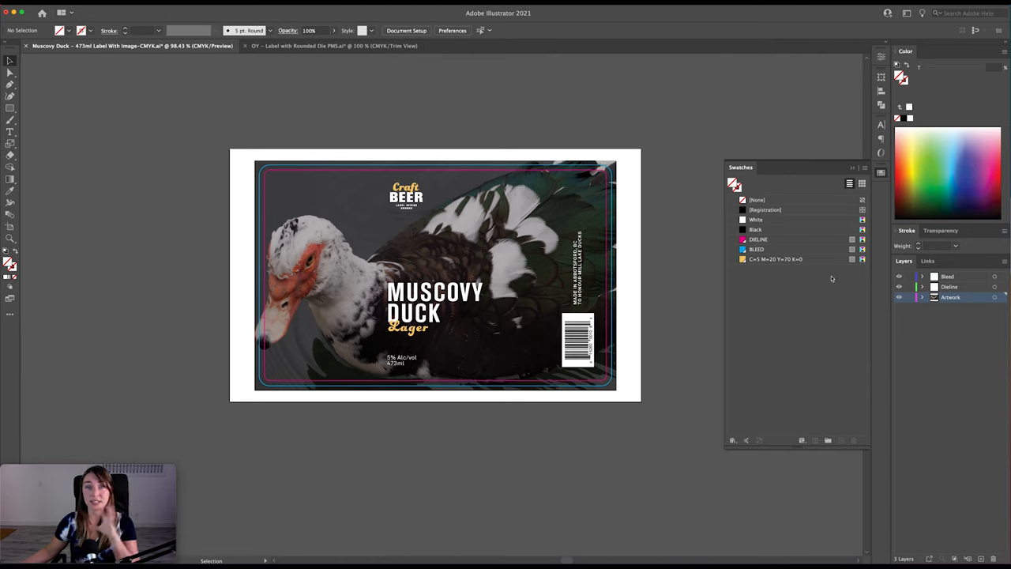
mouse_move(841, 243)
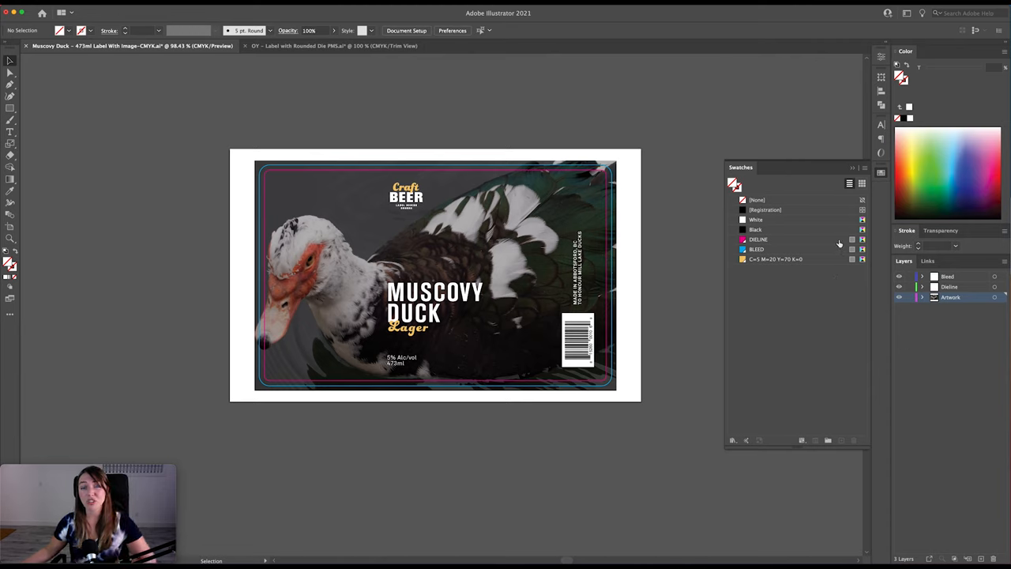
double_click(758, 239)
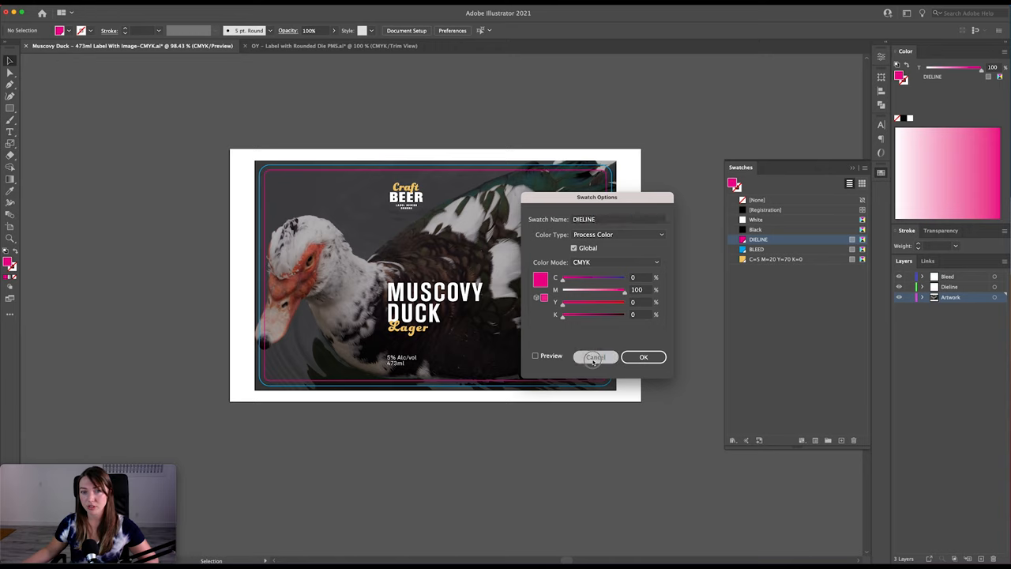
click(593, 357)
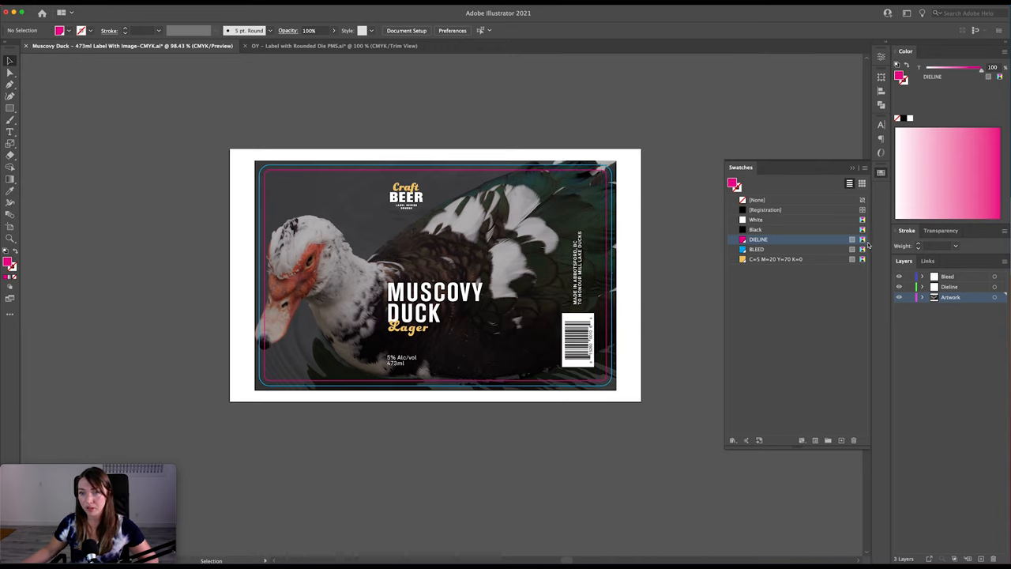
mouse_move(840, 243)
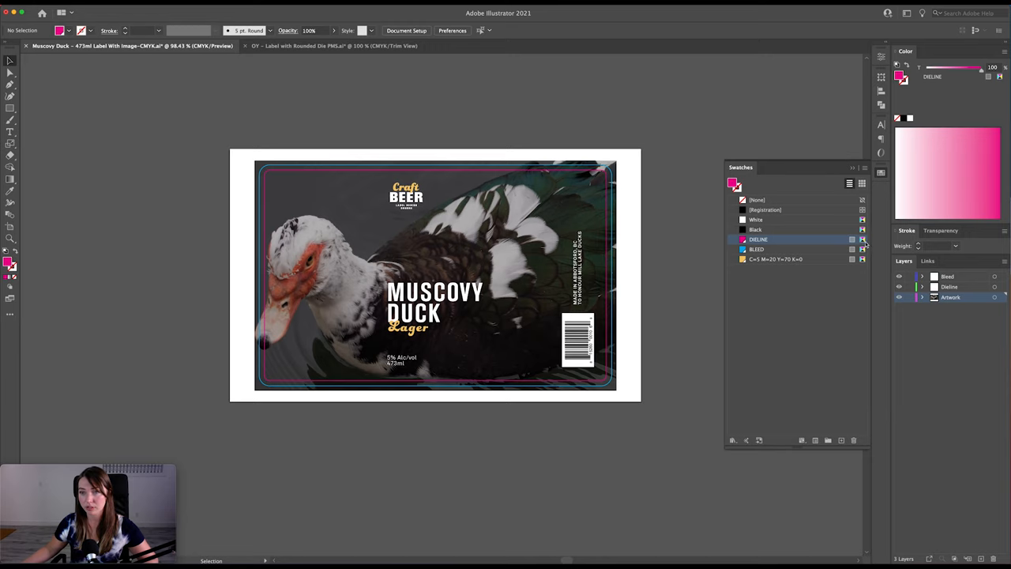
double_click(758, 238)
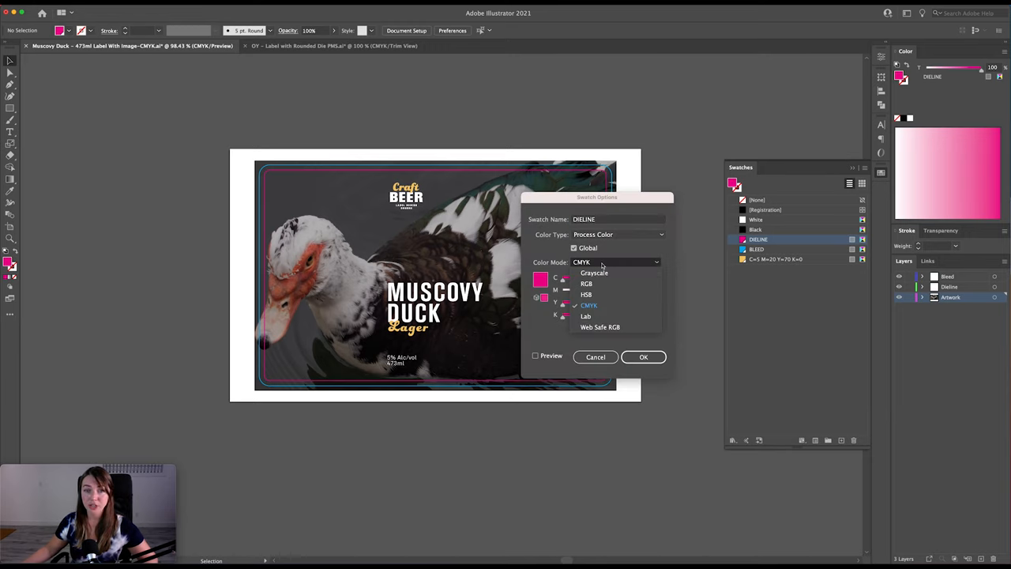
click(584, 316)
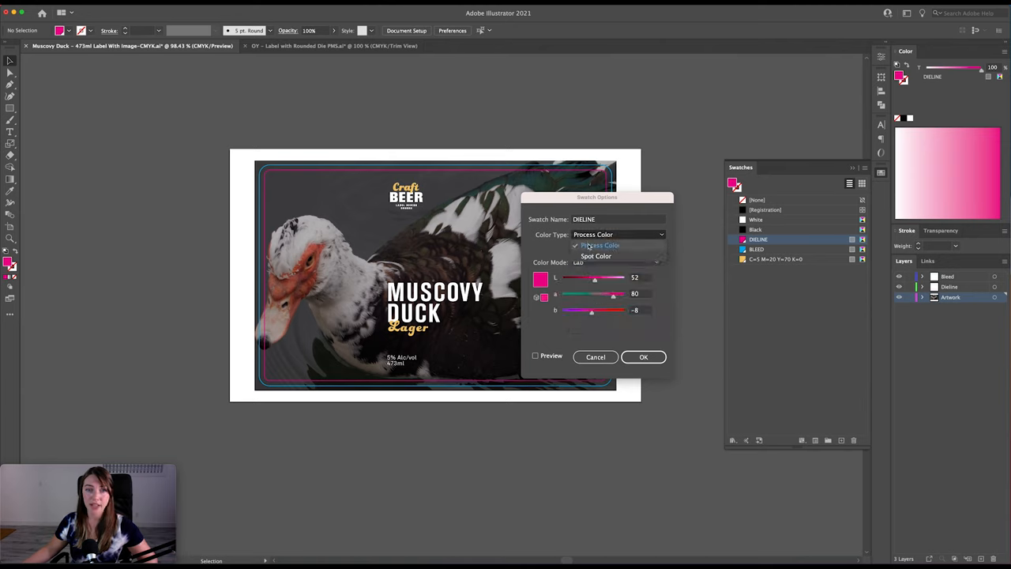
click(597, 255)
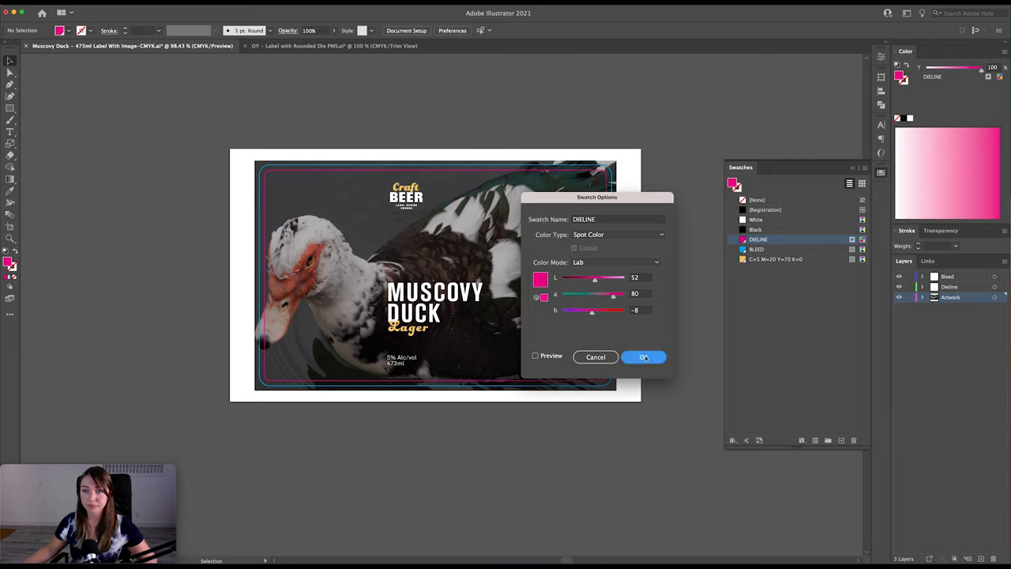
click(643, 357)
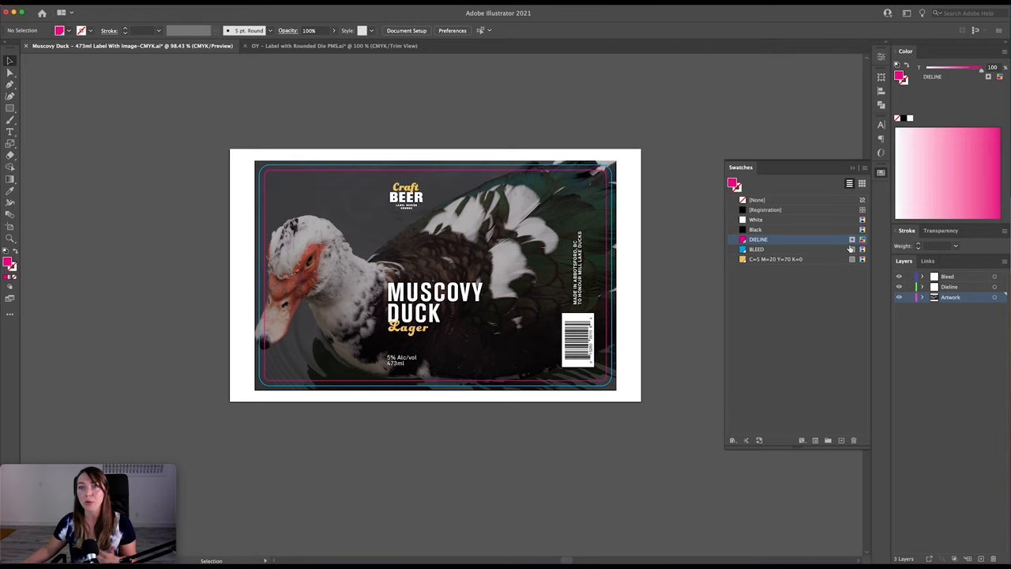
mouse_move(844, 253)
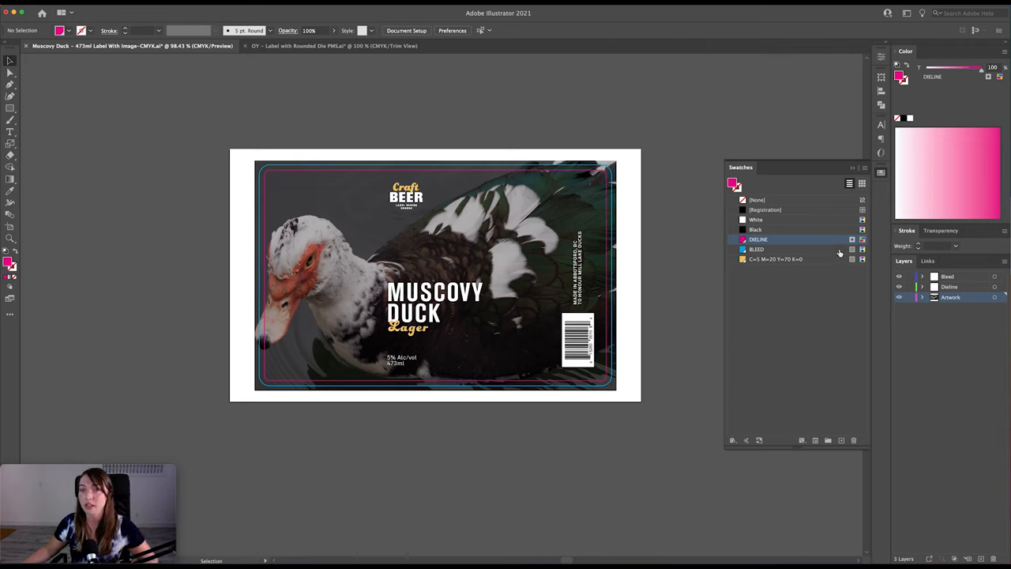
- Make the BLEED swatch a Lab-mode spot colour as well
double_click(757, 249)
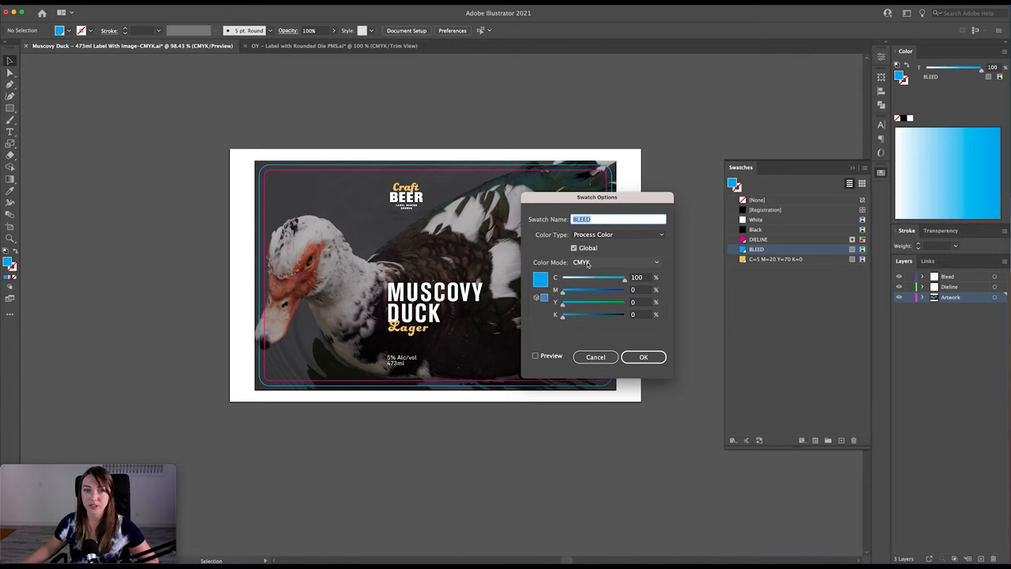
click(657, 262)
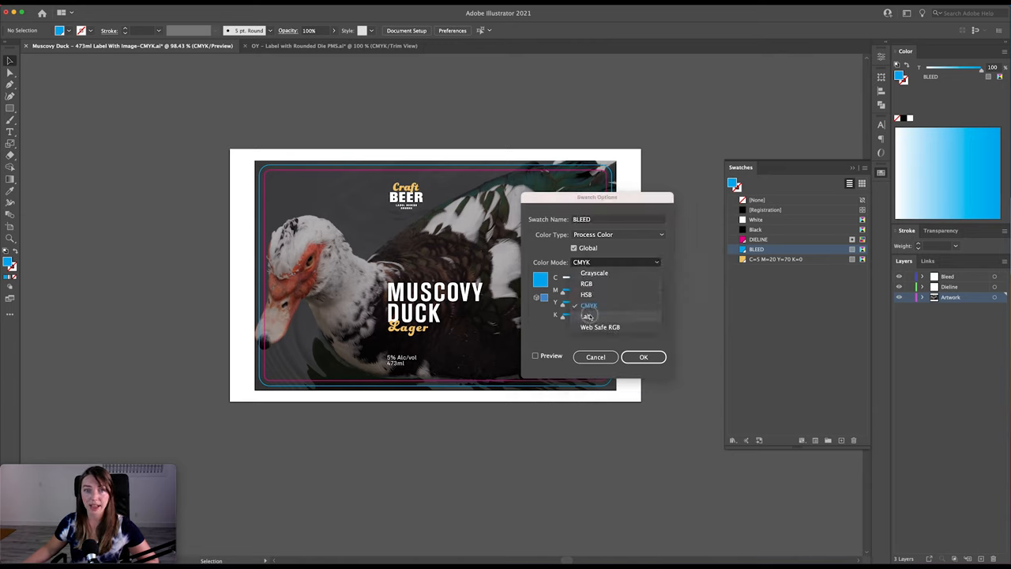
click(588, 316)
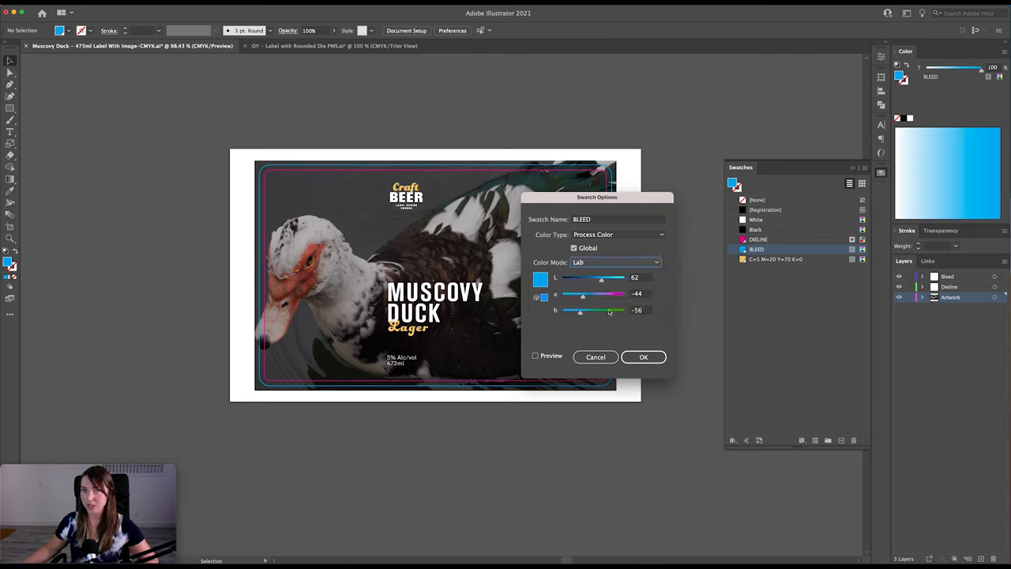
mouse_move(618, 327)
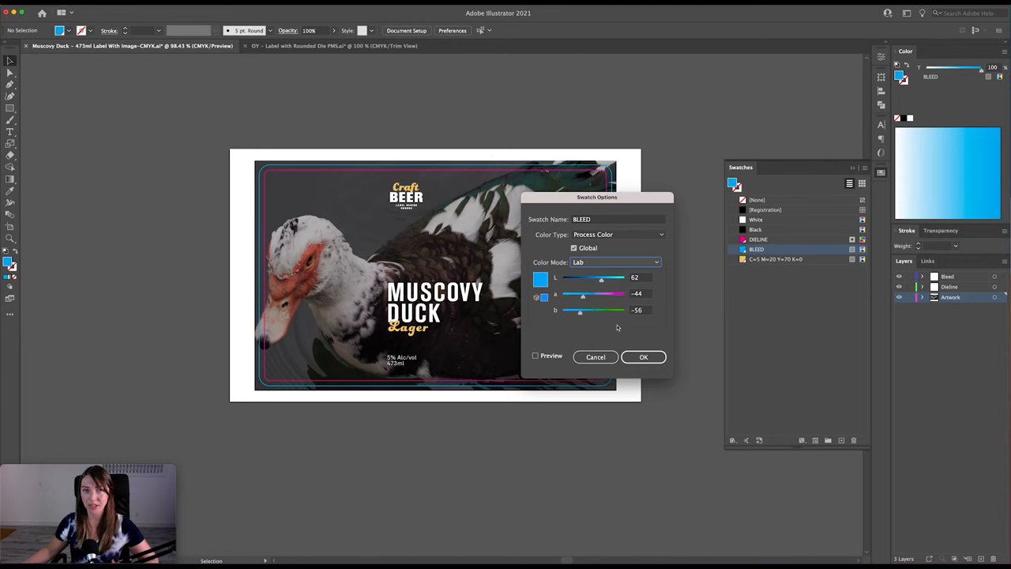
mouse_move(597, 229)
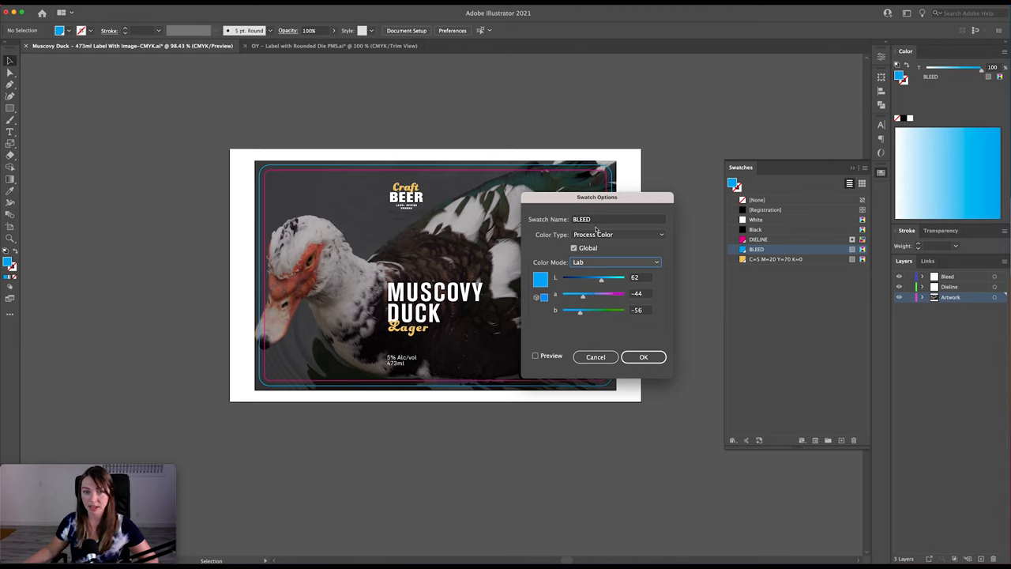
click(619, 234)
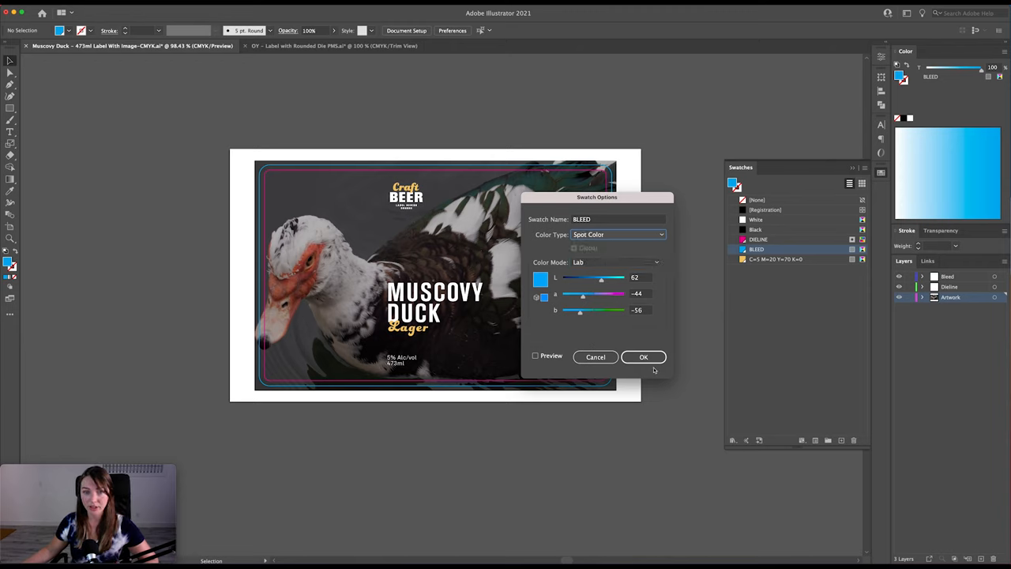
click(643, 357)
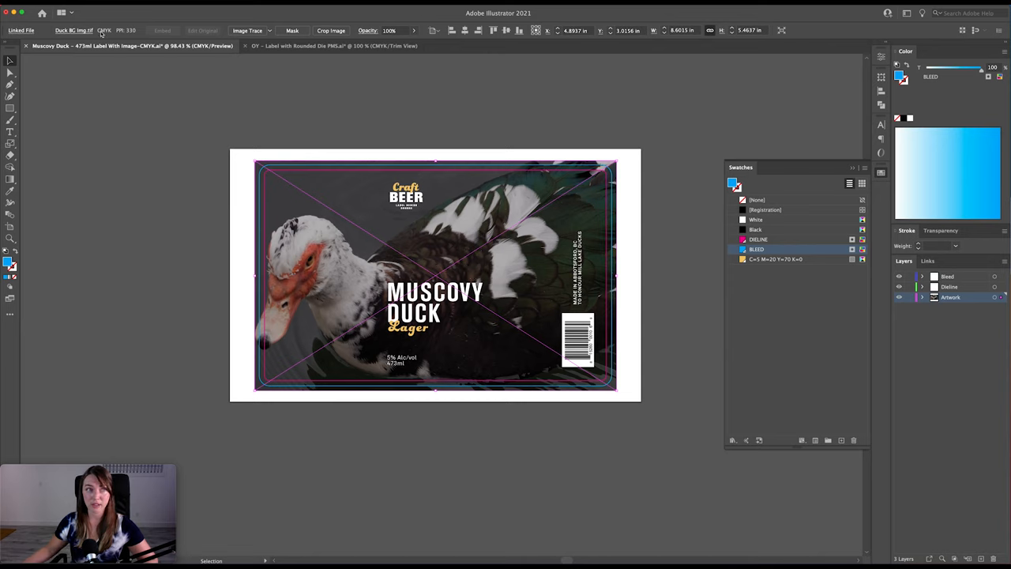
click(676, 249)
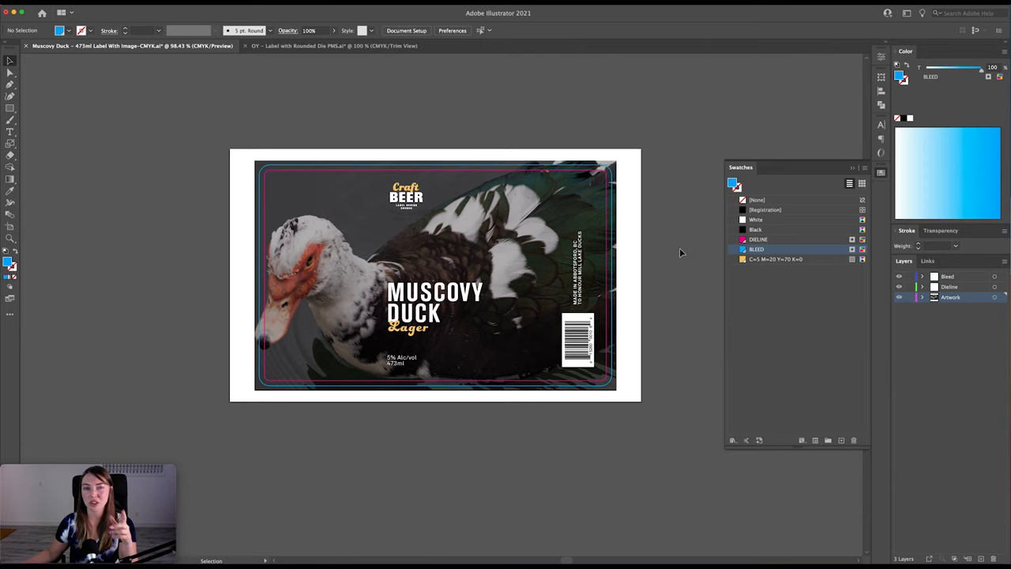
mouse_move(660, 310)
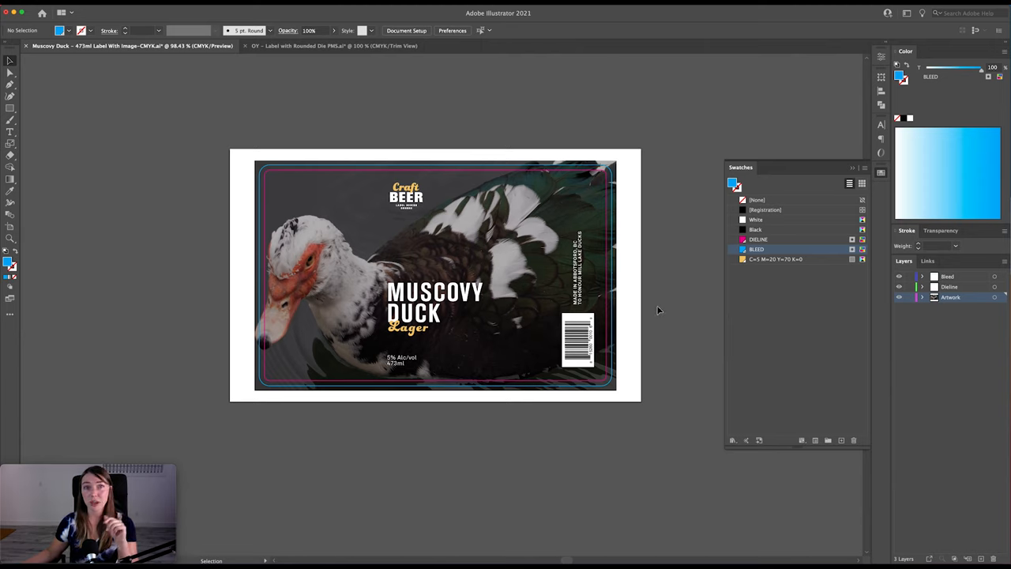
mouse_move(671, 354)
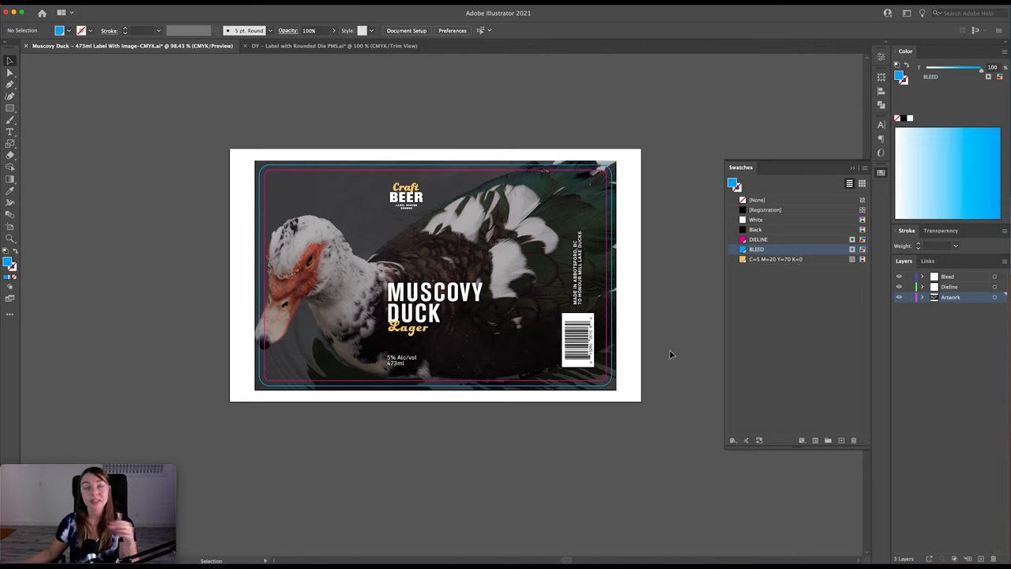
mouse_move(658, 450)
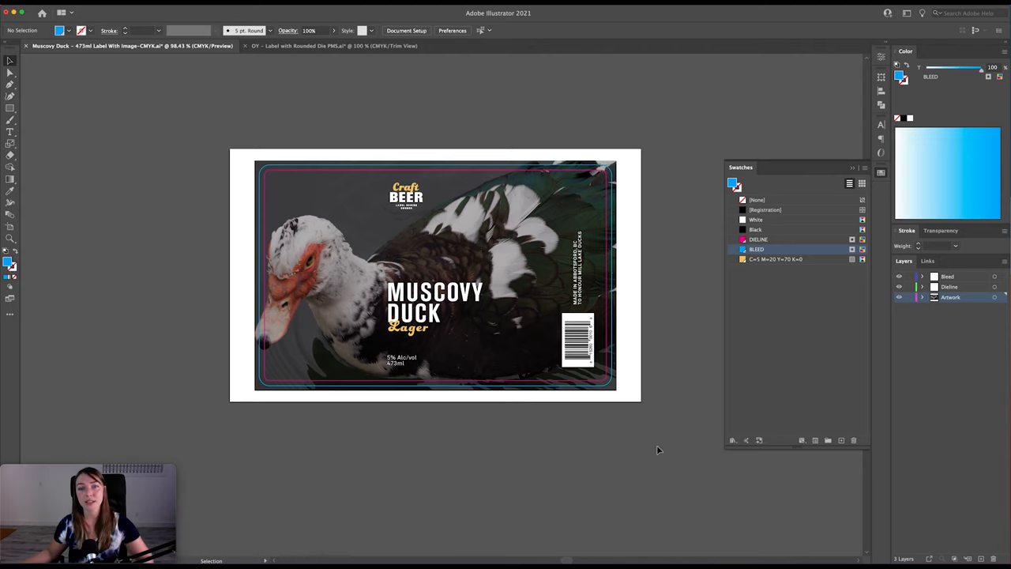
mouse_move(553, 112)
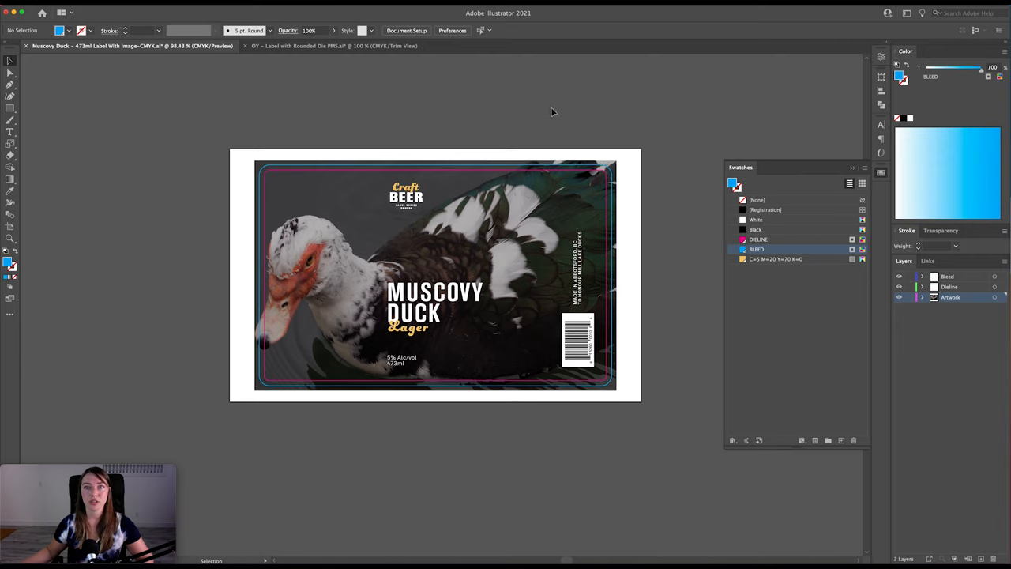
mouse_move(887, 308)
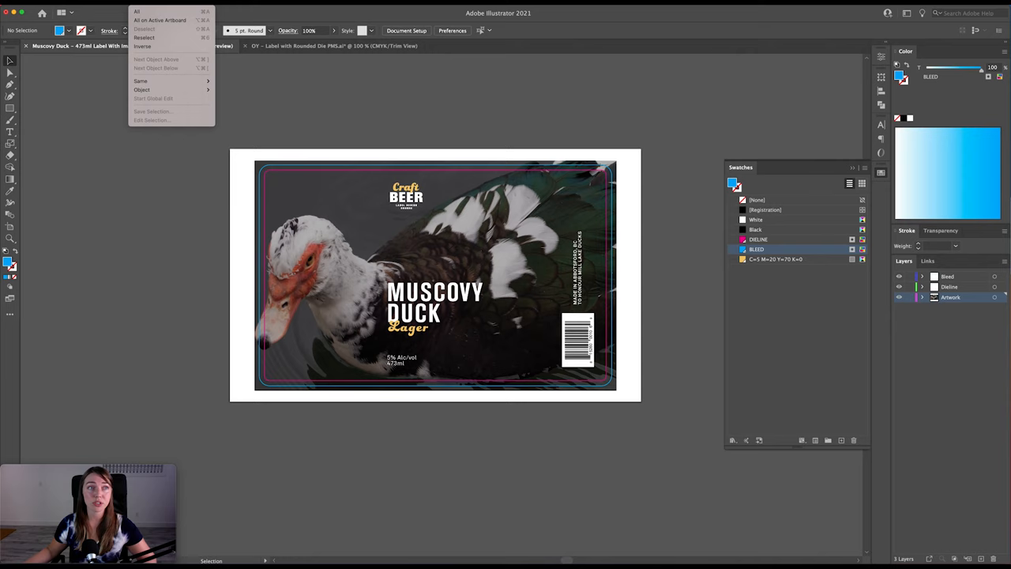
mouse_move(142, 89)
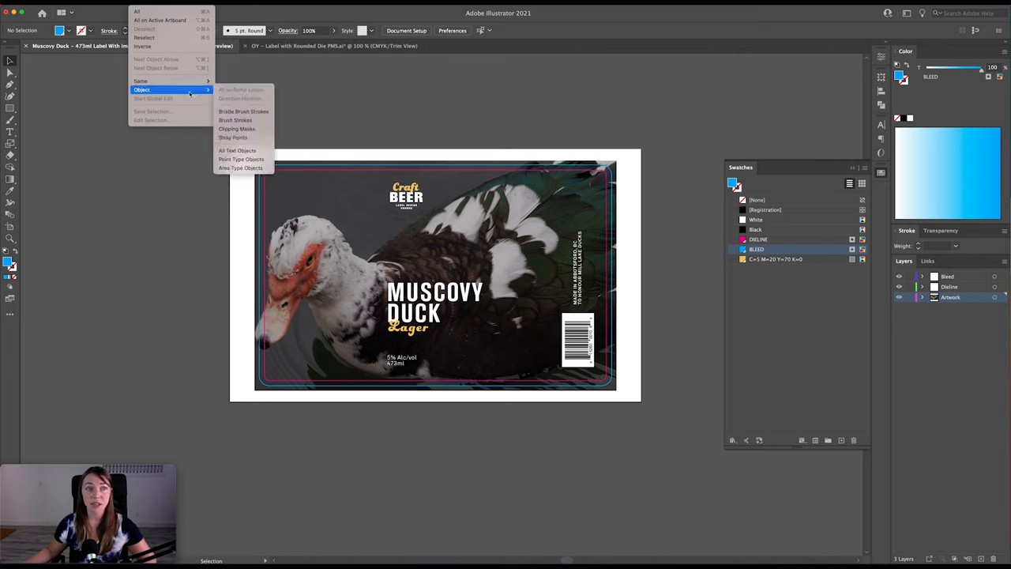
- Convert the Muscovy Duck label's text to outlines, then switch to the Knotty Blonde Ale label
click(237, 151)
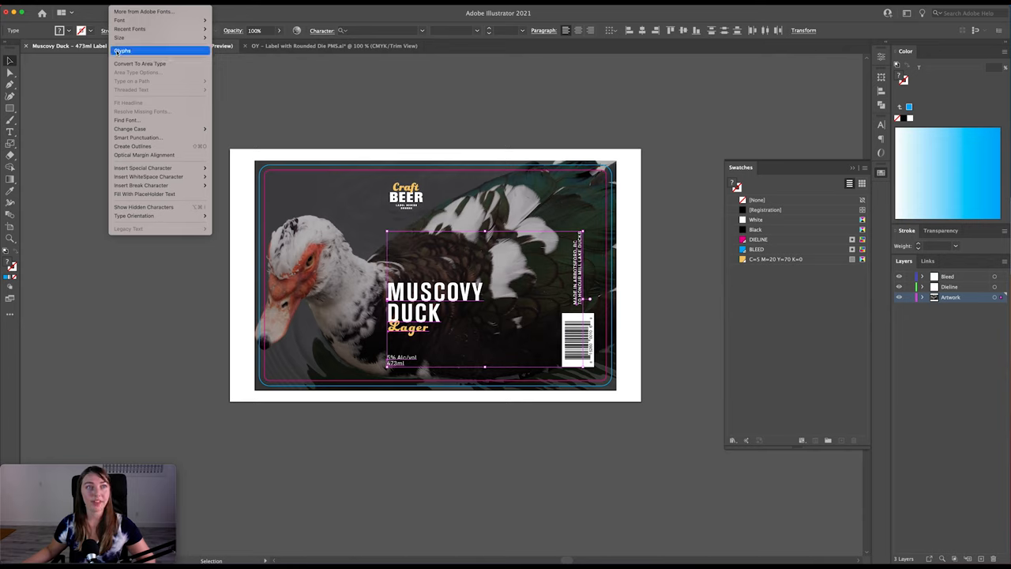
mouse_move(133, 145)
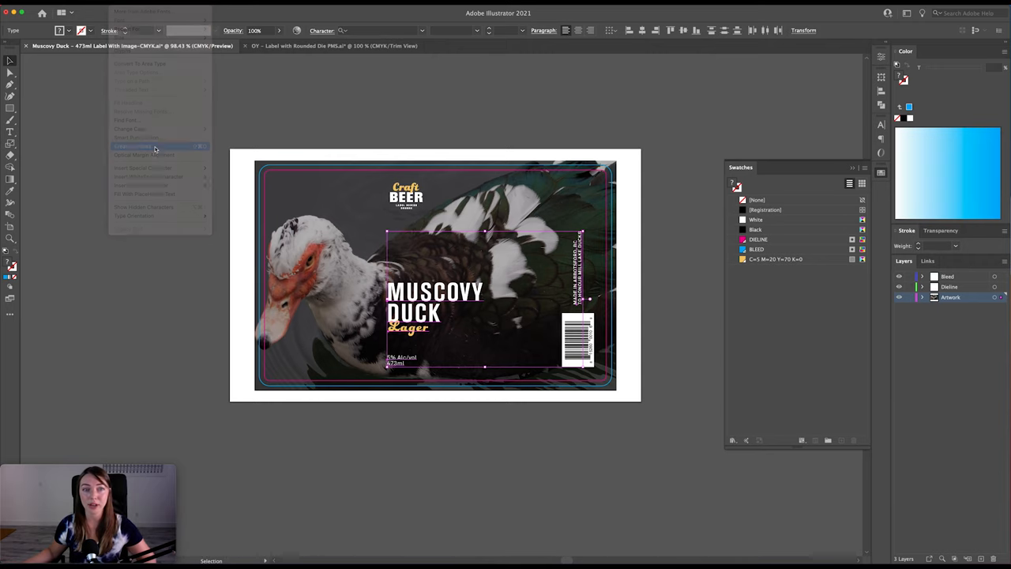
click(133, 145)
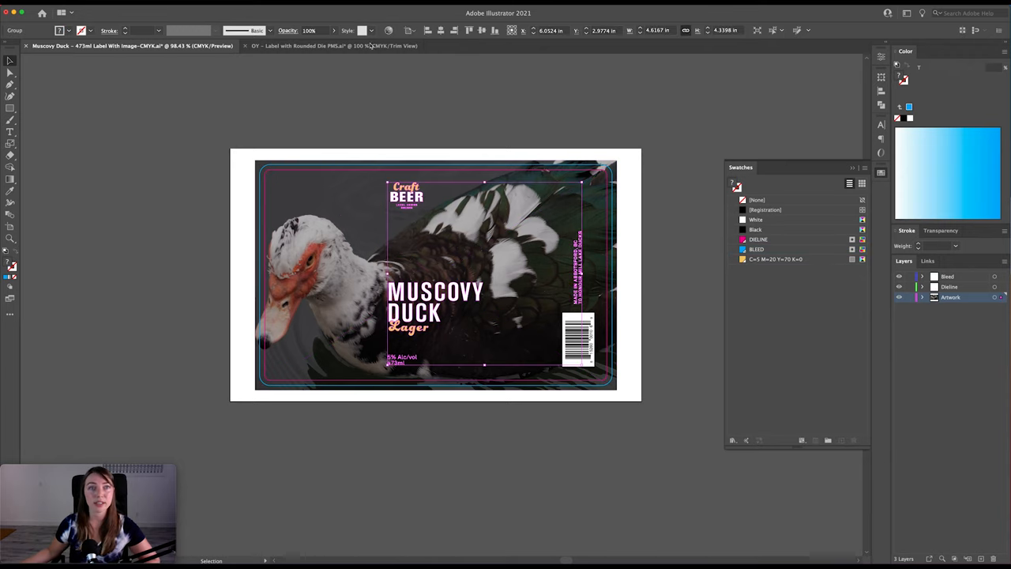
click(332, 45)
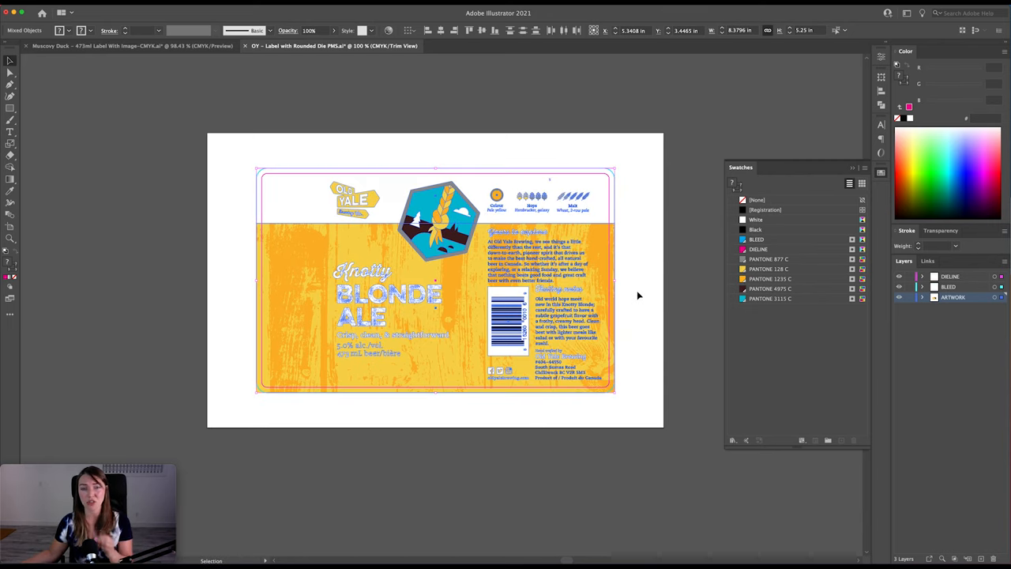
mouse_move(676, 292)
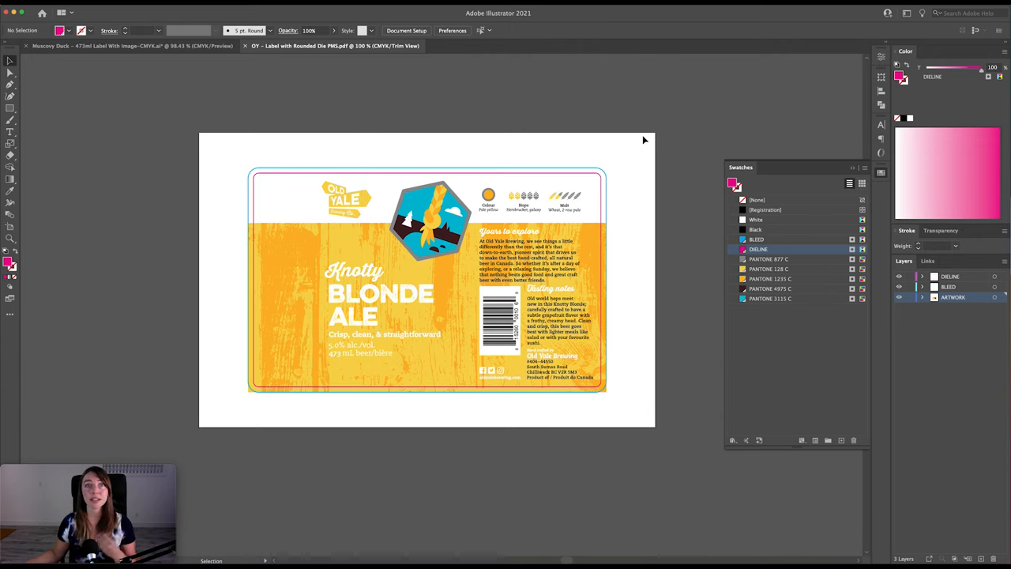
mouse_move(455, 128)
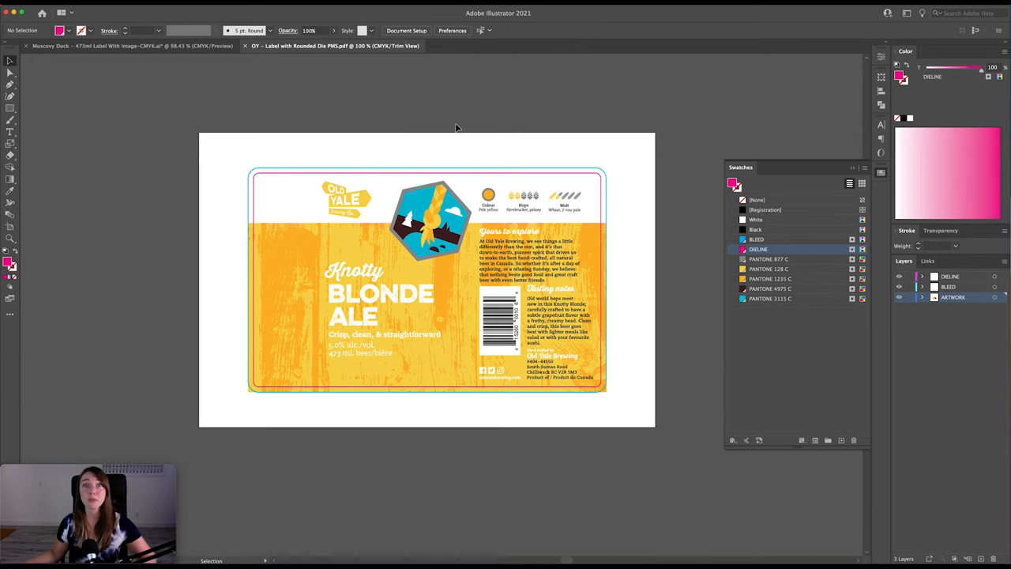
- Save a copy of the Knotty Blonde Ale label as an Adobe PDF on the Desktop
click(61, 11)
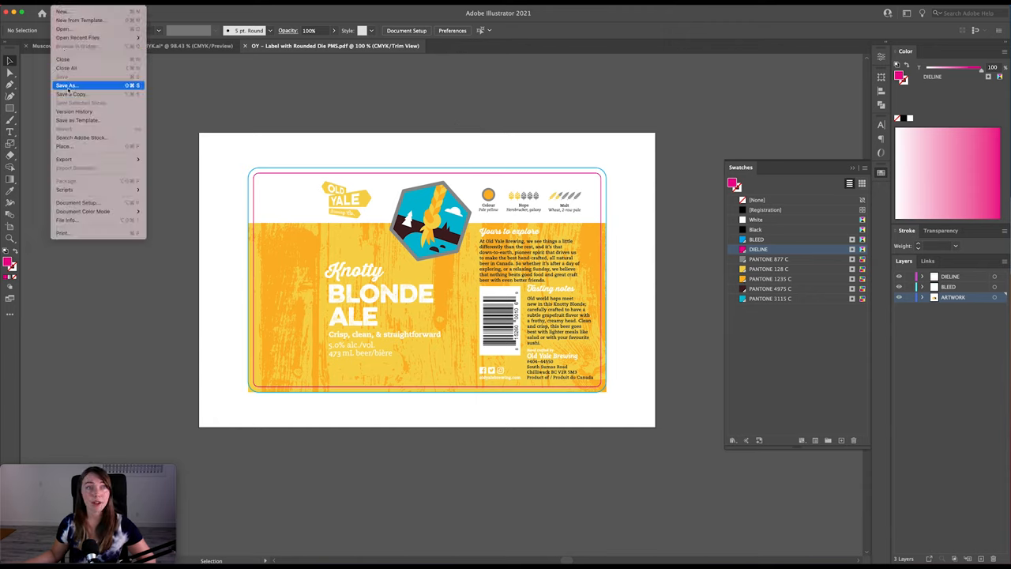
click(67, 86)
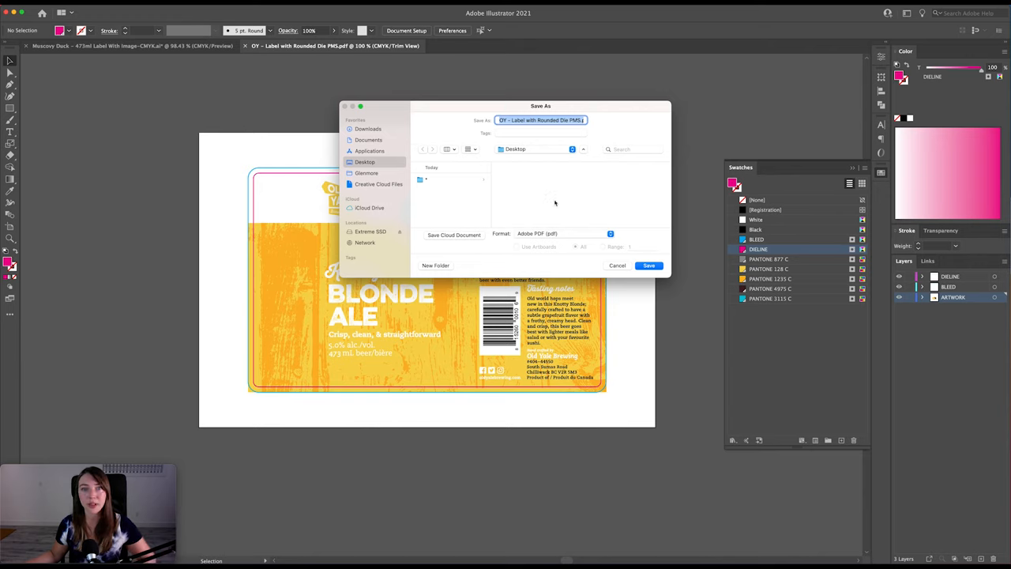
mouse_move(540, 156)
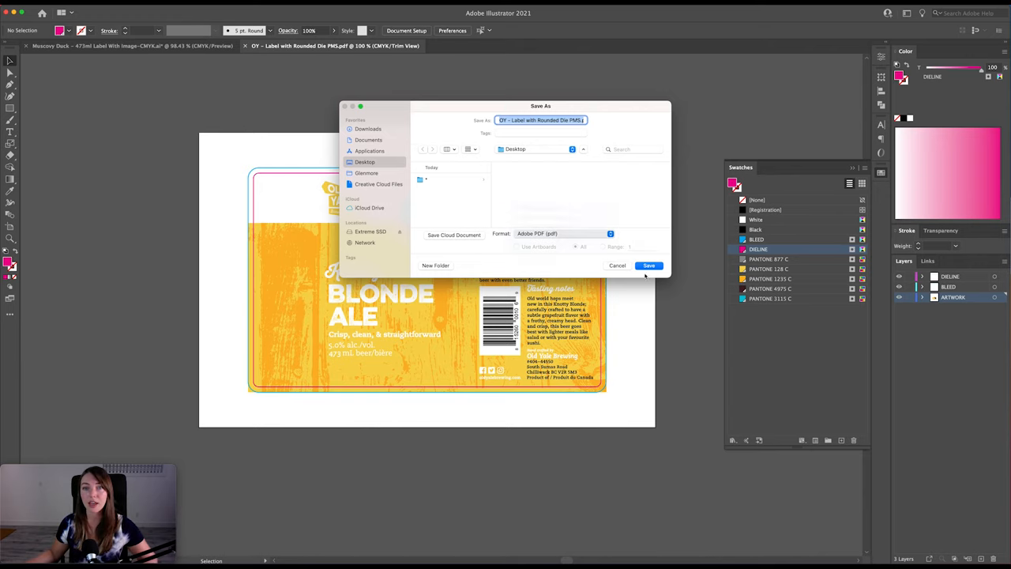
click(647, 265)
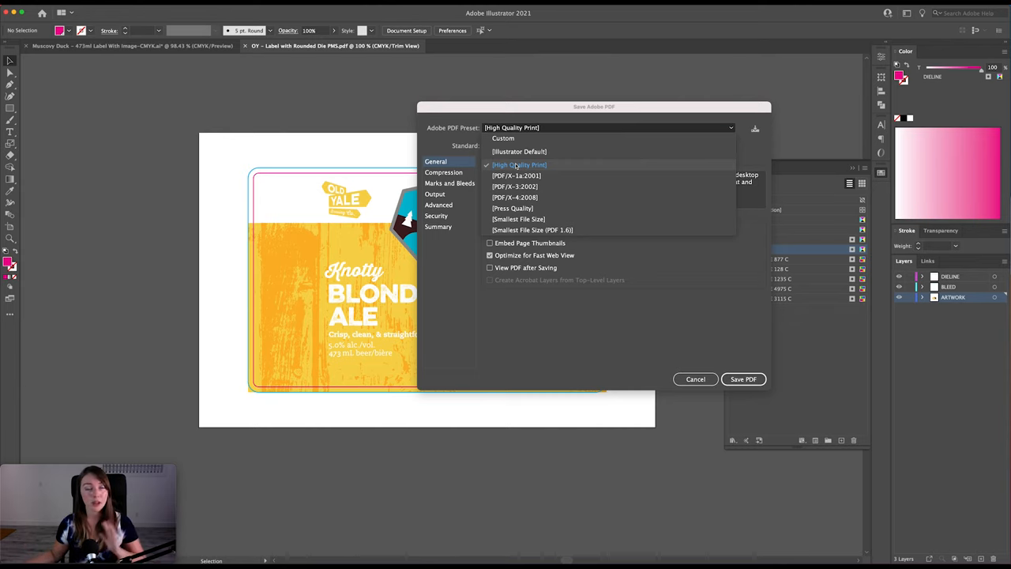
- Apply the High Quality Print preset, review Compression, Marks and Bleeds, Output, Advanced and Summary, and save the PDF
click(518, 164)
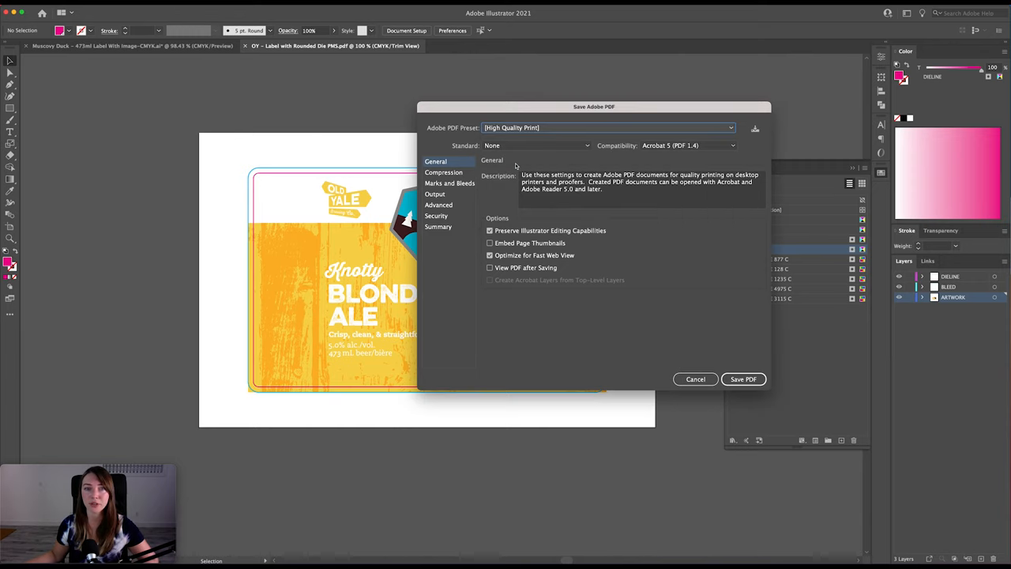
mouse_move(581, 242)
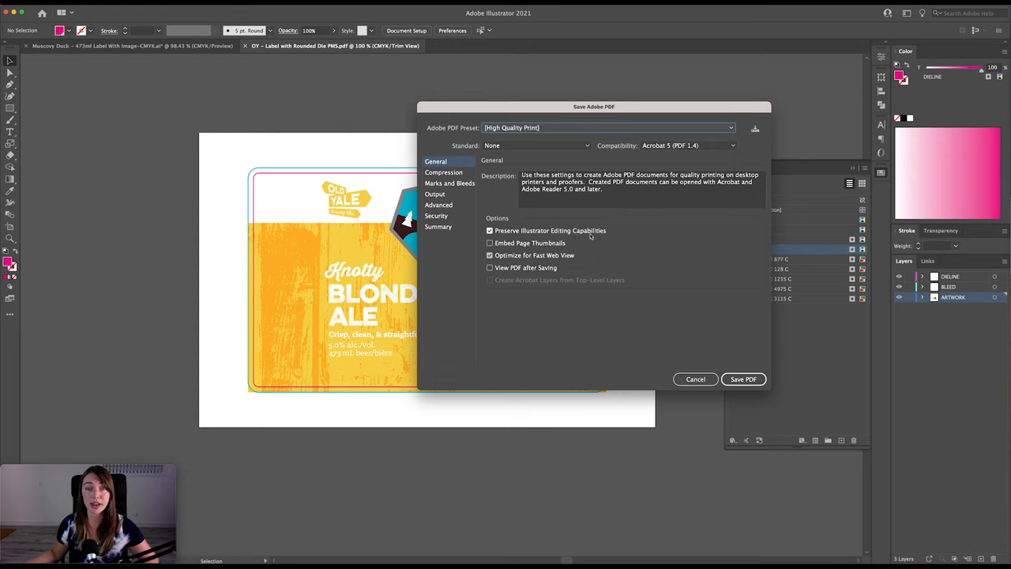
mouse_move(474, 199)
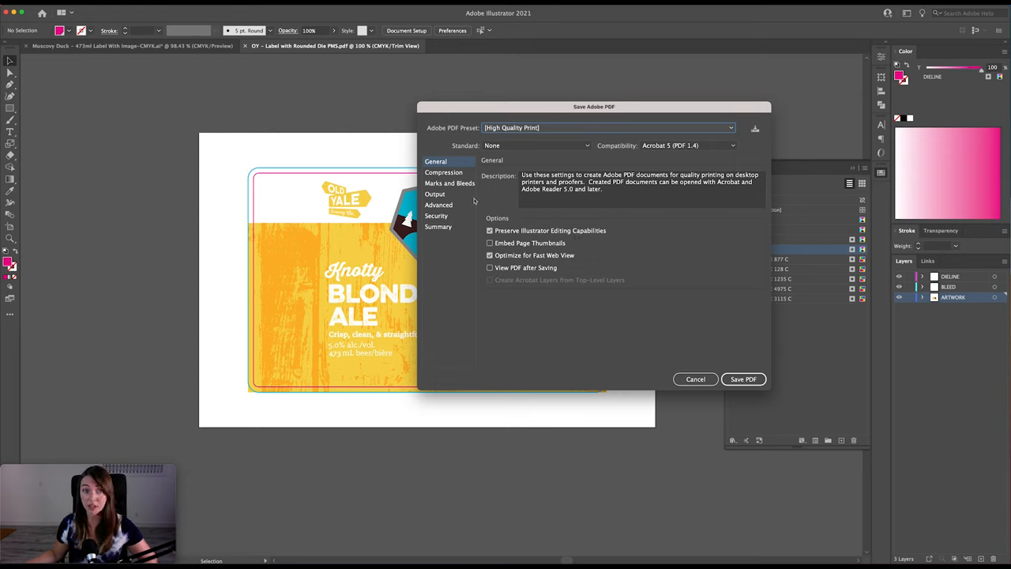
click(443, 172)
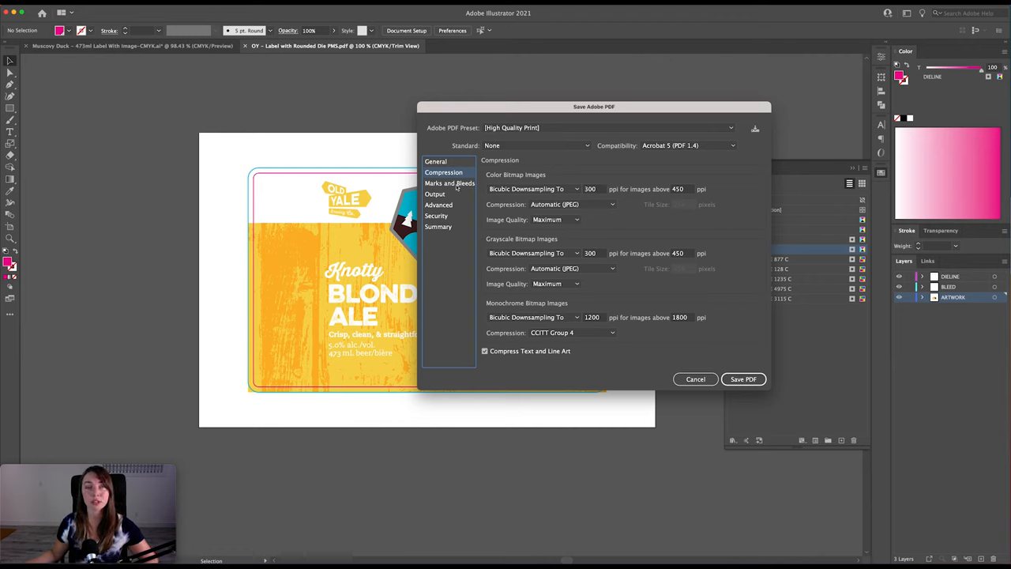
click(450, 184)
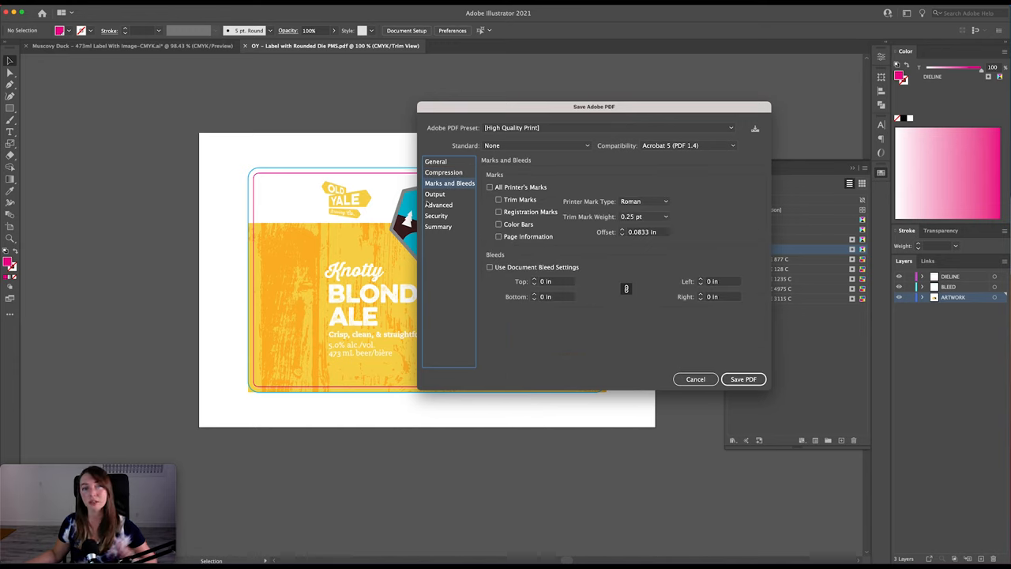
mouse_move(288, 123)
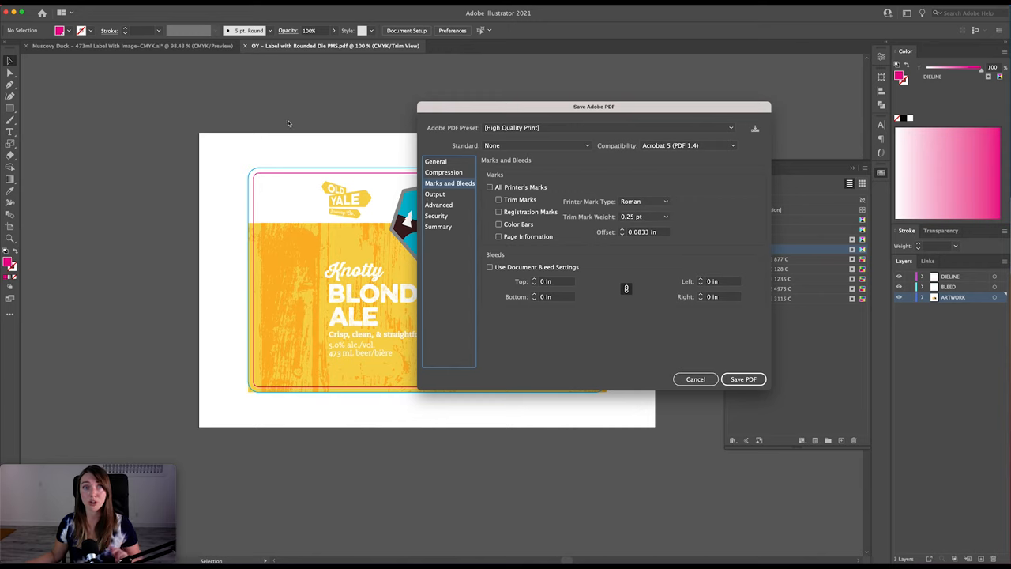
mouse_move(189, 237)
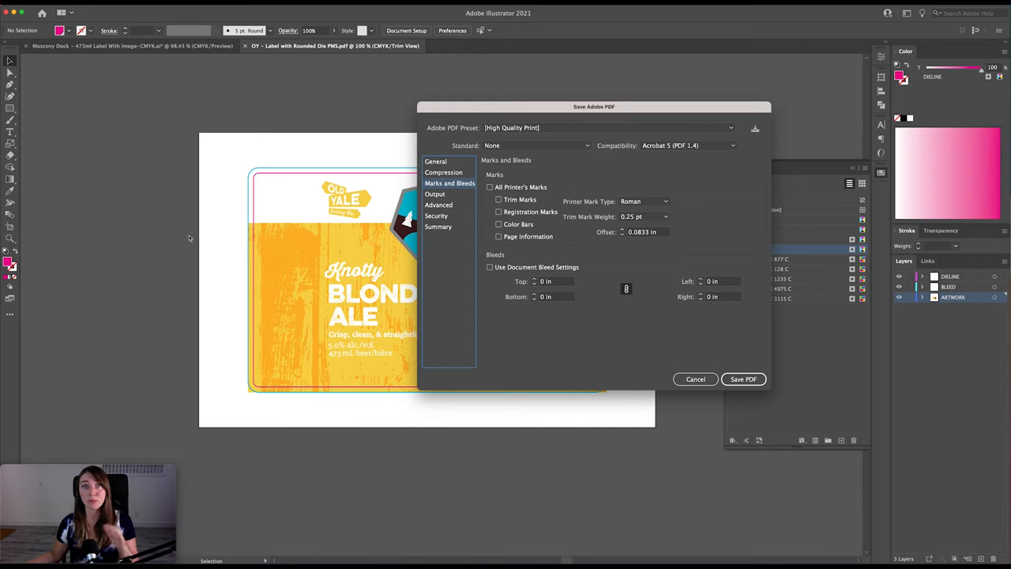
mouse_move(270, 202)
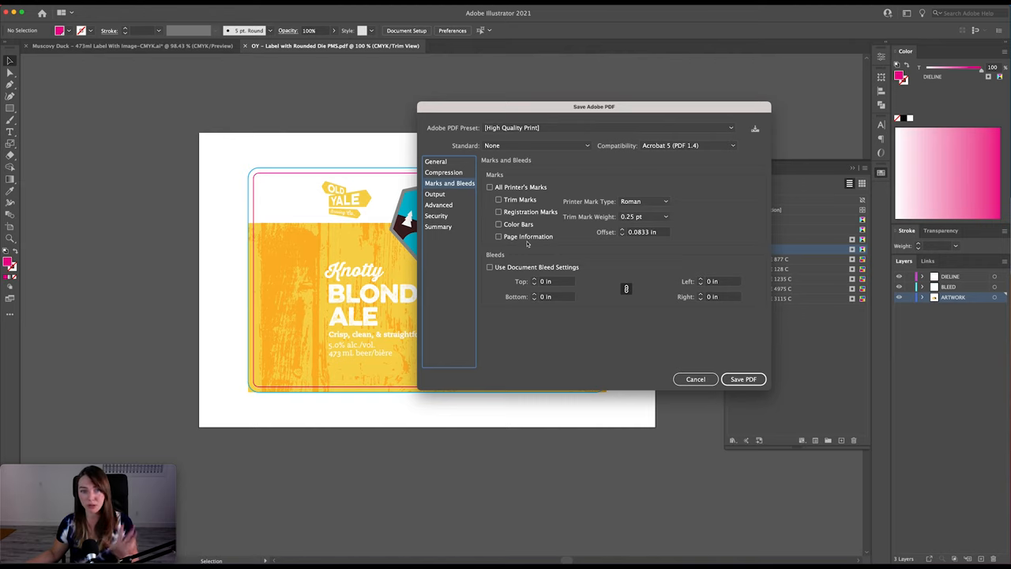
click(435, 193)
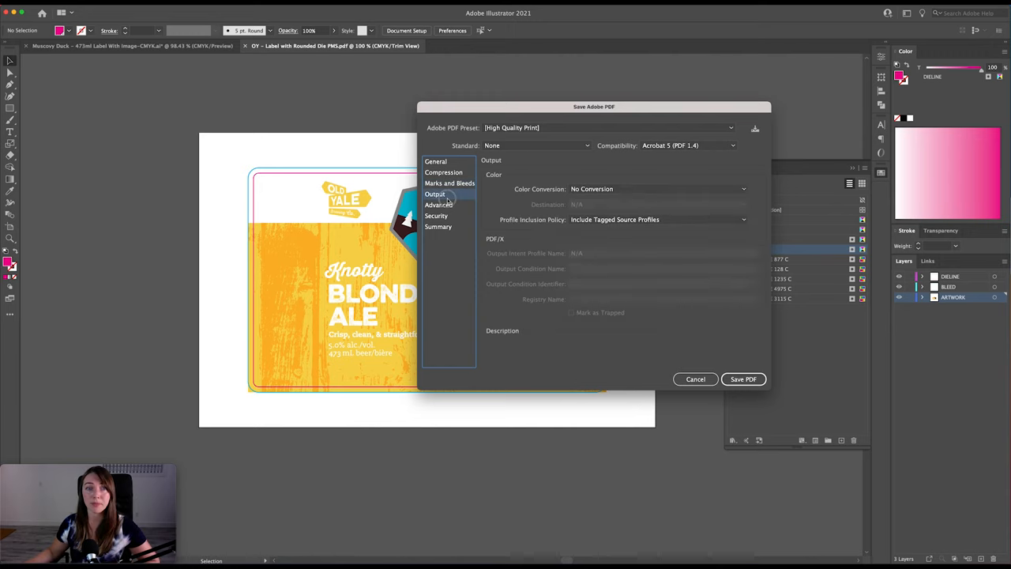
click(439, 205)
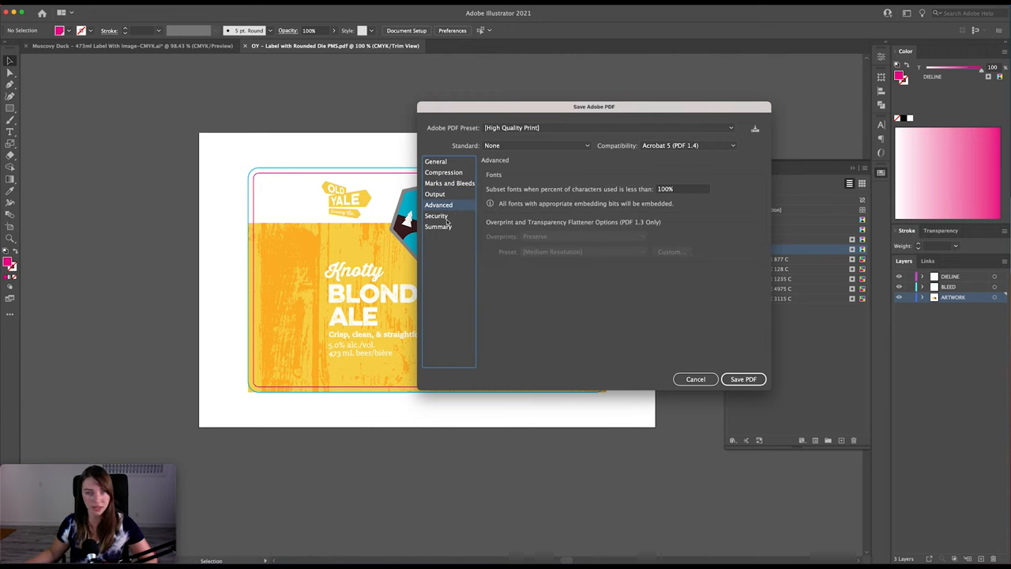
click(439, 228)
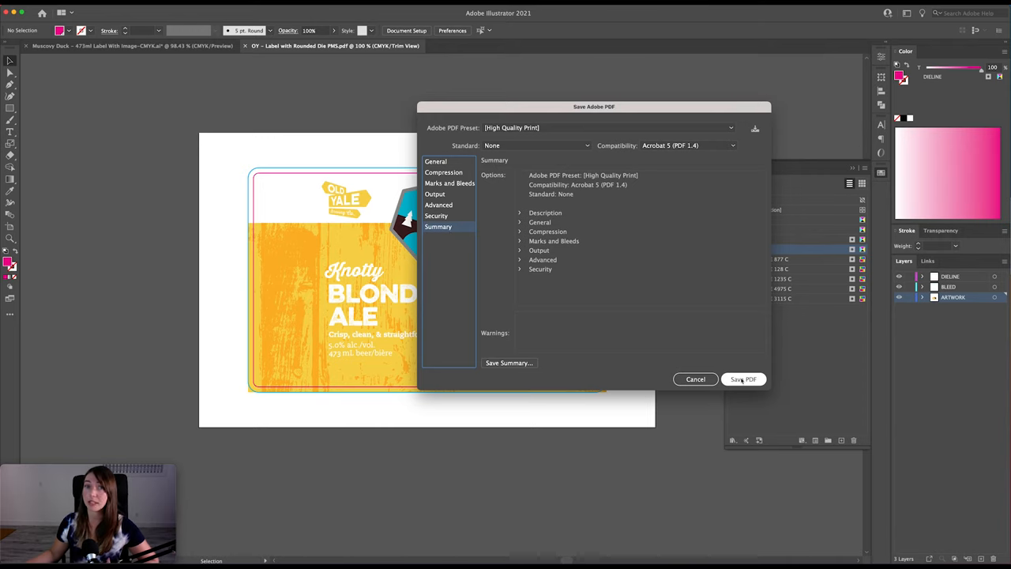
click(742, 379)
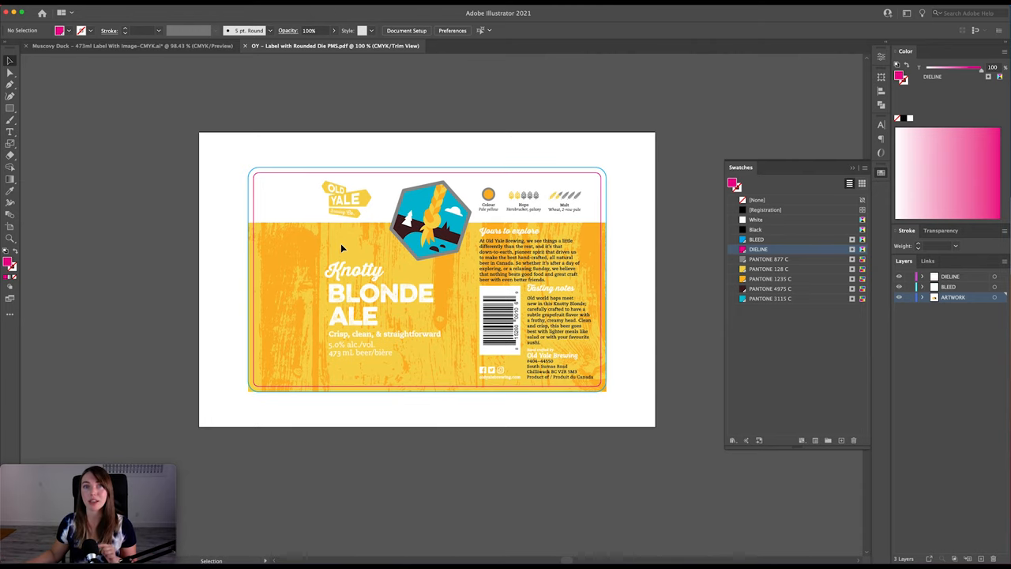
mouse_move(219, 61)
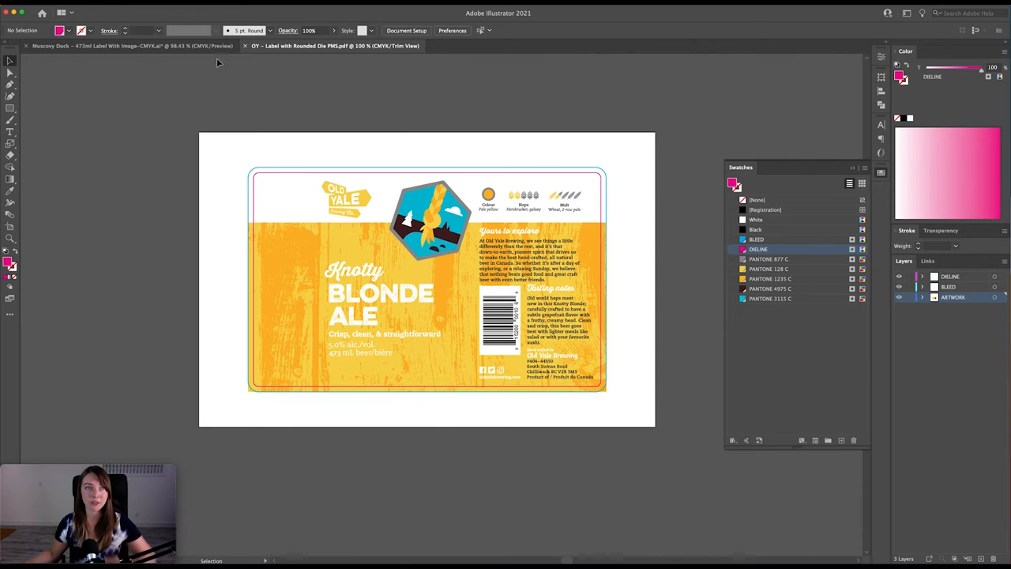
- Switch to the Muscovy Duck label and save a copy as Adobe PDF with the High Quality Print preset
click(133, 44)
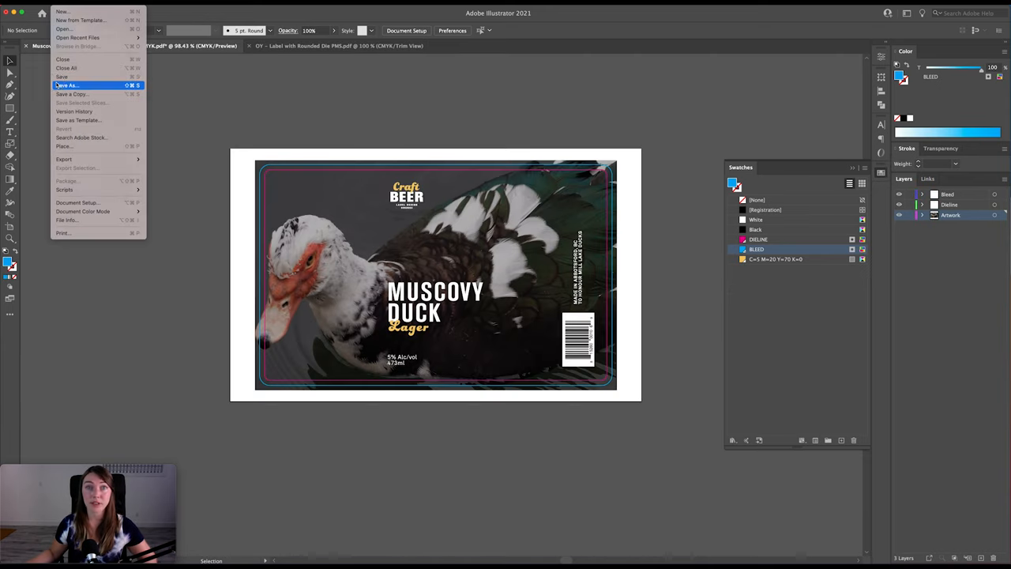
click(66, 85)
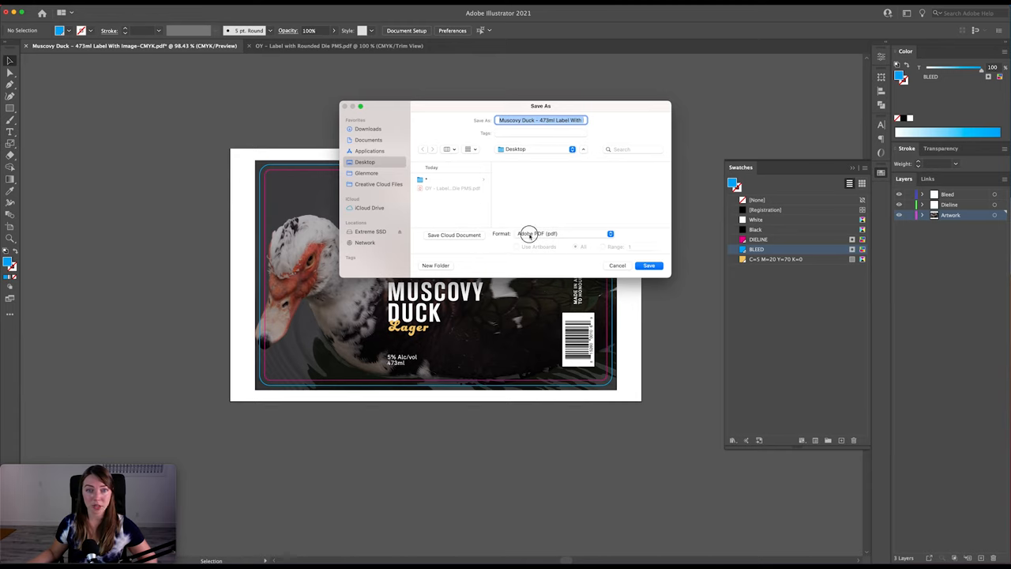
click(648, 265)
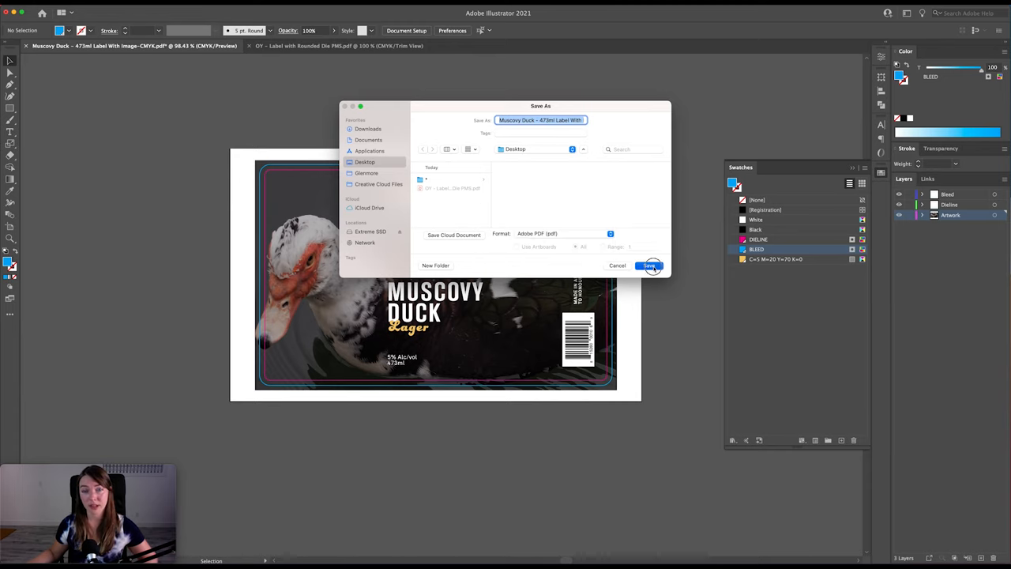
click(648, 265)
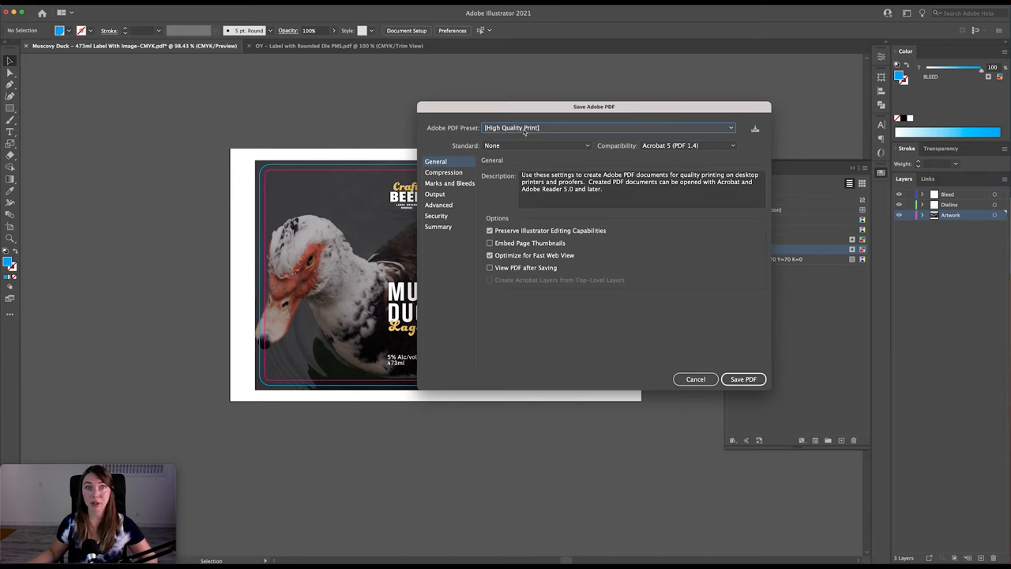
click(608, 126)
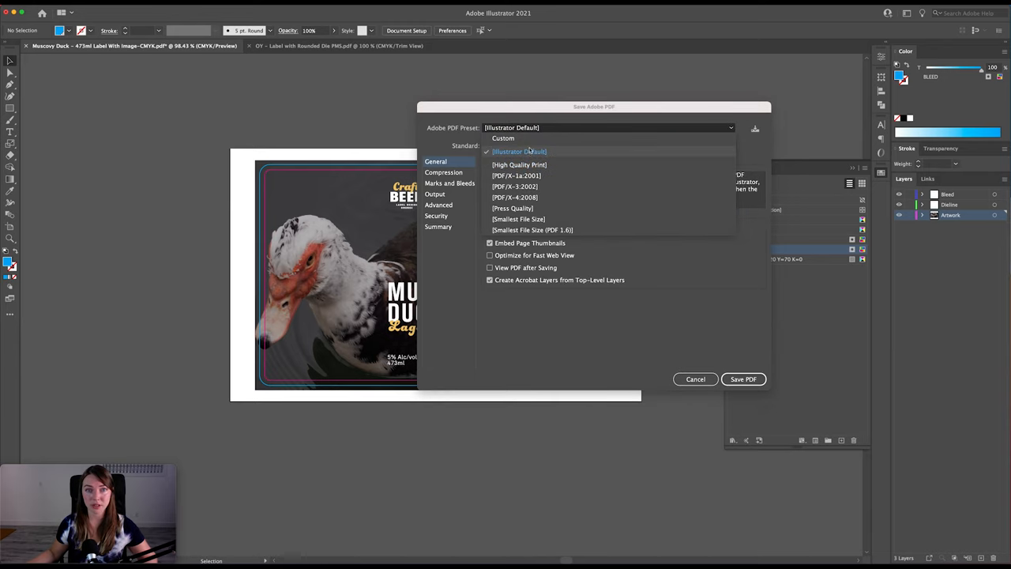
click(518, 164)
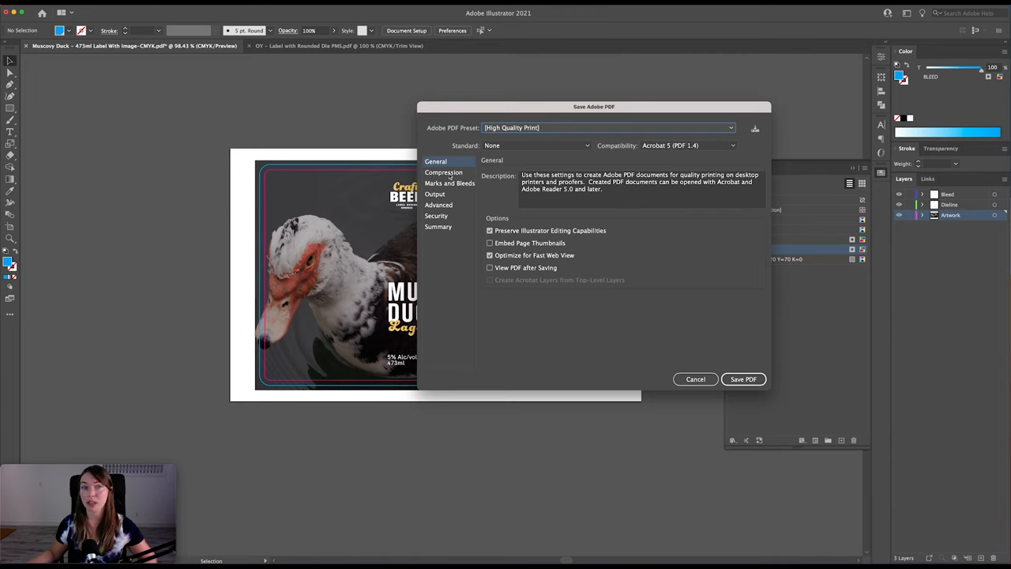
- Review the Compression, Marks and Bleeds, Advanced and Summary panels and save the PDF
click(442, 172)
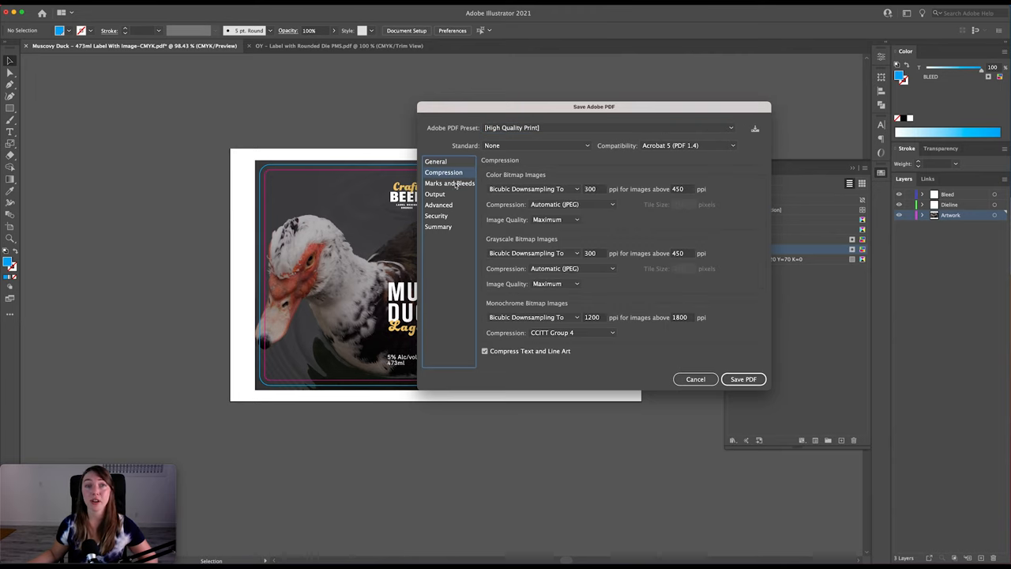
click(448, 183)
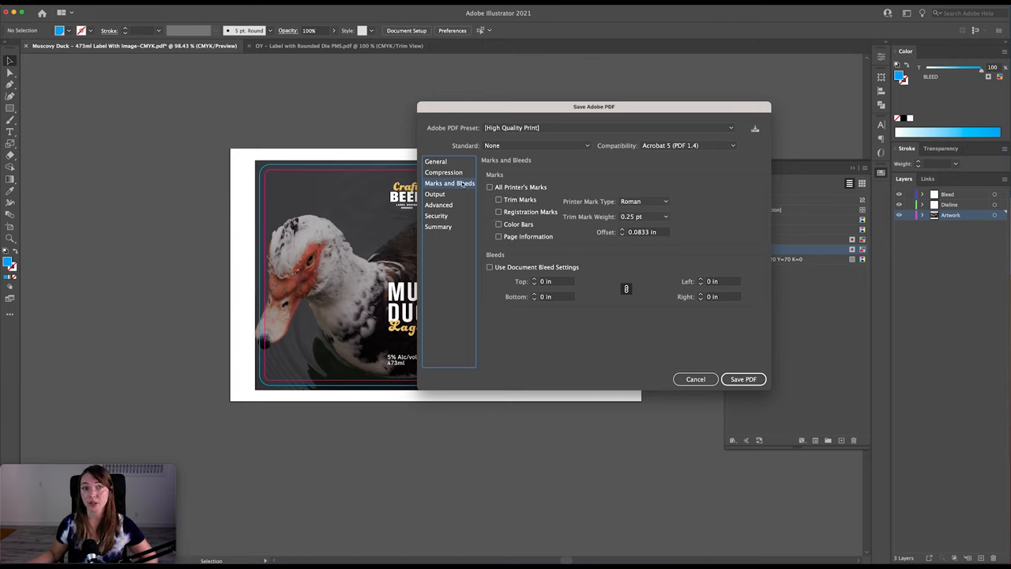
click(439, 205)
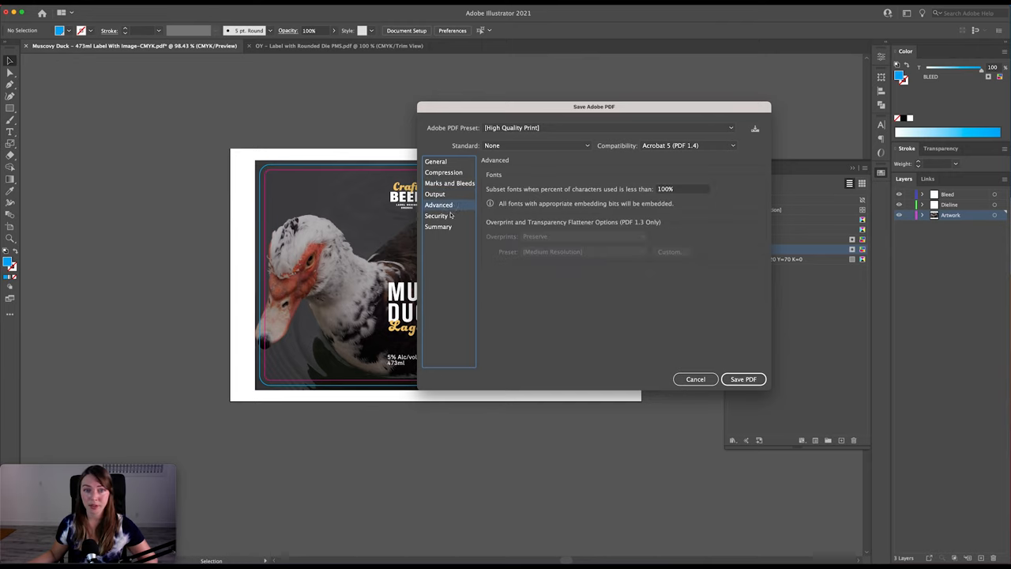
click(438, 228)
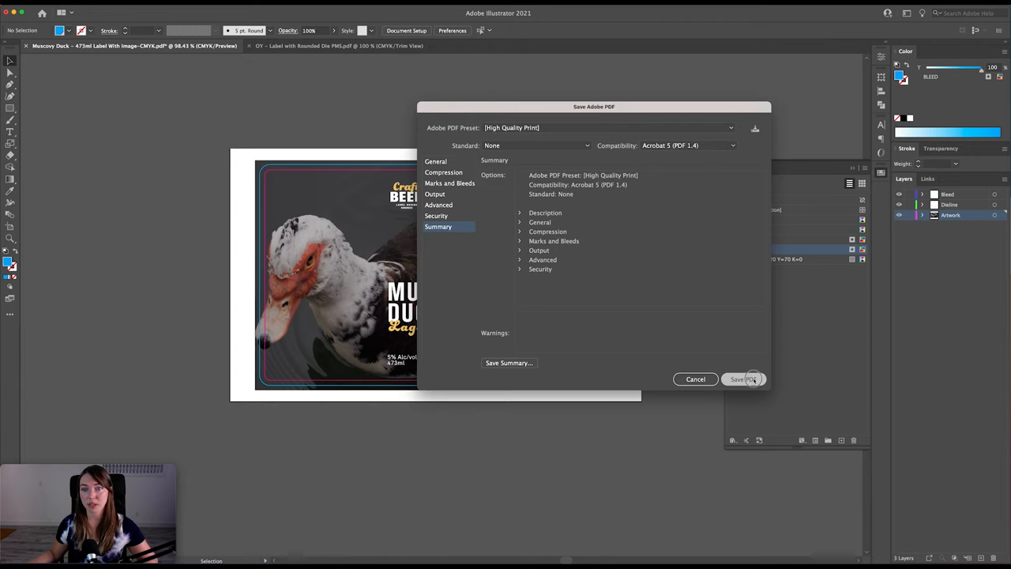
click(740, 379)
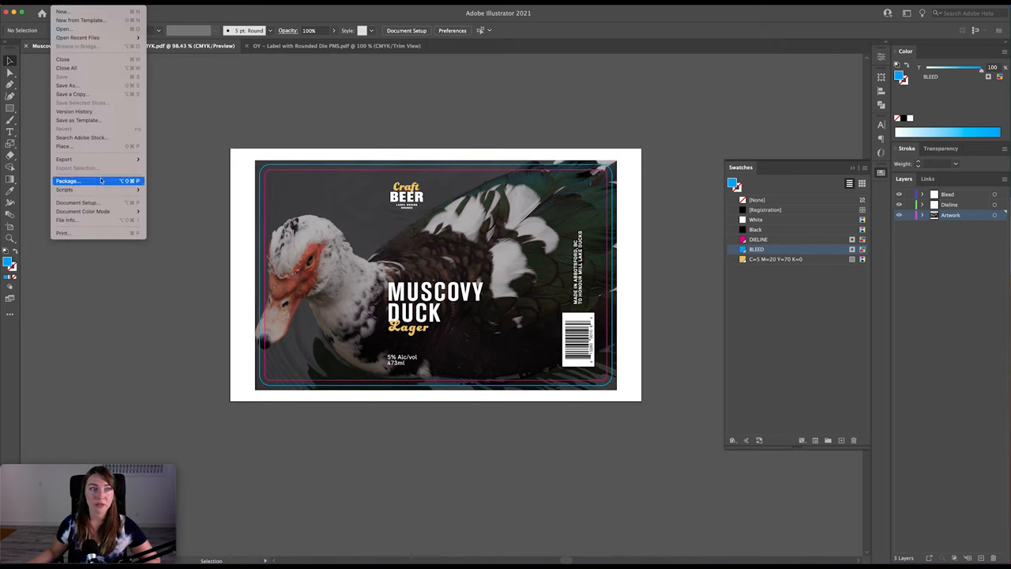
- Package the Muscovy Duck label with copied links, fonts and a report, accepting the font notice
click(66, 180)
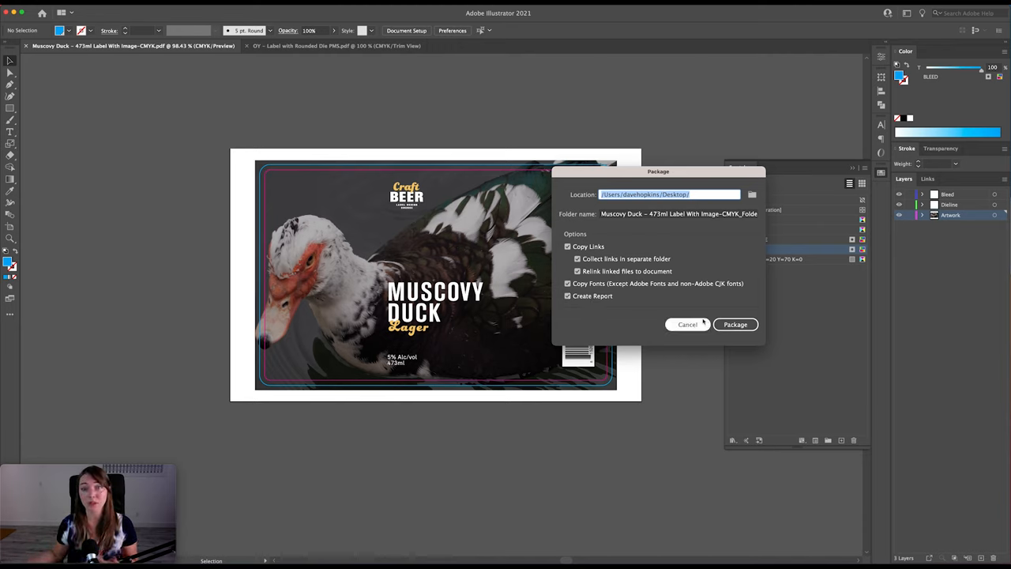
click(734, 325)
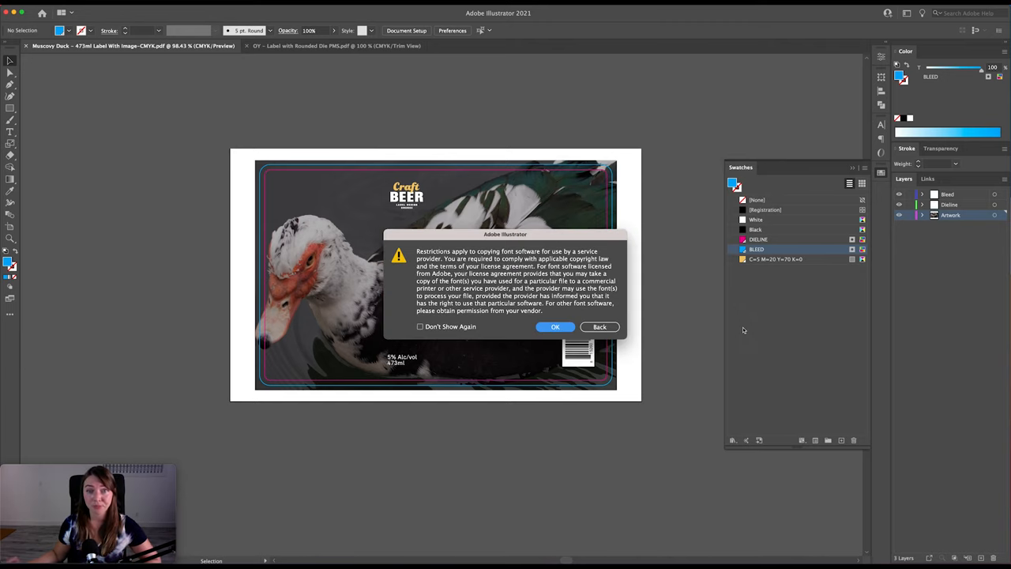
click(556, 325)
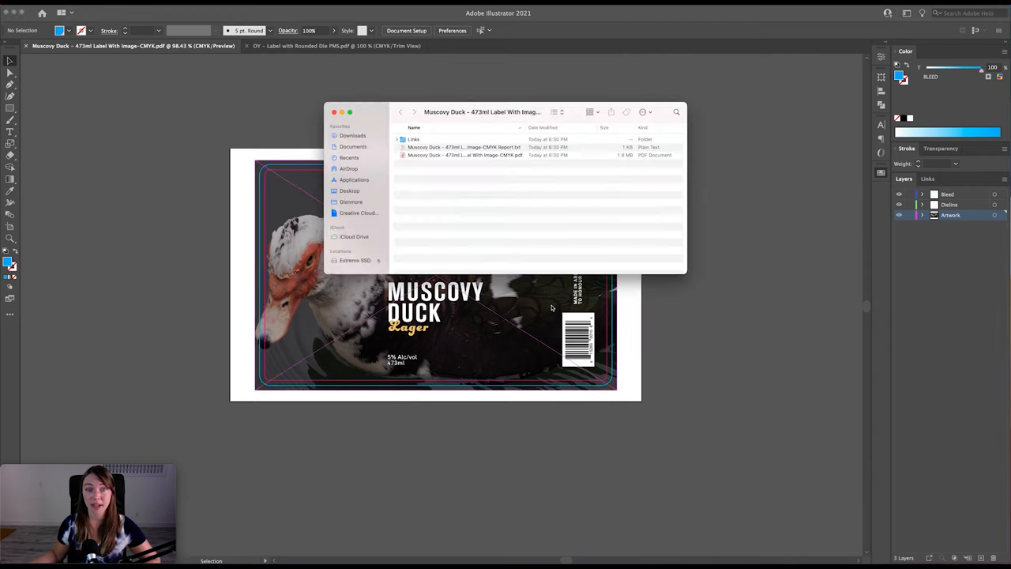
- Review the package's Links image and report, open the label PDF, and close the Finder window
click(397, 139)
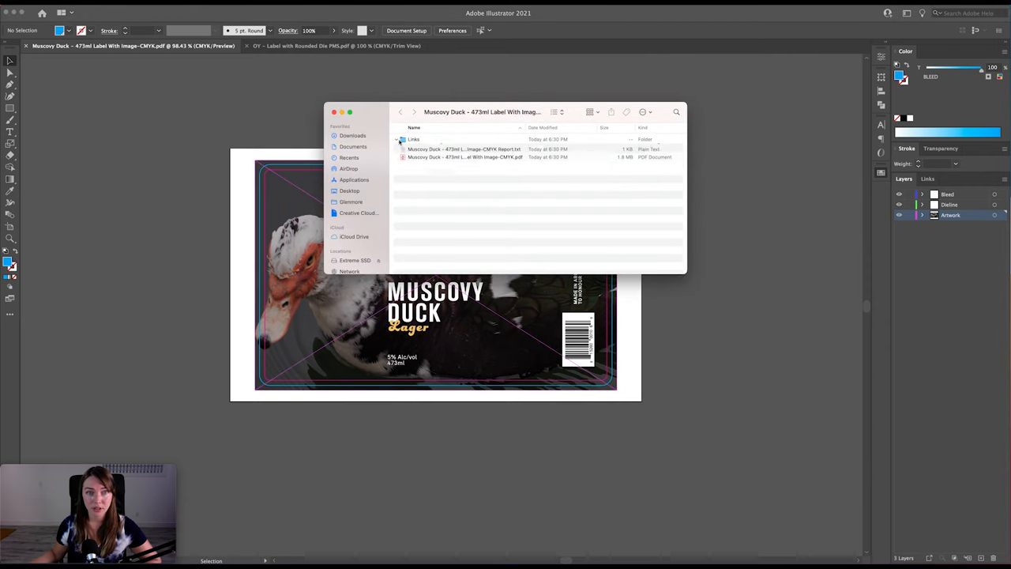
click(398, 139)
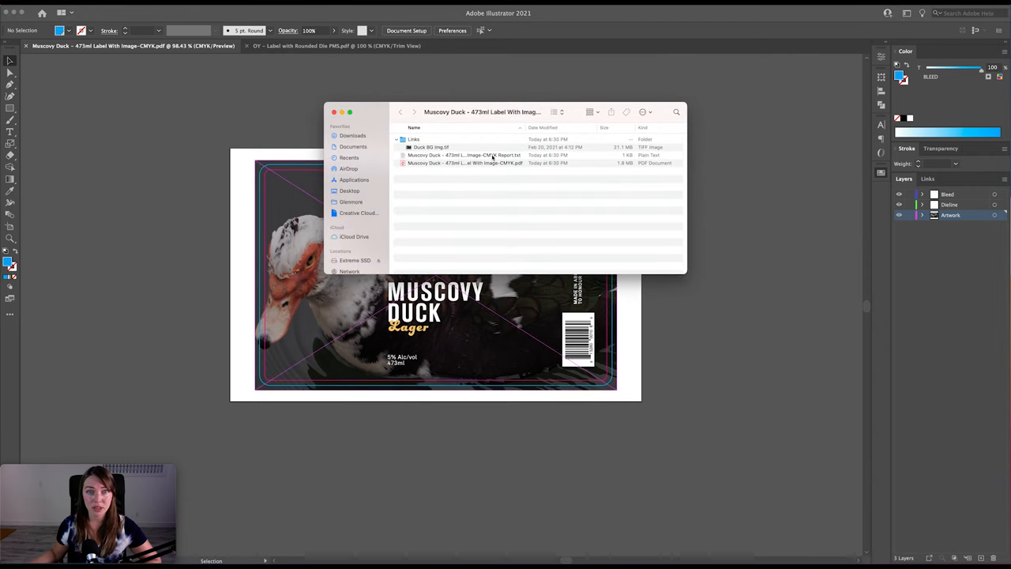
double_click(464, 155)
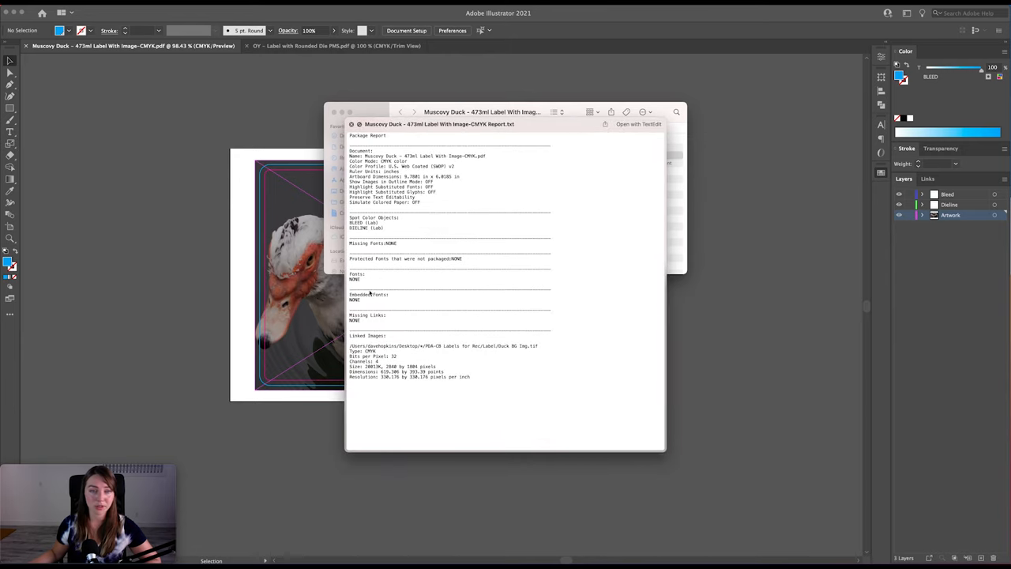
mouse_move(432, 264)
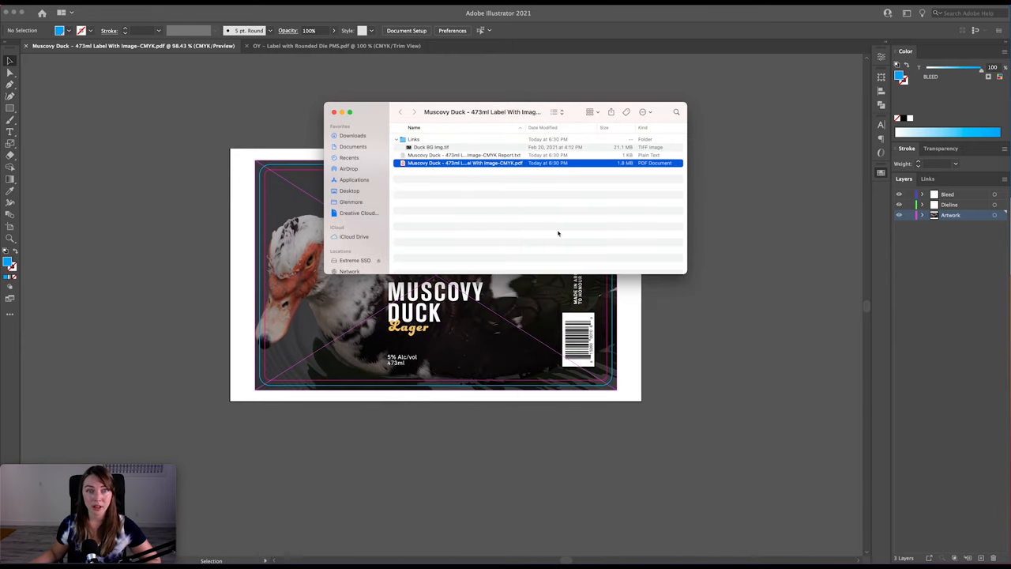
double_click(464, 162)
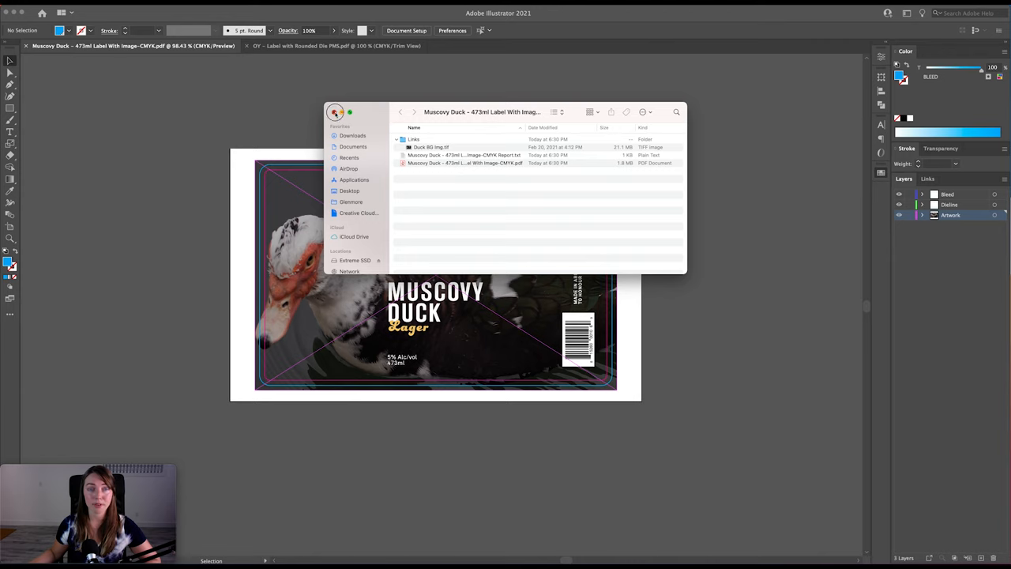
click(334, 110)
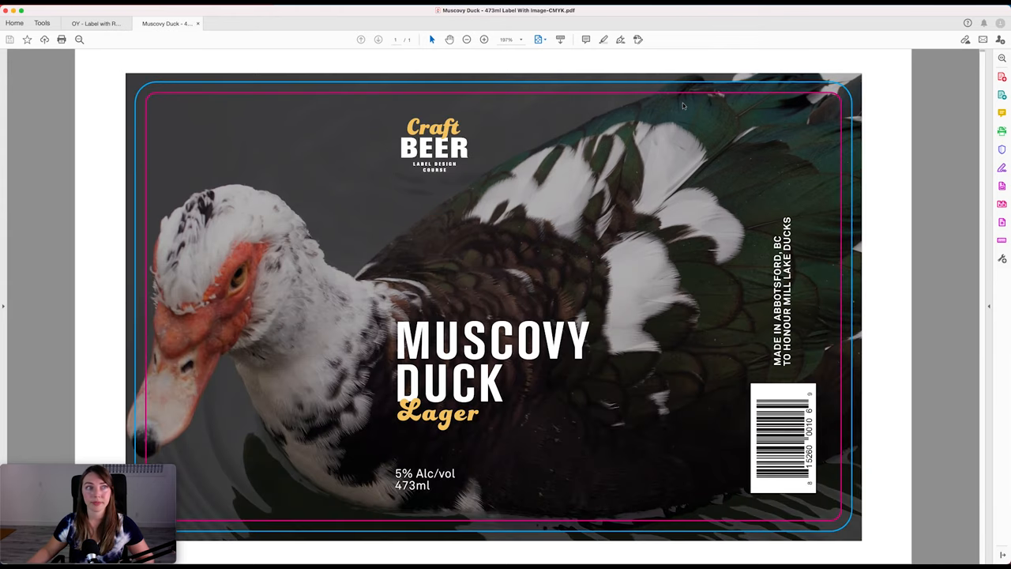
mouse_move(281, 49)
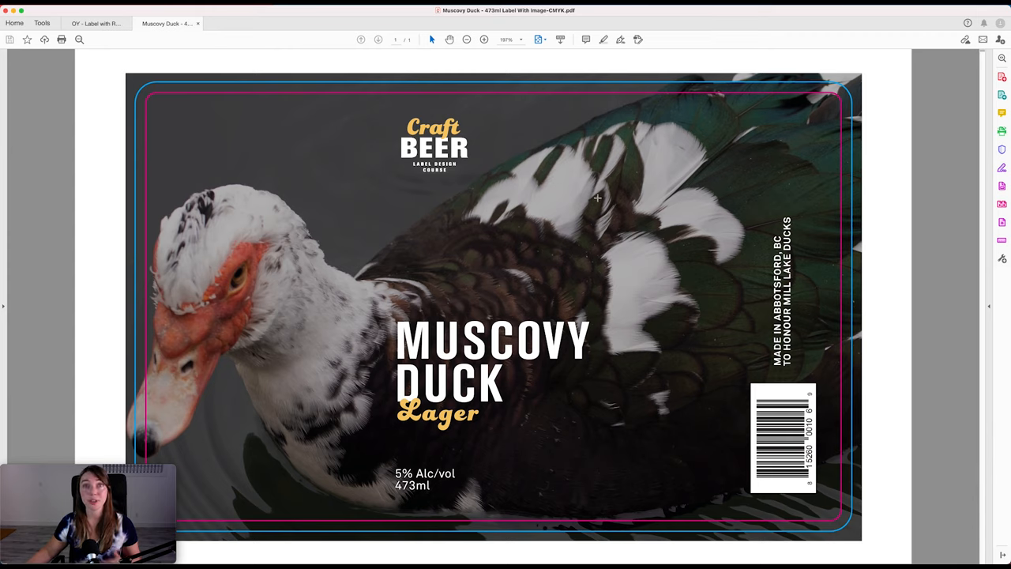
mouse_move(587, 189)
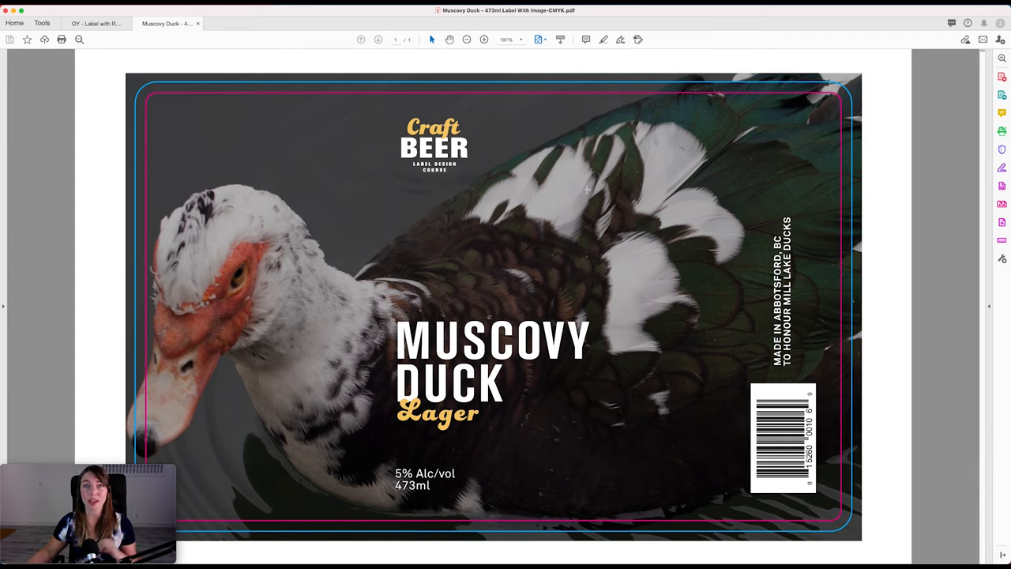
mouse_move(1001, 221)
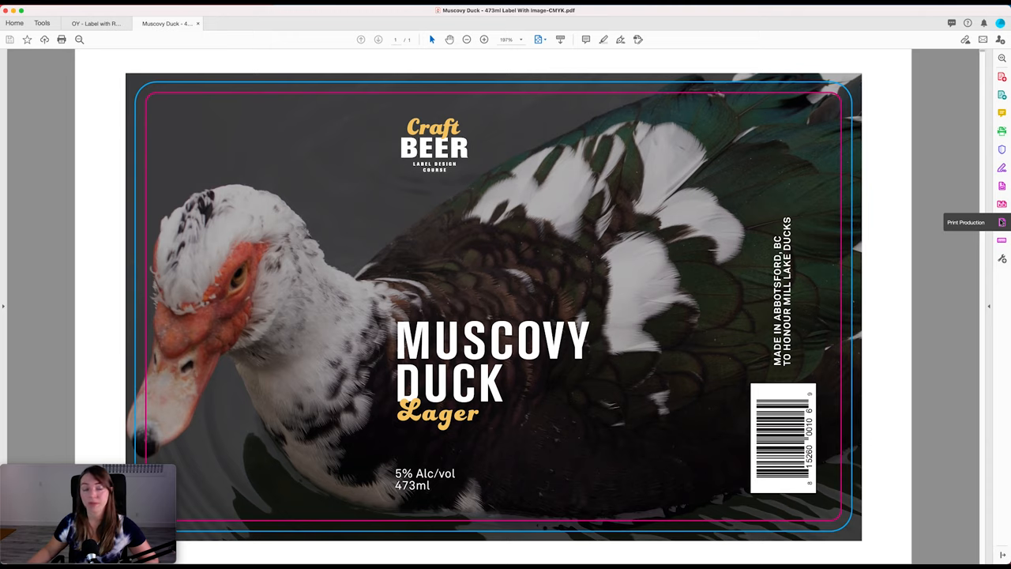
mouse_move(955, 111)
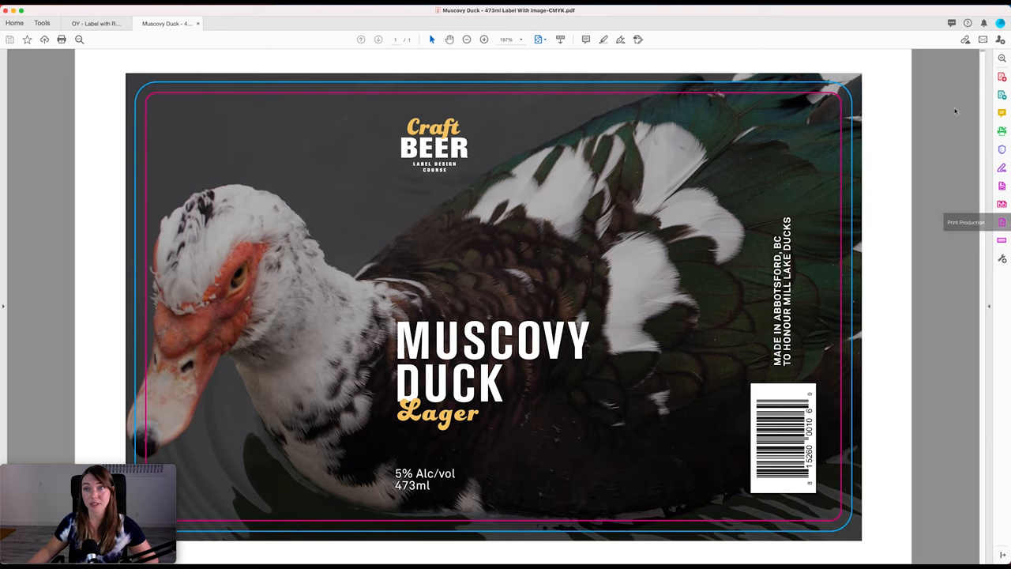
- Show Acrobat's Print Production tools beside the Muscovy Duck label PDF
click(1001, 221)
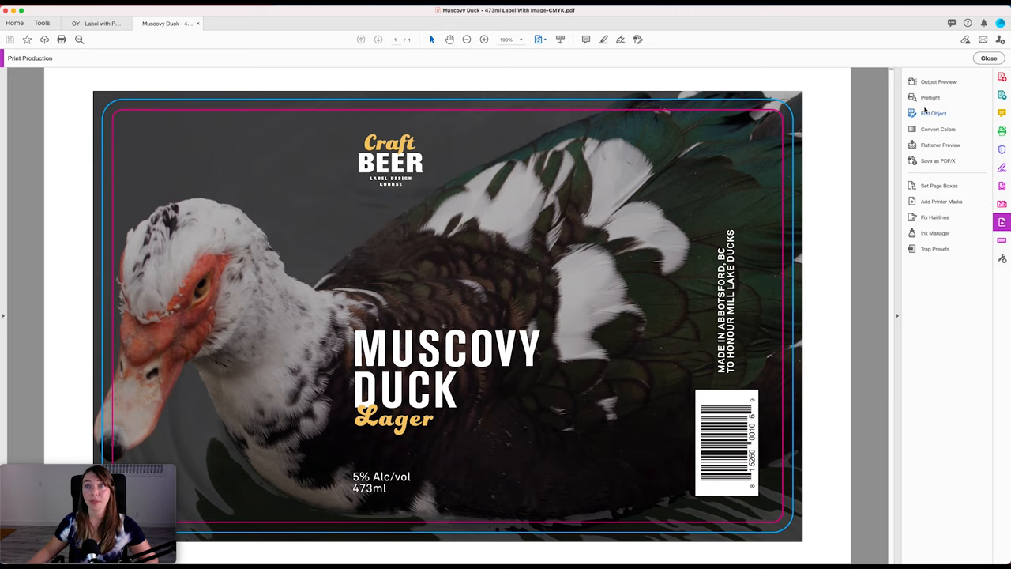
mouse_move(938, 82)
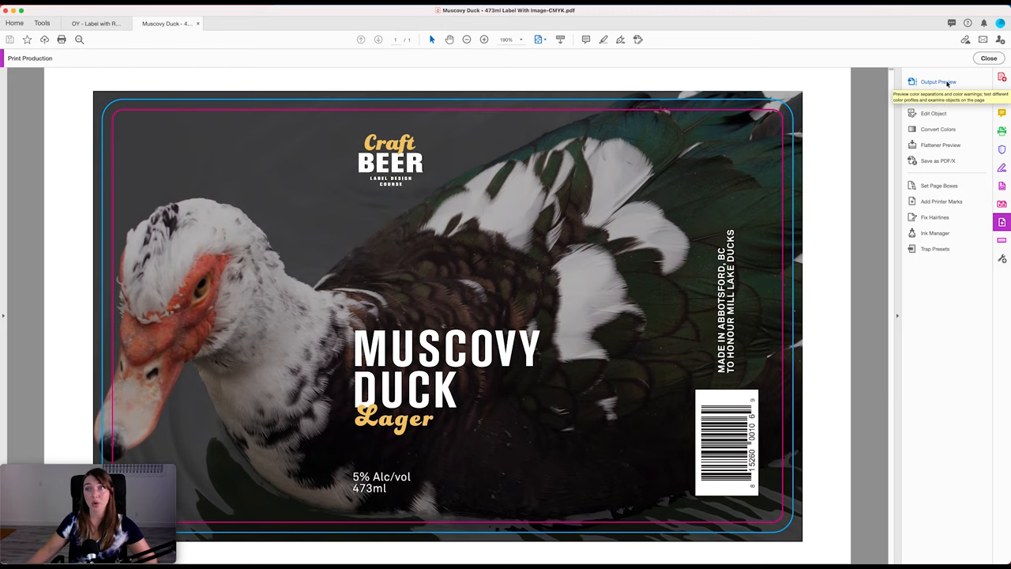
- Check the Muscovy Duck separations (CMYK, DIELINE, BLEED) in Output Preview, then switch to the Knotty Blonde Ale PDF
click(938, 82)
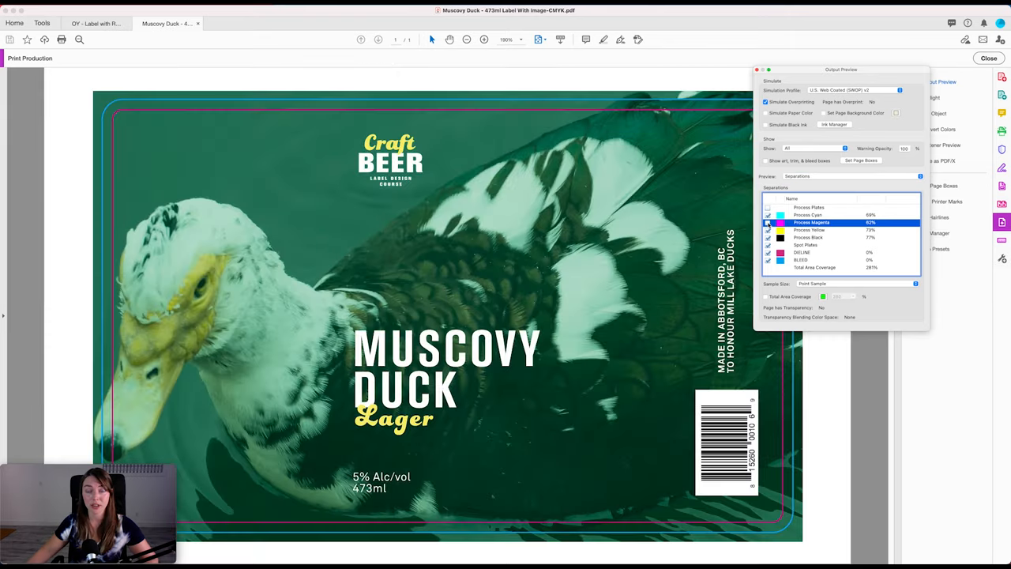
click(768, 215)
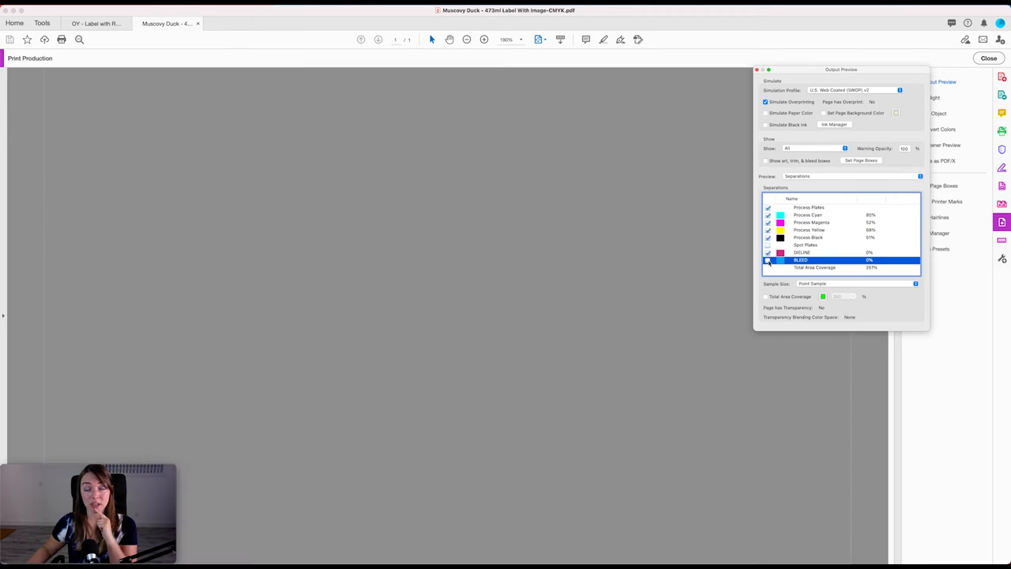
click(767, 259)
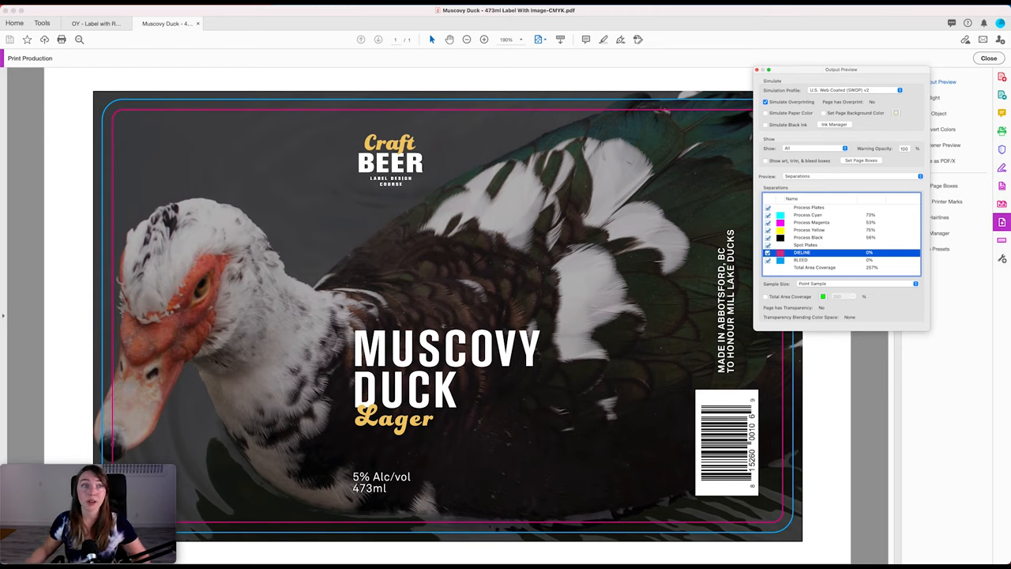
click(94, 23)
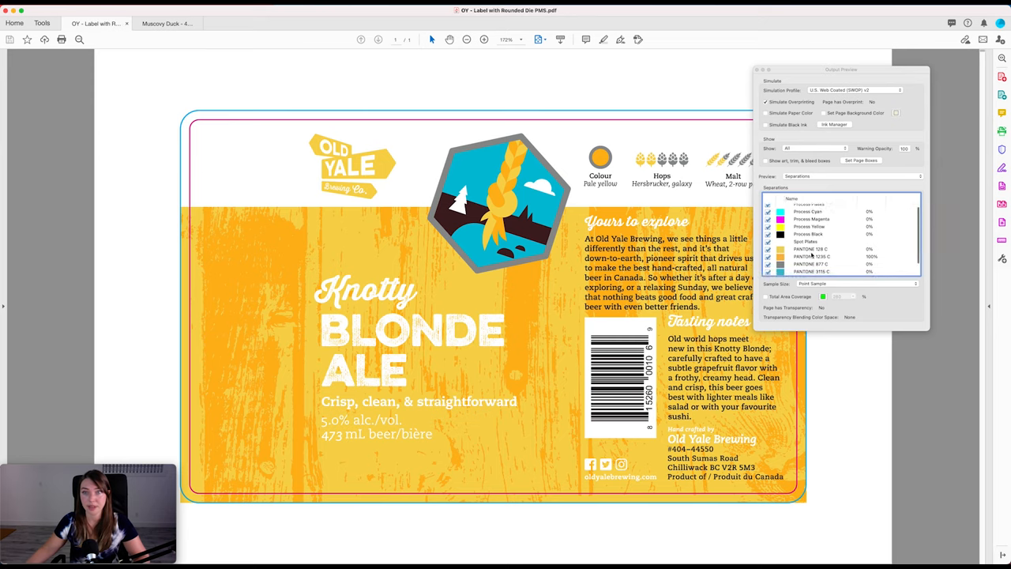
- Verify the Knotty Blonde Ale process and PANTONE spot plates by toggling Process Plates, then close Output Preview
scroll(down, 3)
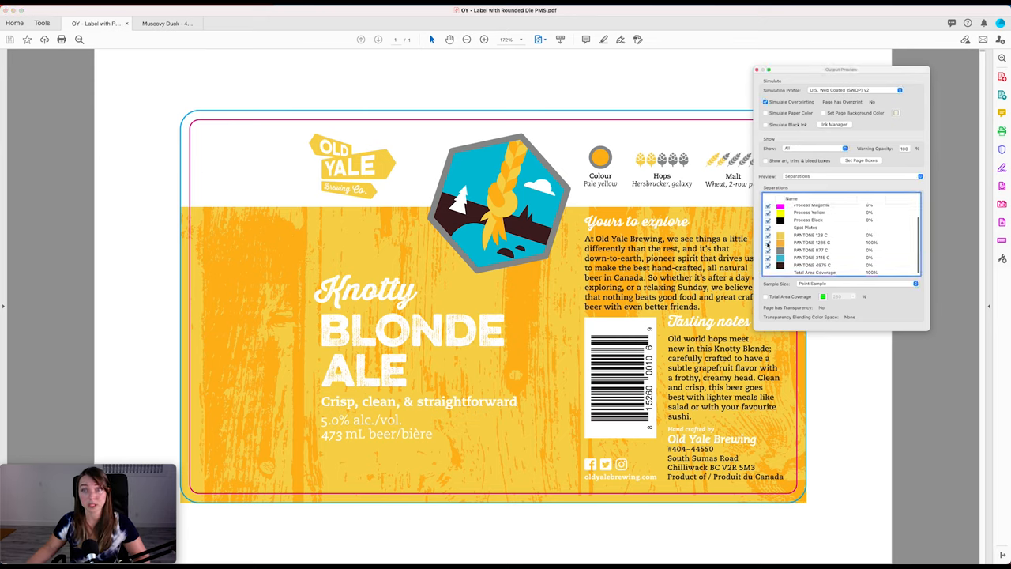
click(809, 243)
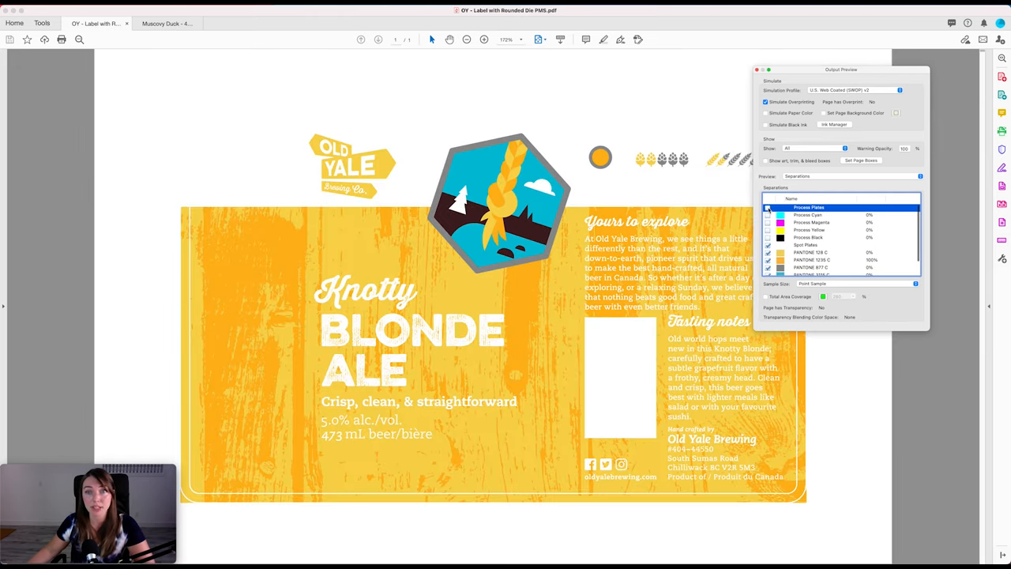
click(766, 221)
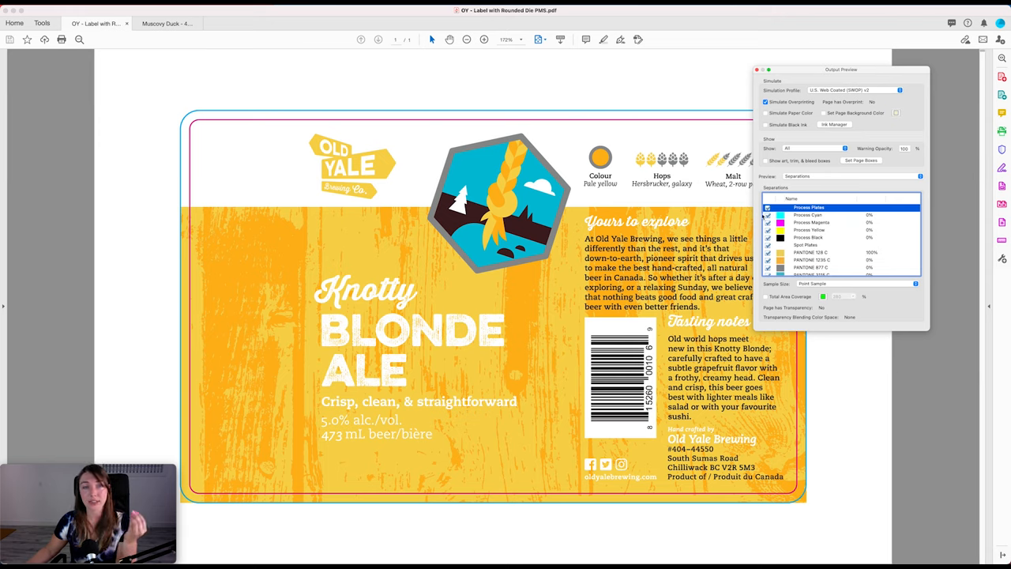
click(768, 215)
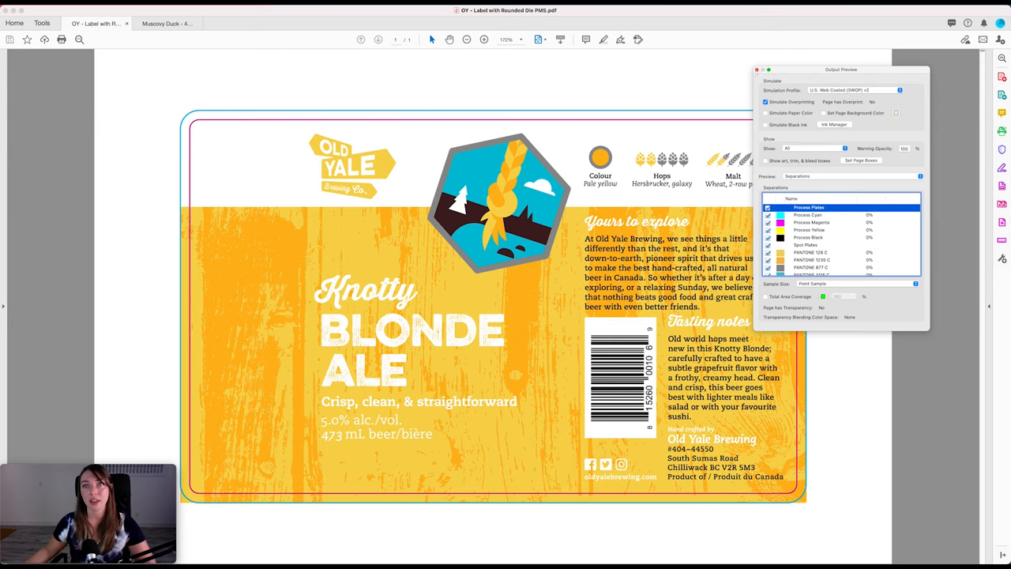
click(757, 70)
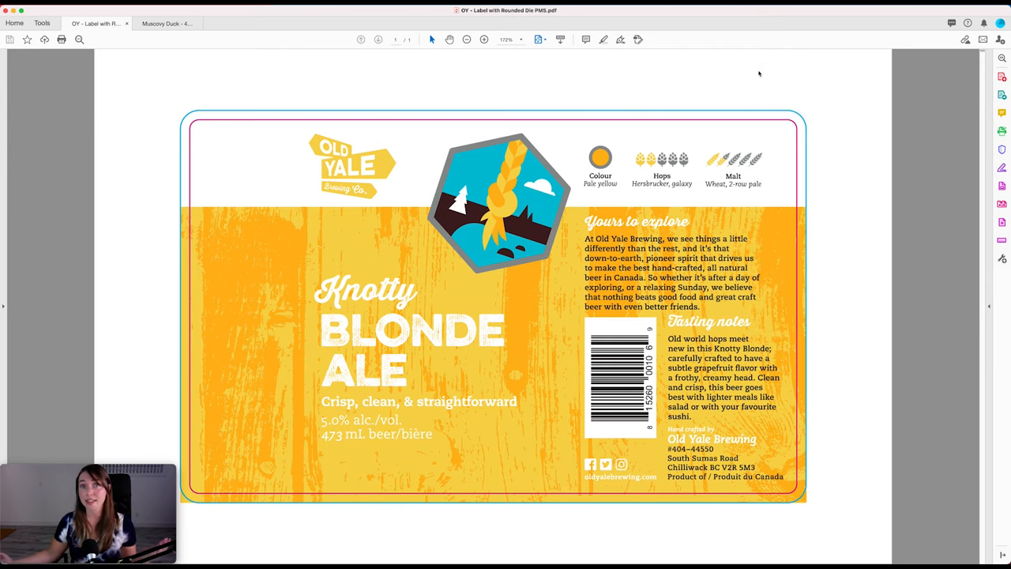